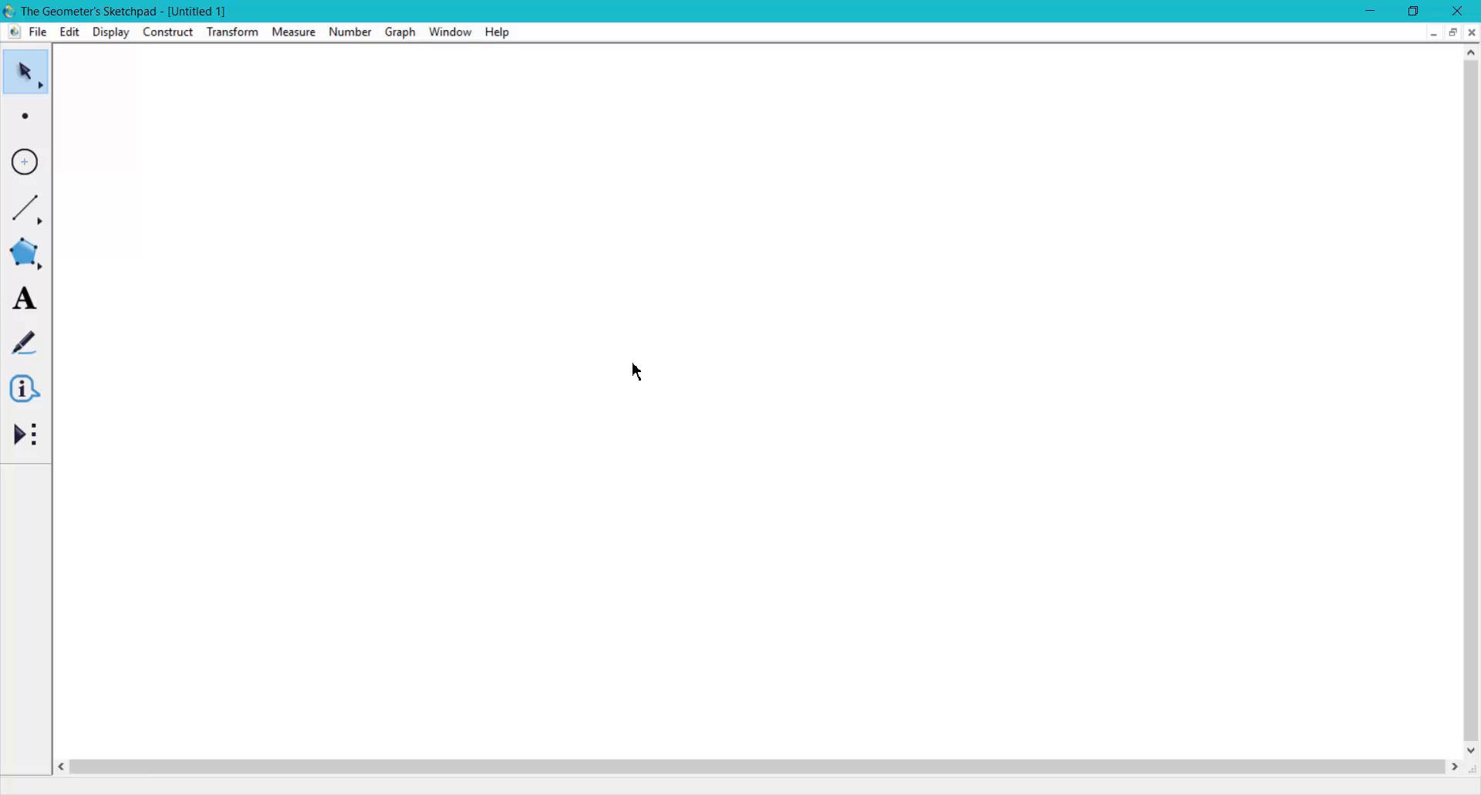
mouse_move(625, 352)
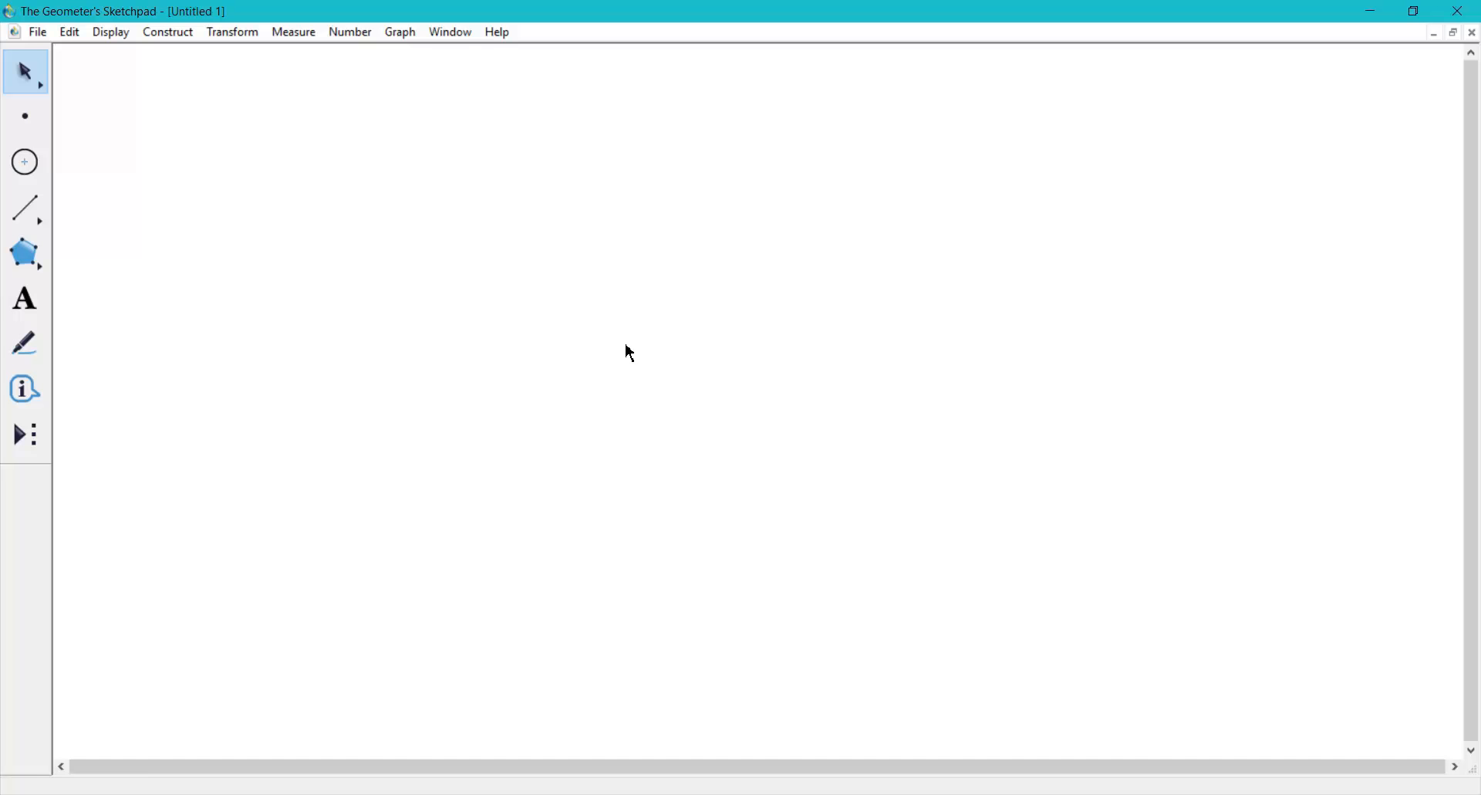
mouse_move(595, 365)
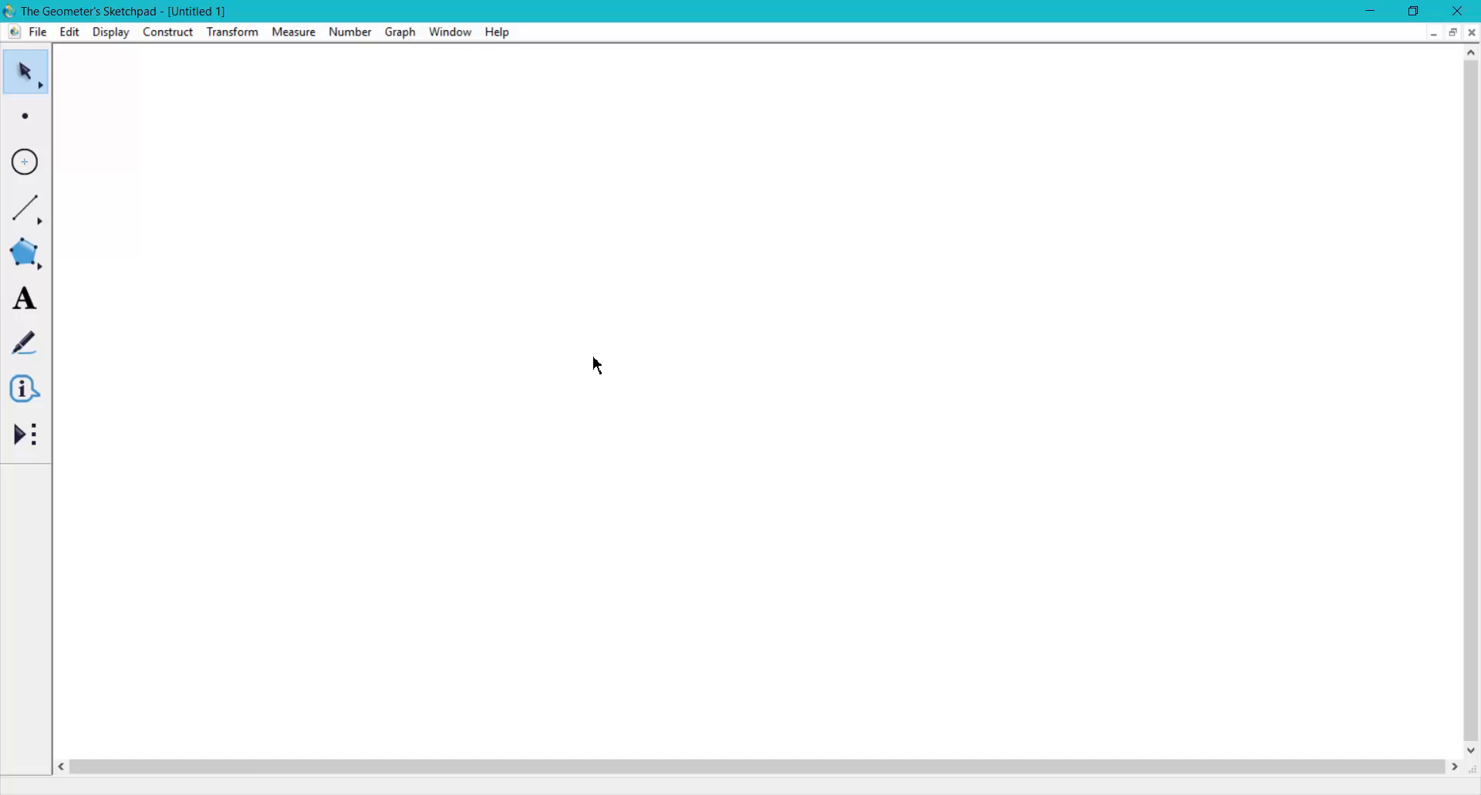
Step: Create a new sketch and plot f(x) = sin(x), declining the switch to radians
left_click(37, 31)
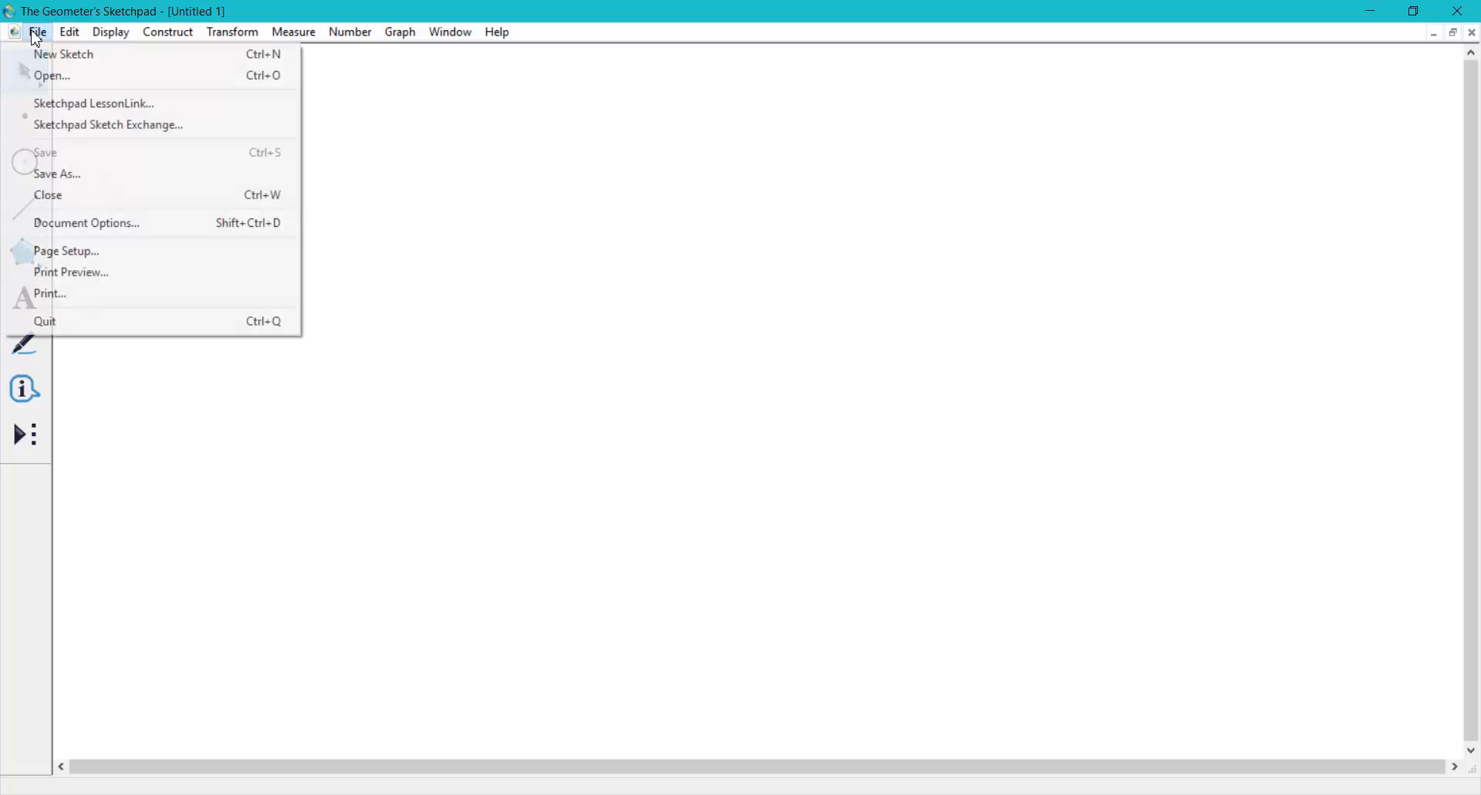
left_click(63, 54)
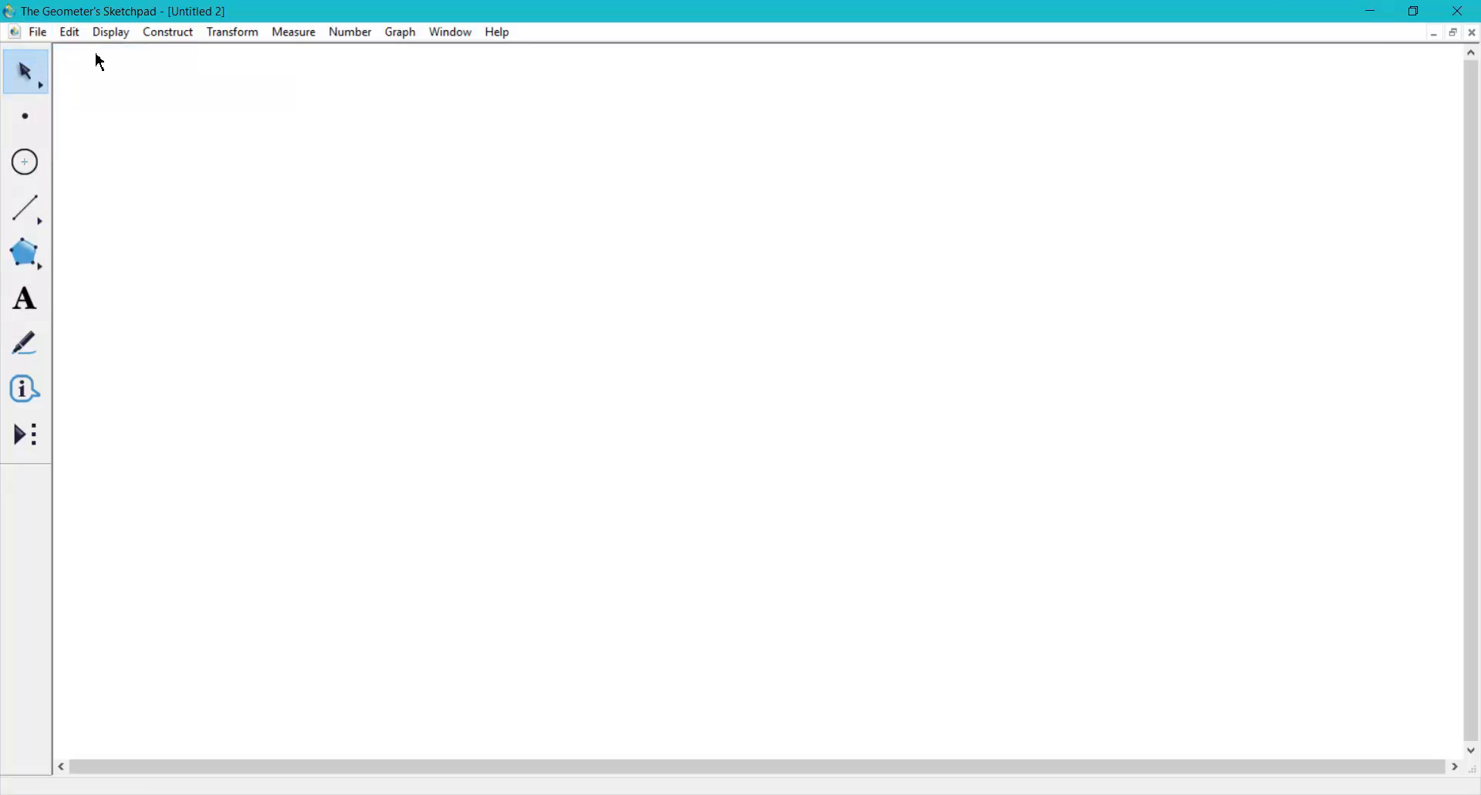
left_click(399, 31)
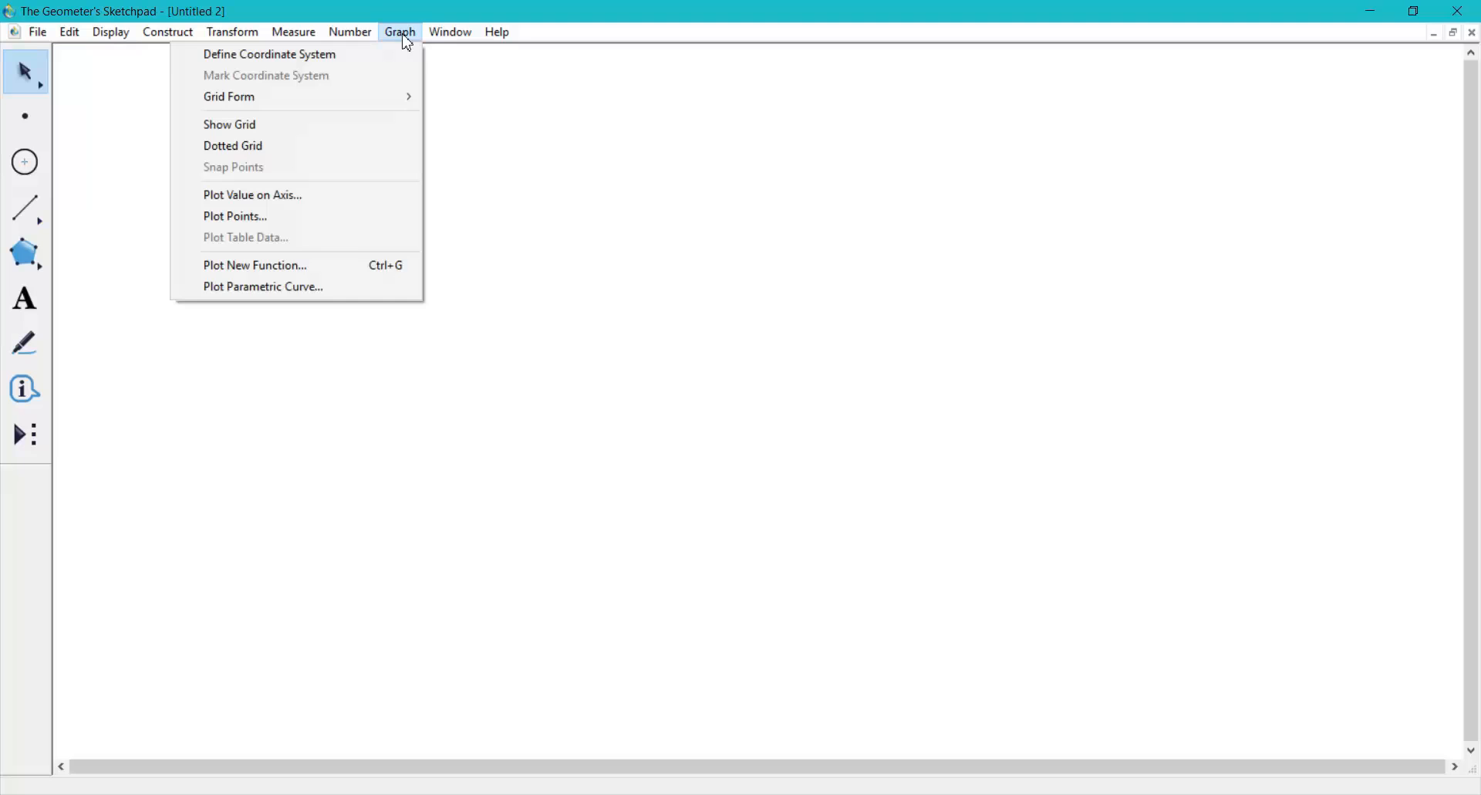
left_click(254, 265)
type("sin(x)")
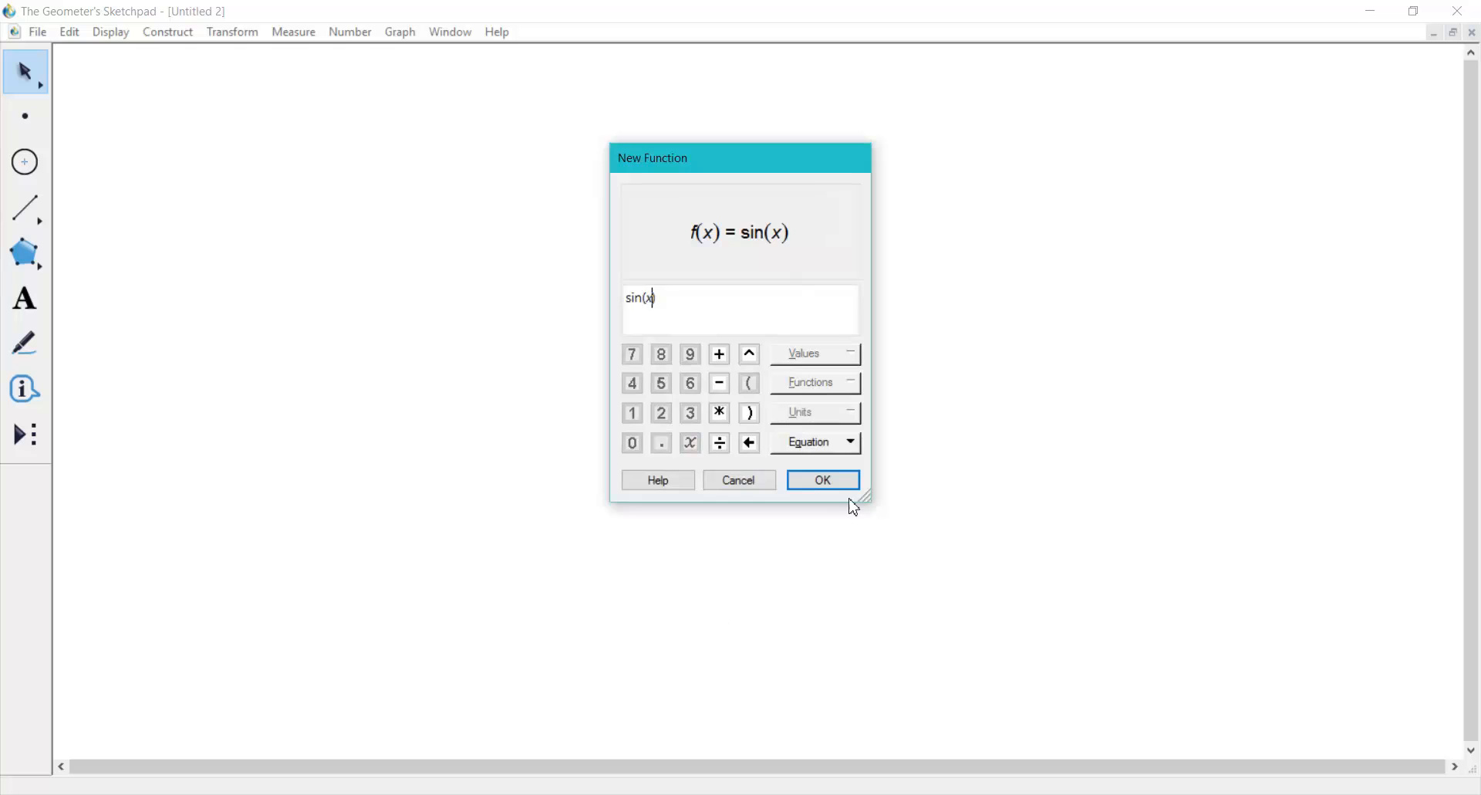
left_click(821, 480)
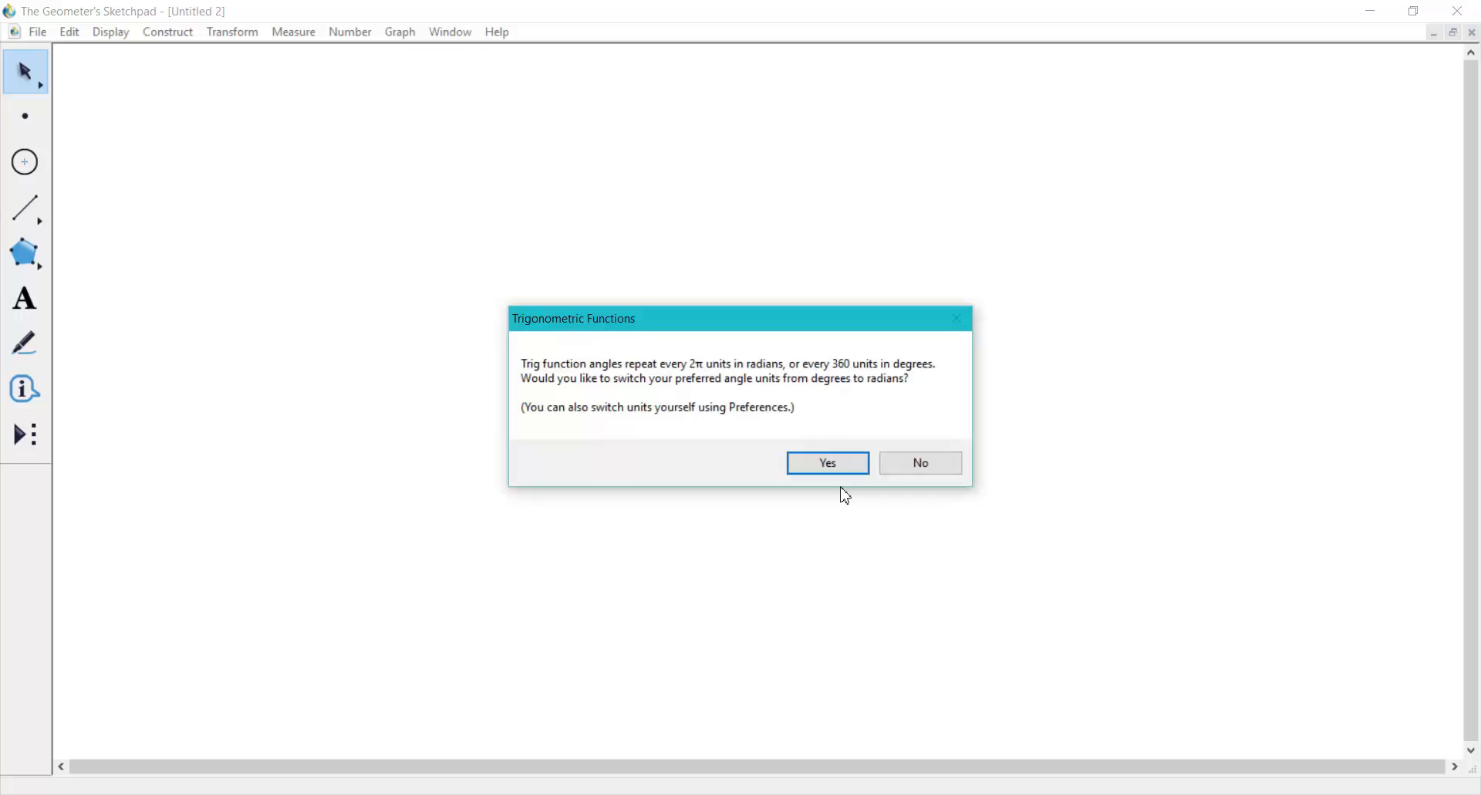
mouse_move(951, 486)
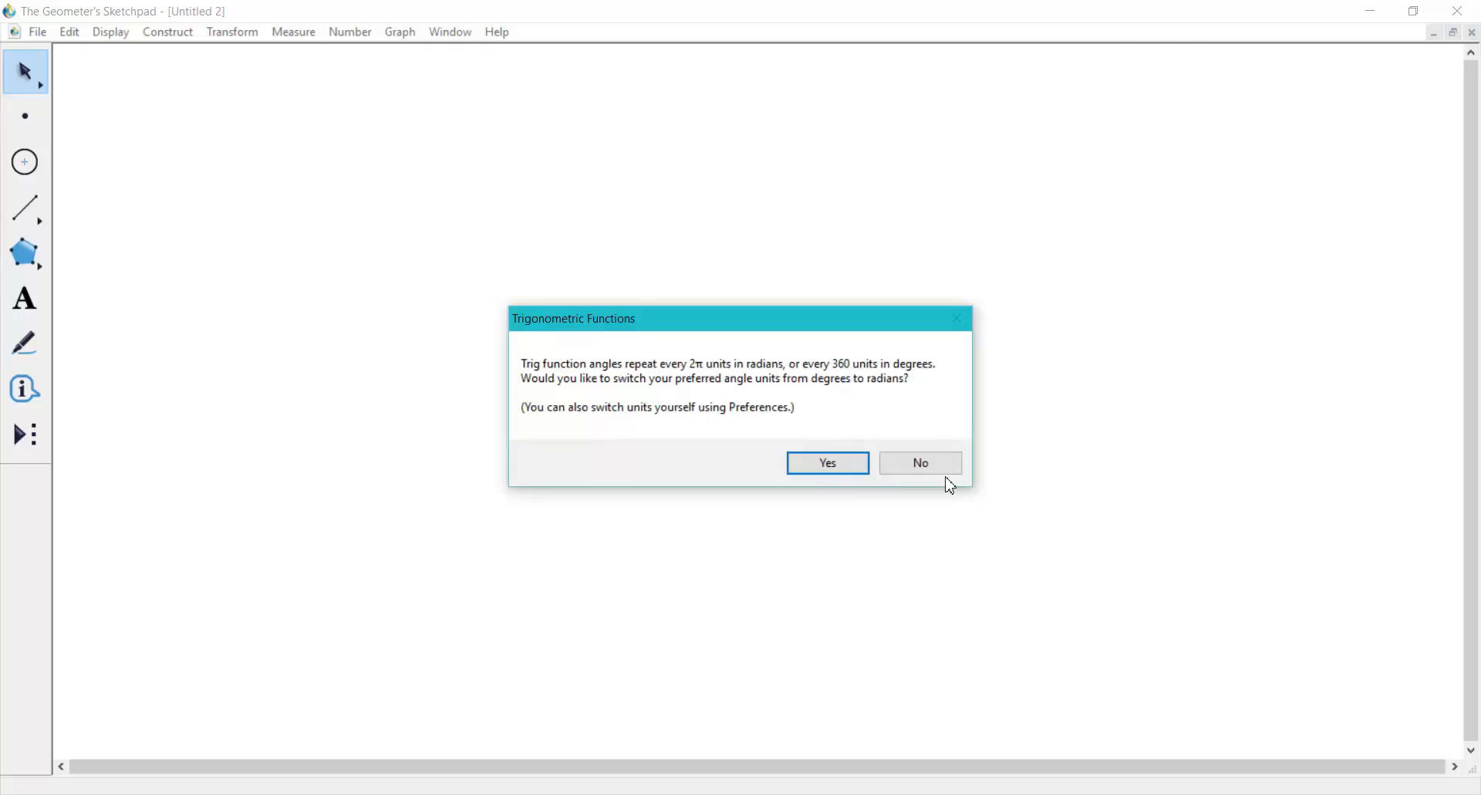
left_click(919, 462)
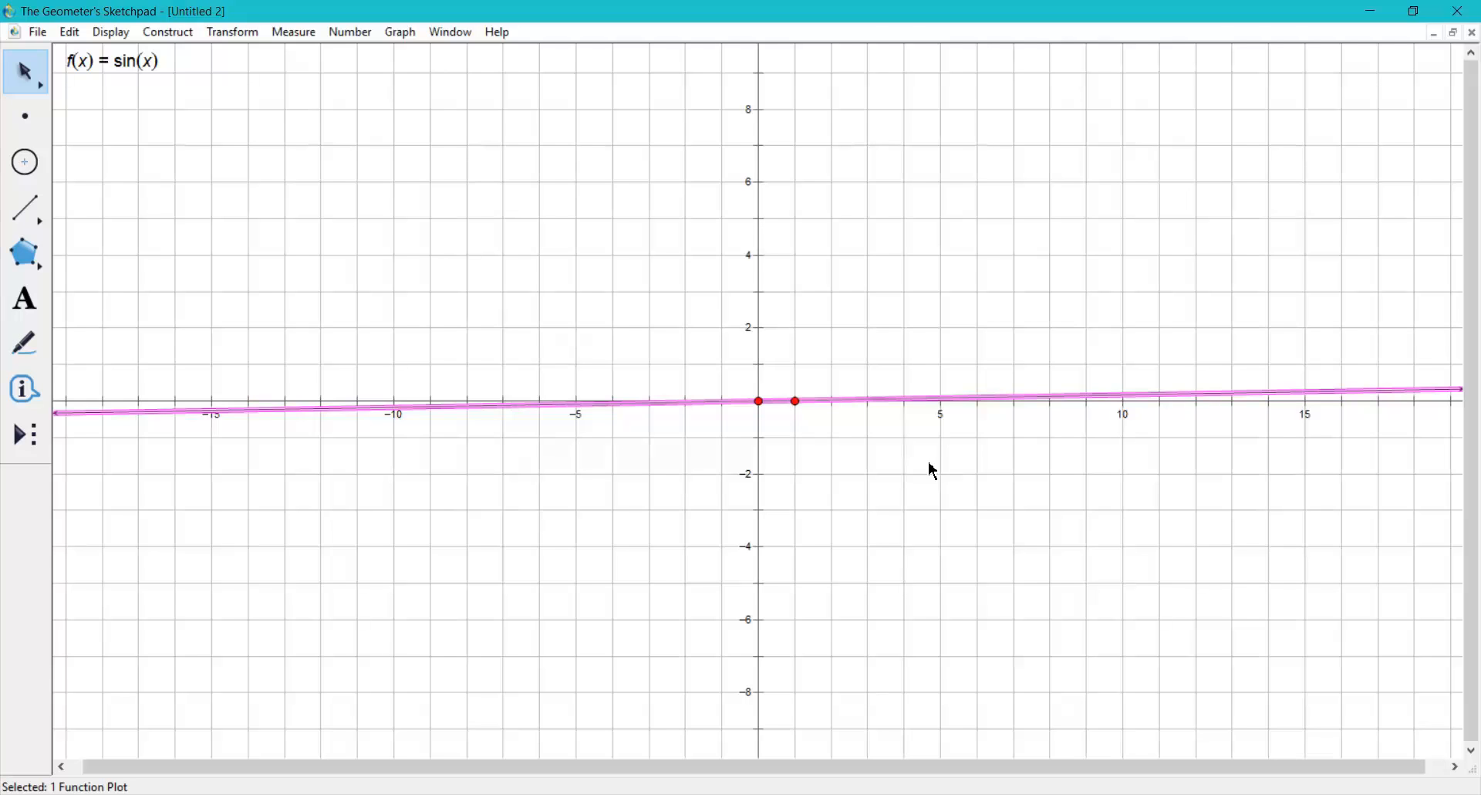
mouse_move(956, 426)
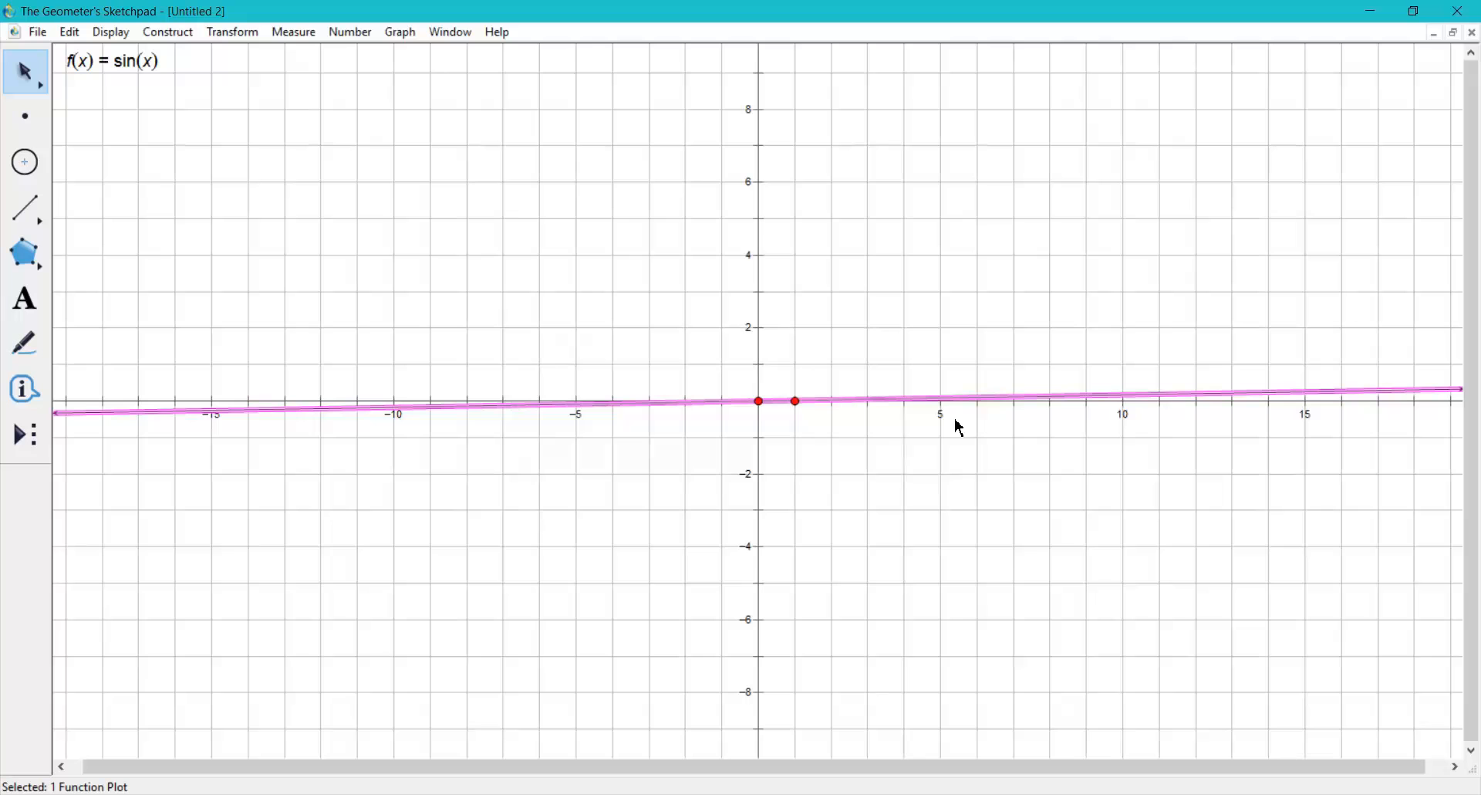
mouse_move(451, 31)
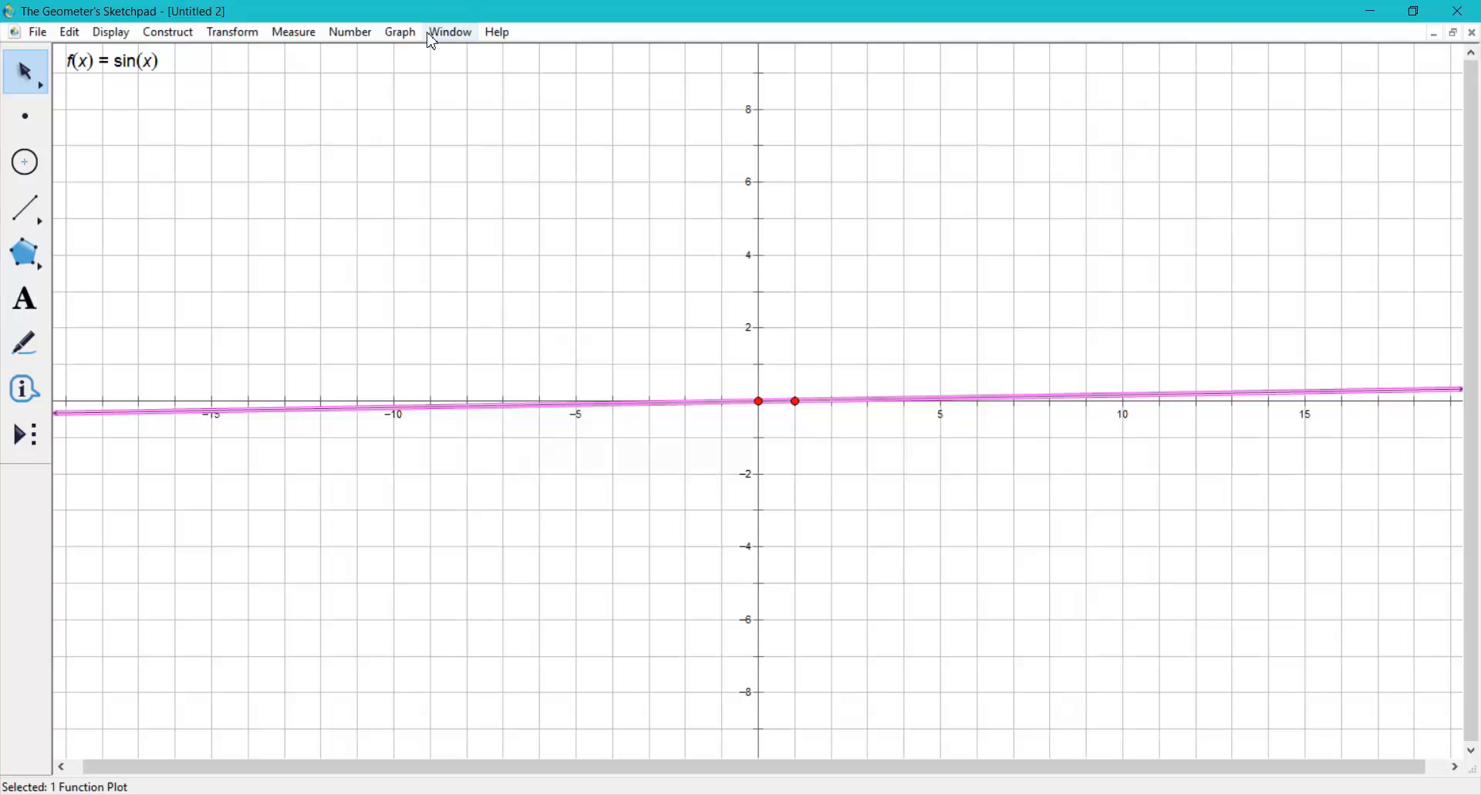
Step: Look through the Number and Graph menus
left_click(349, 31)
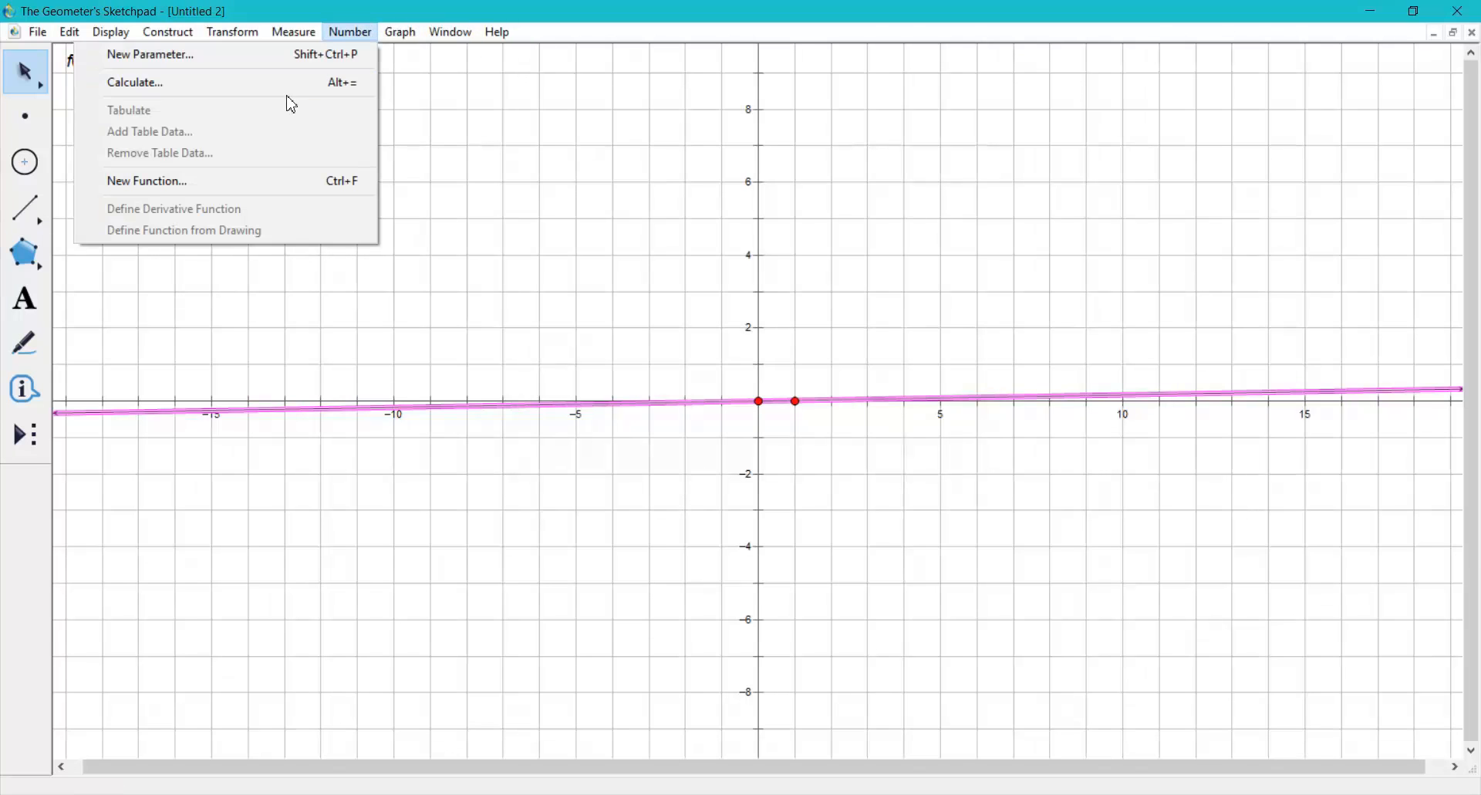
left_click(400, 31)
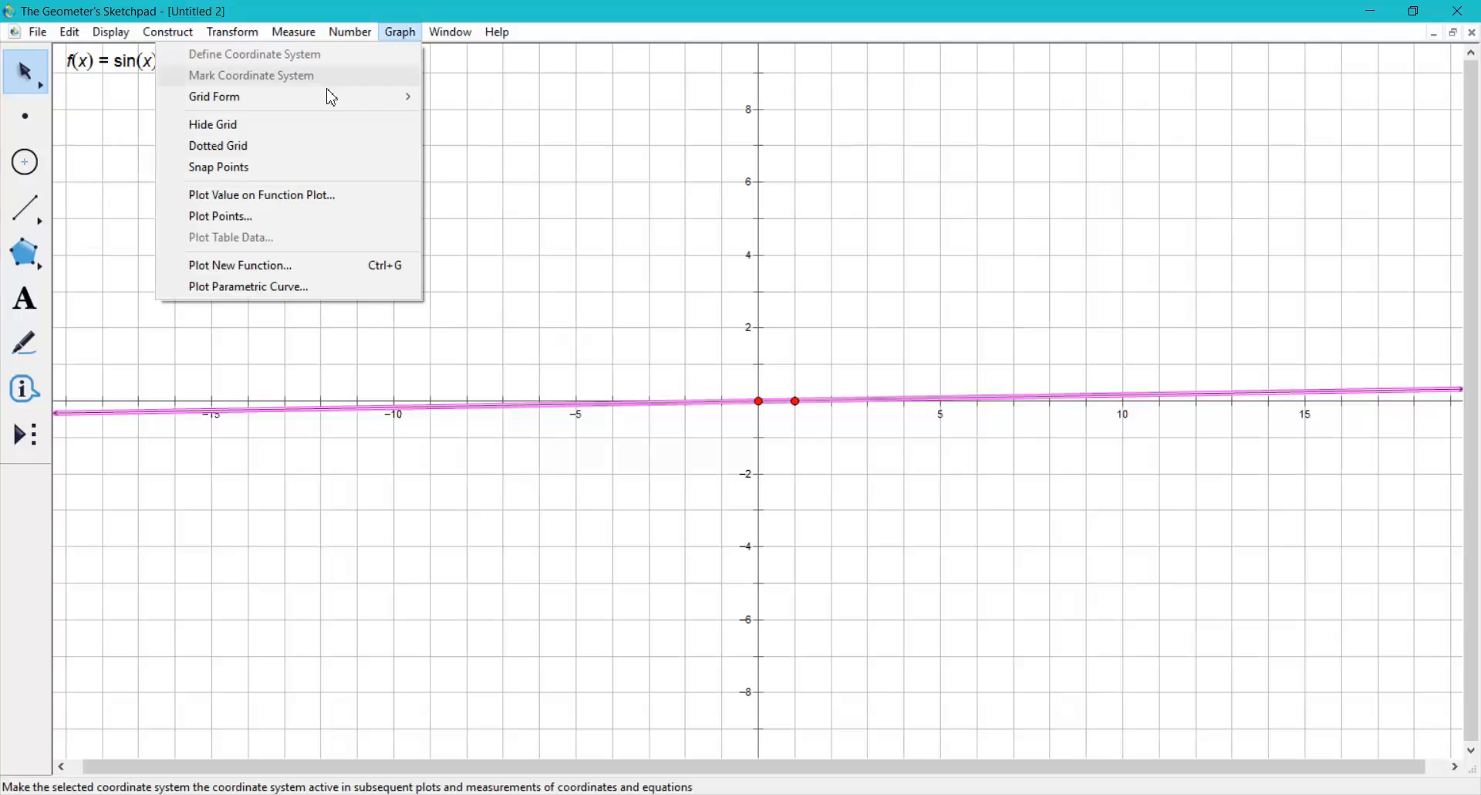
mouse_move(214, 95)
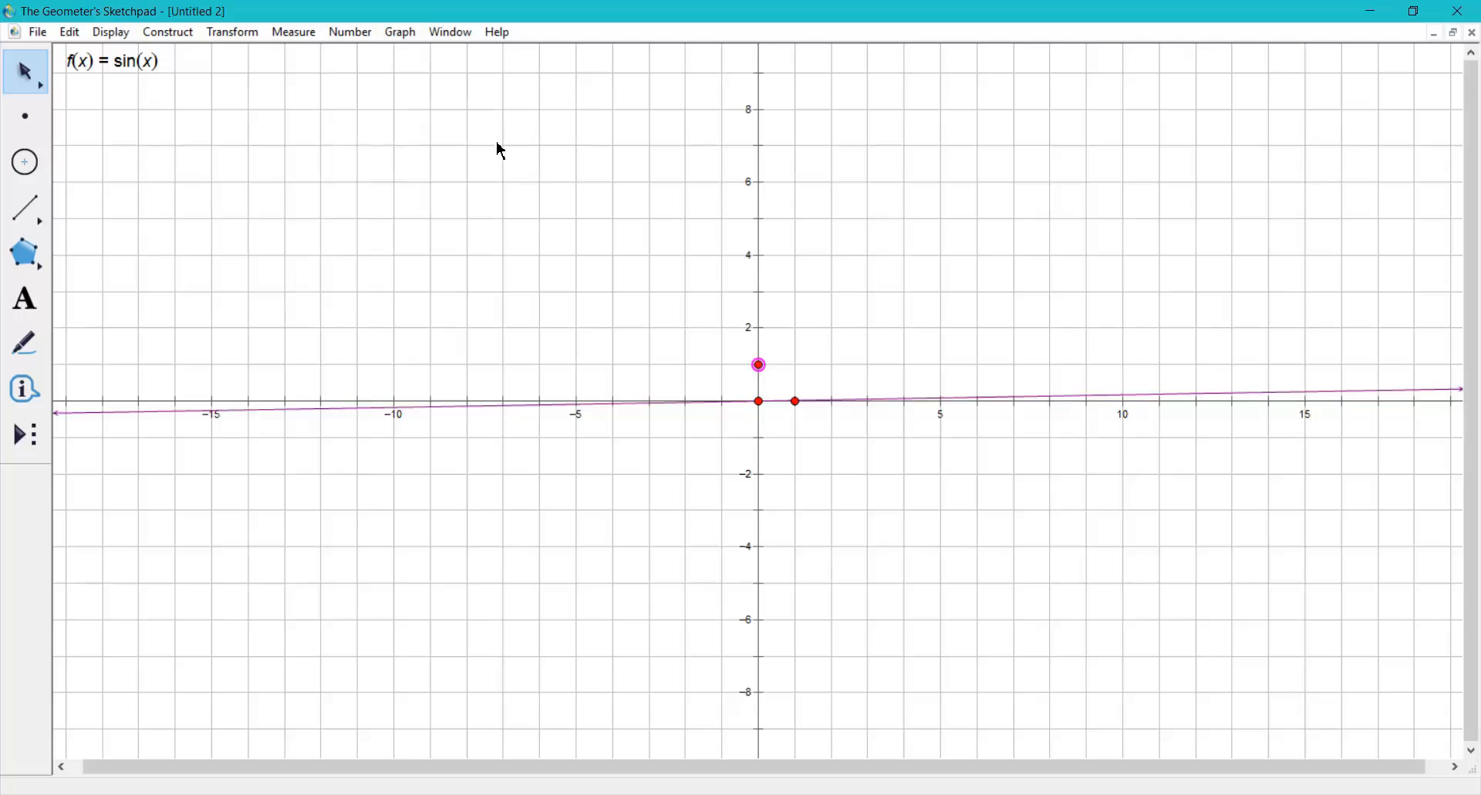
mouse_move(759, 365)
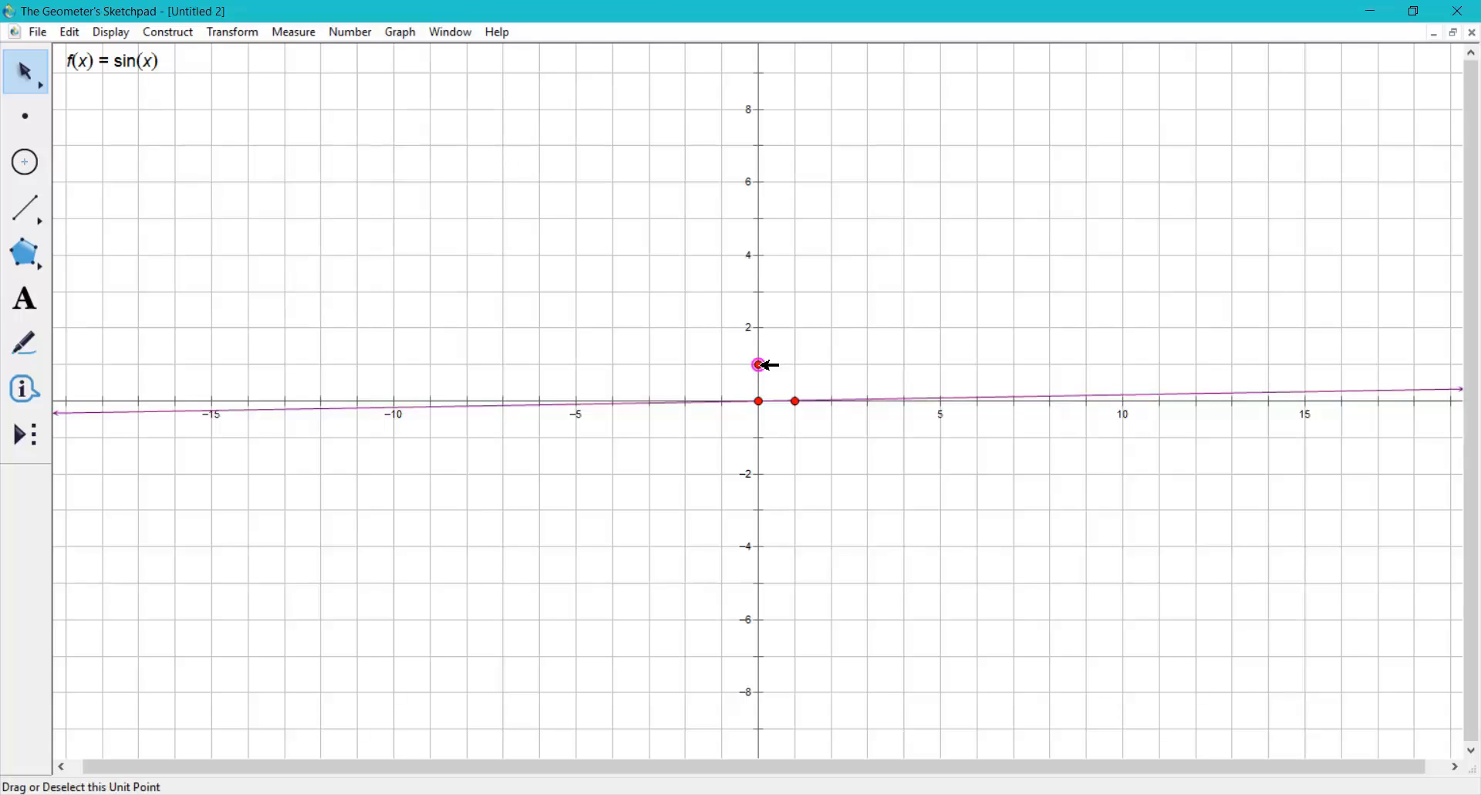
mouse_move(907, 399)
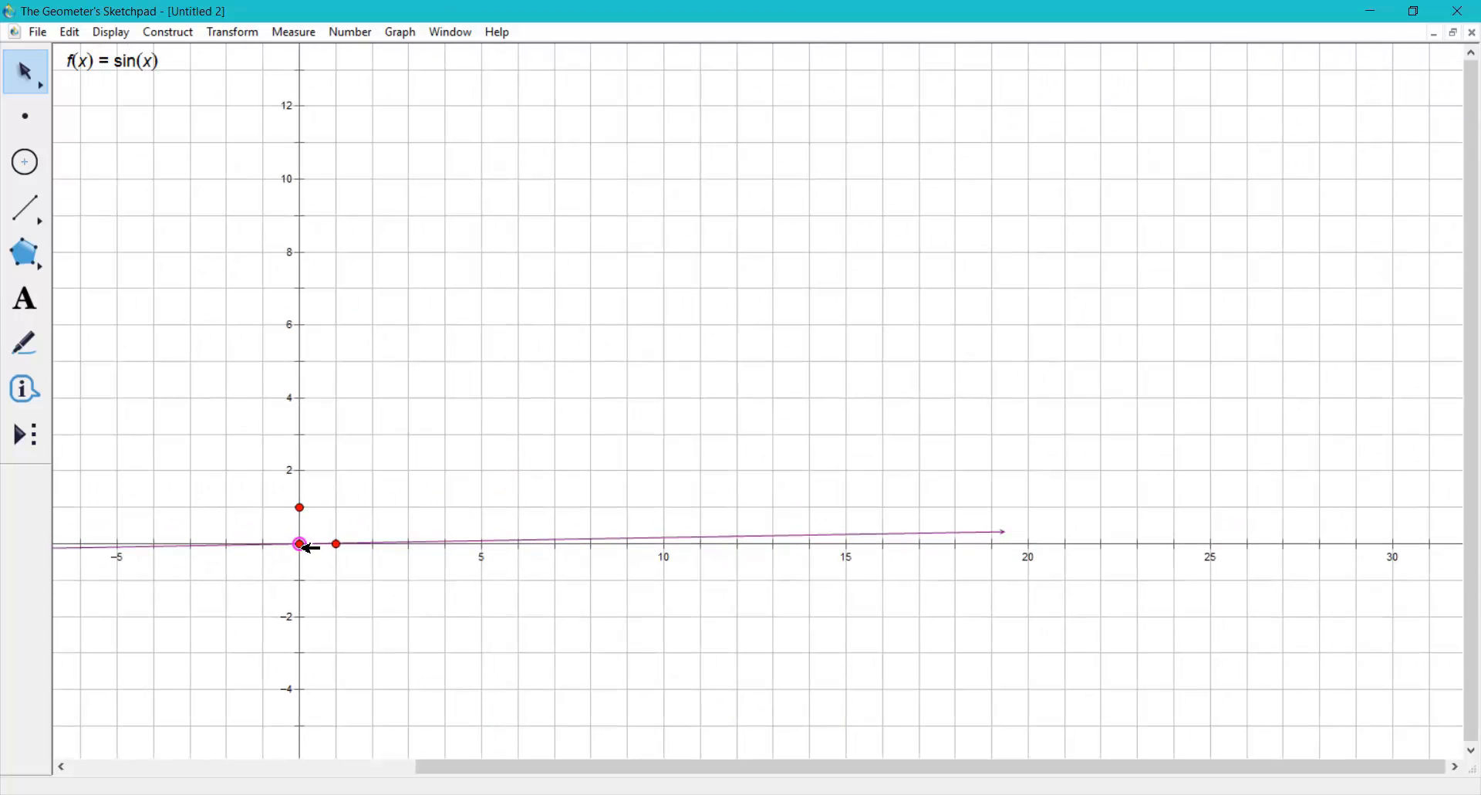
Step: Drag the x-axis unit point until the x-axis spans about -50 to 400
left_click(300, 544)
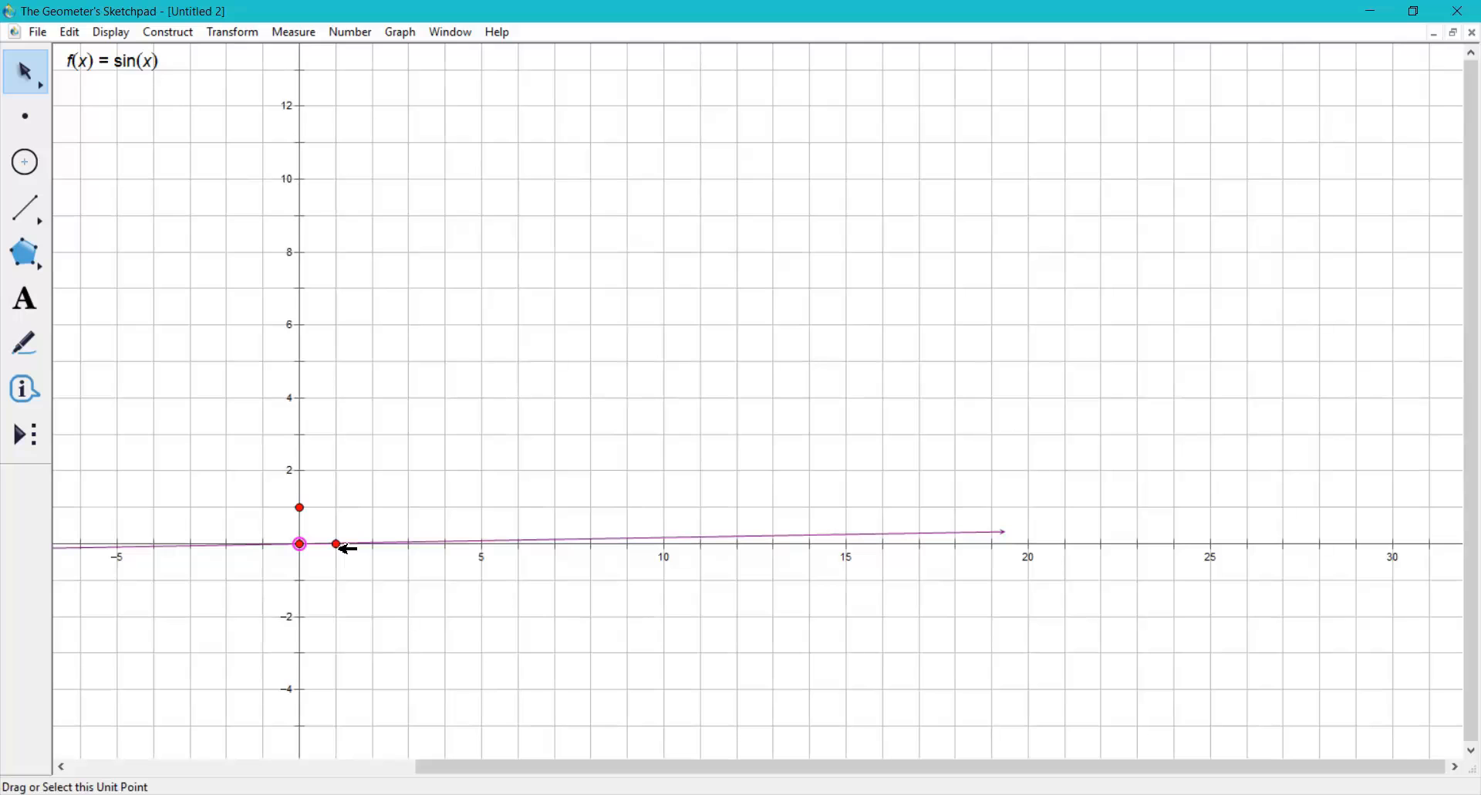
left_click(334, 543)
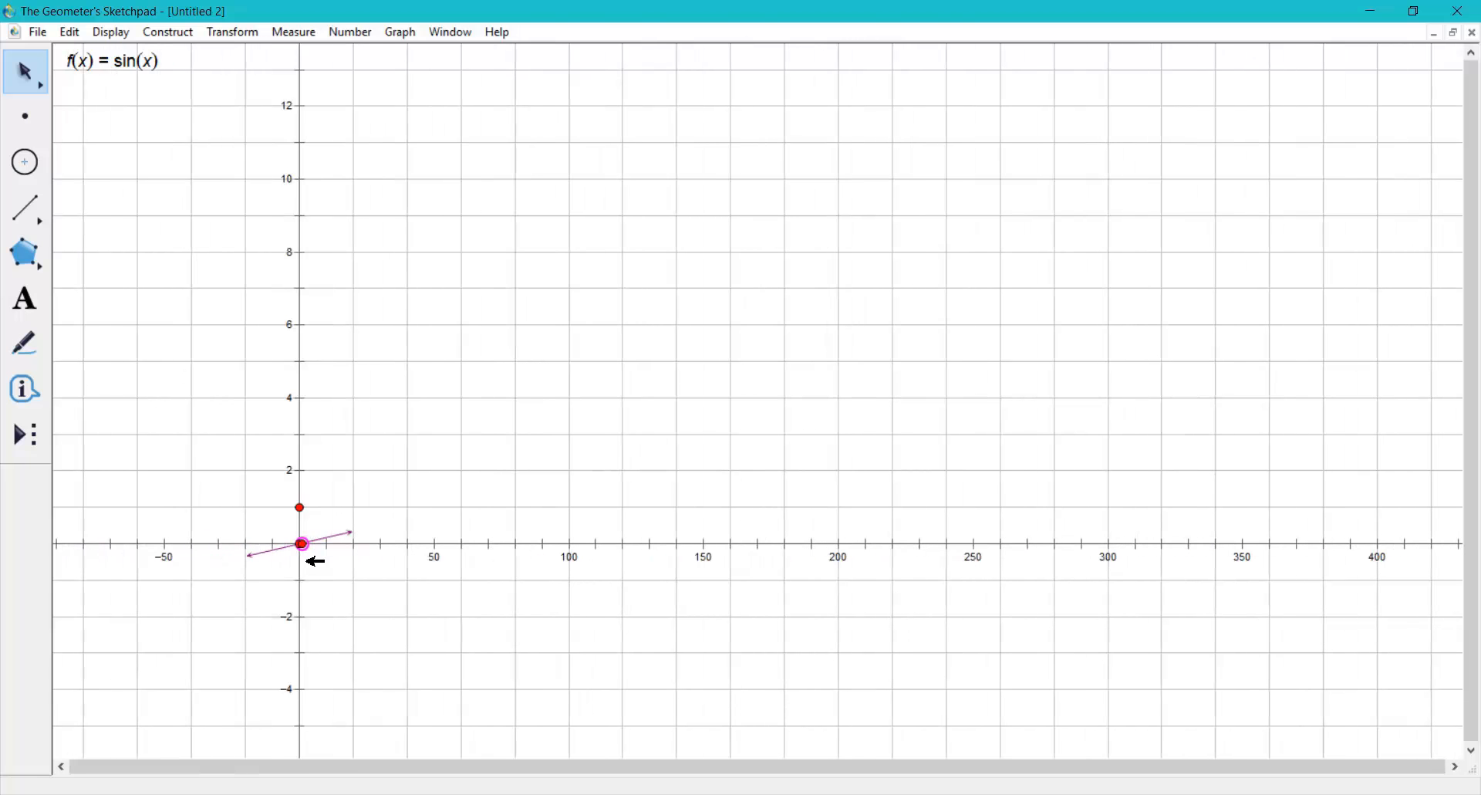
left_click(300, 544)
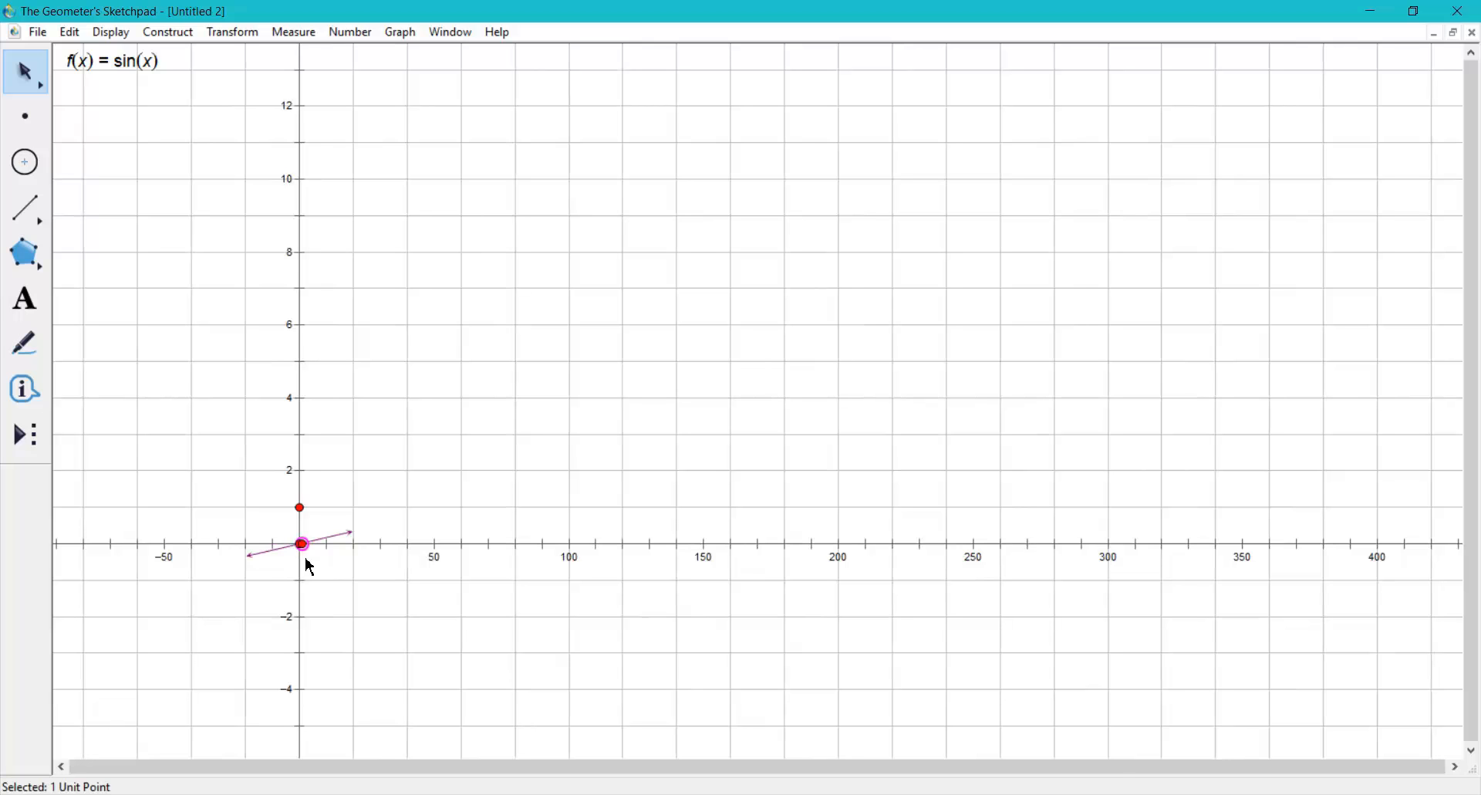
mouse_move(372, 502)
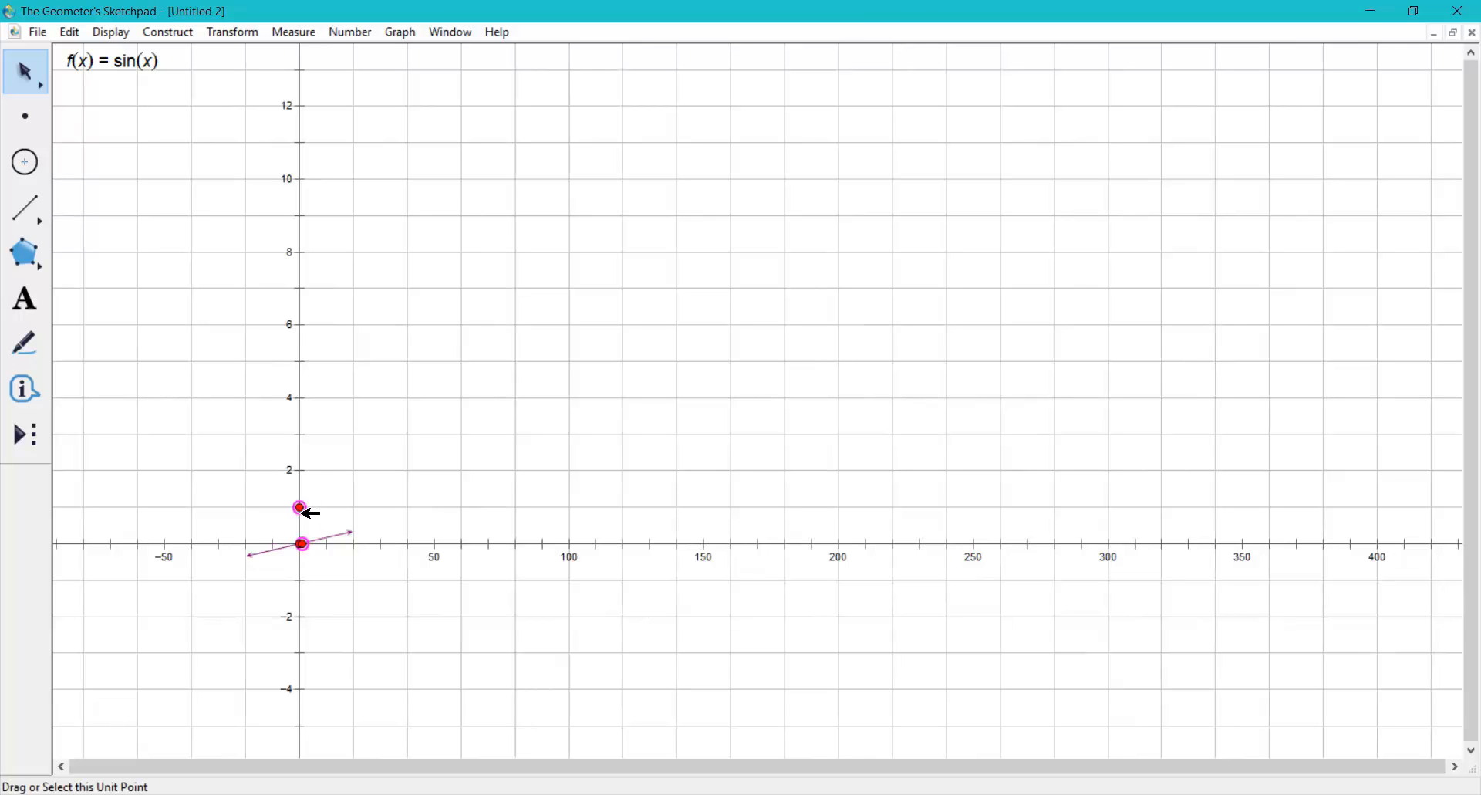
Step: Drag the y-axis unit point up for 0.2 ticks from about −1.2 to 2.6
left_click_drag(299, 508, 299, 440)
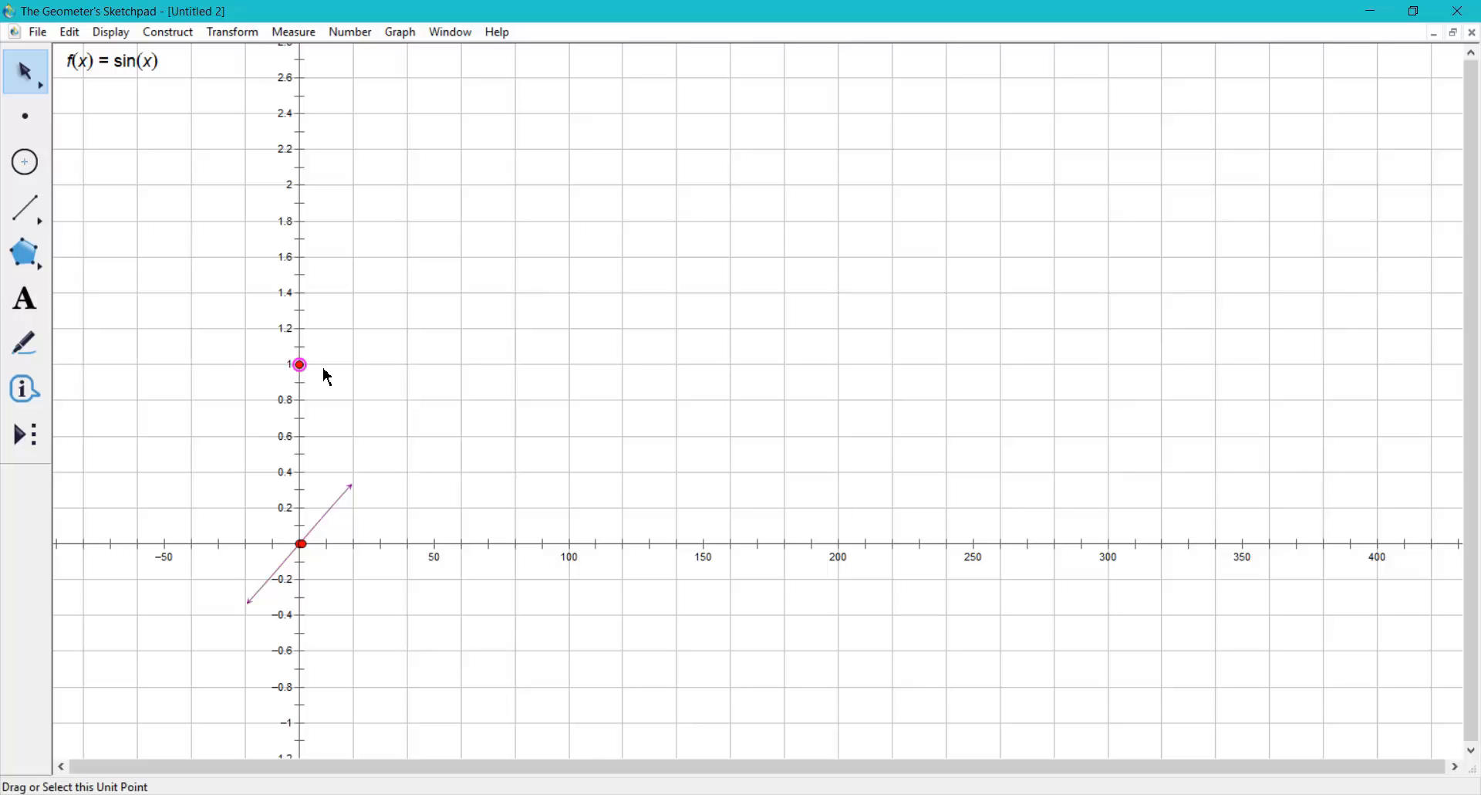
mouse_move(346, 513)
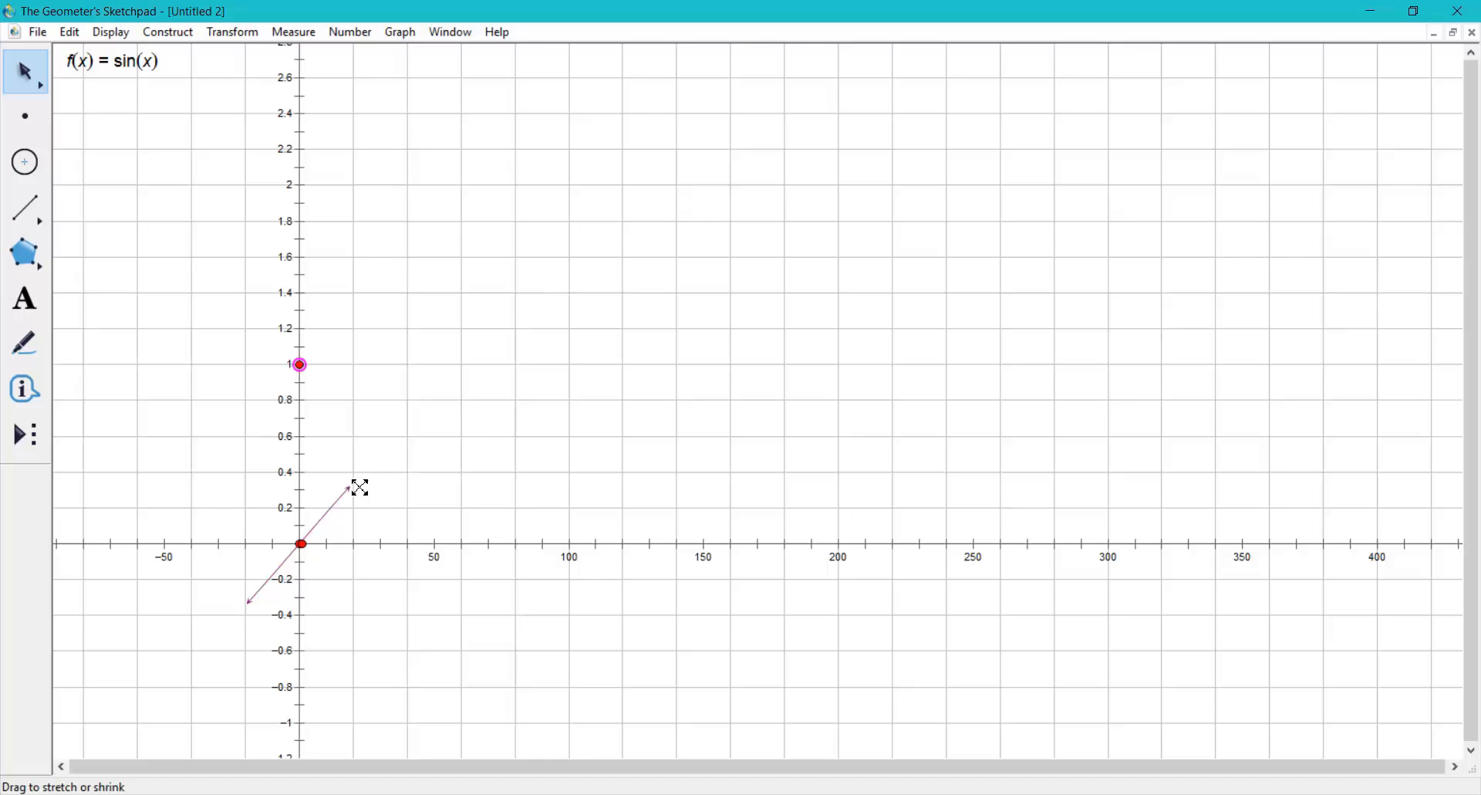
Step: Drag the sine plot's end rightward until the curve reaches about x = 400
left_click_drag(359, 487, 526, 442)
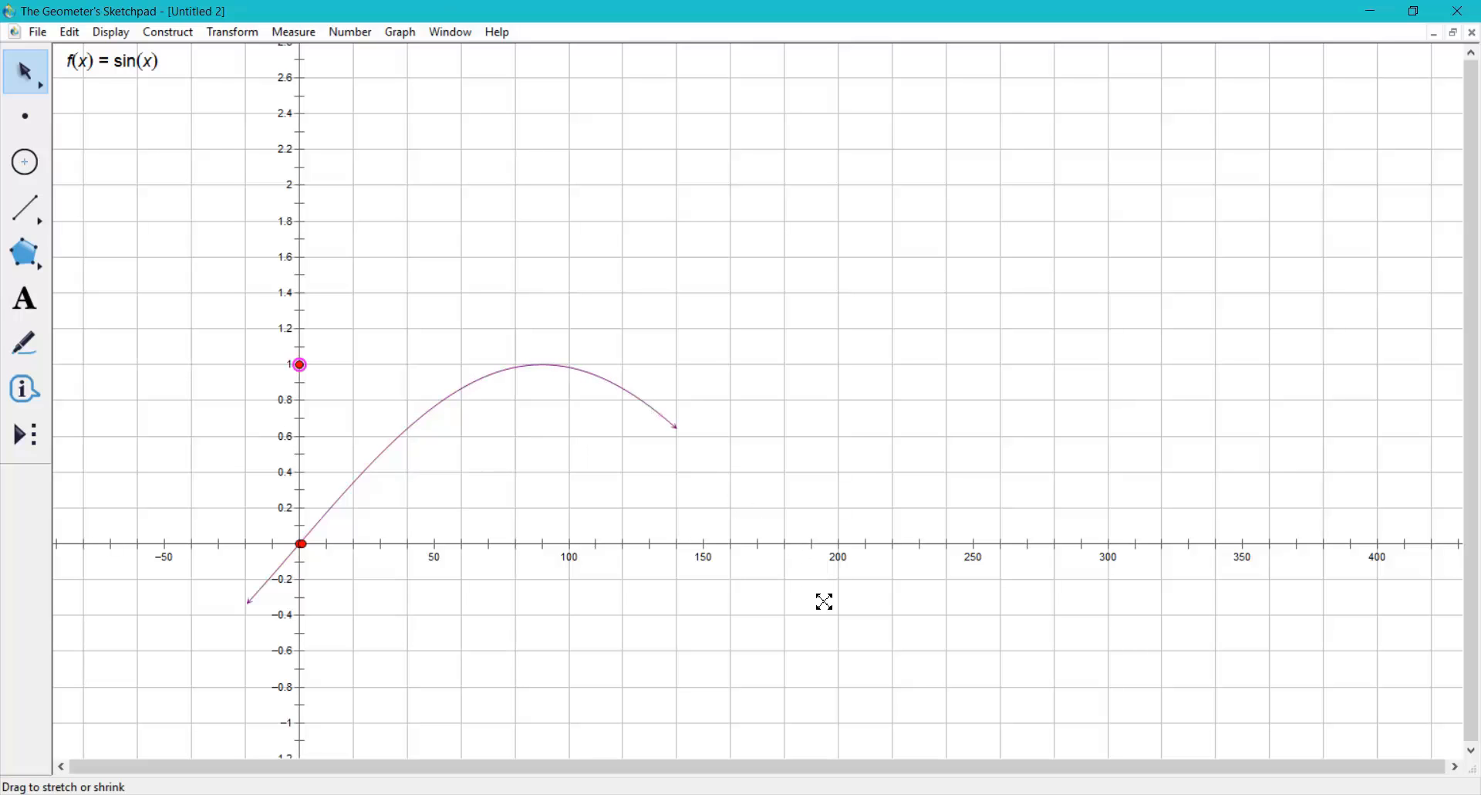
left_click_drag(676, 425, 1039, 723)
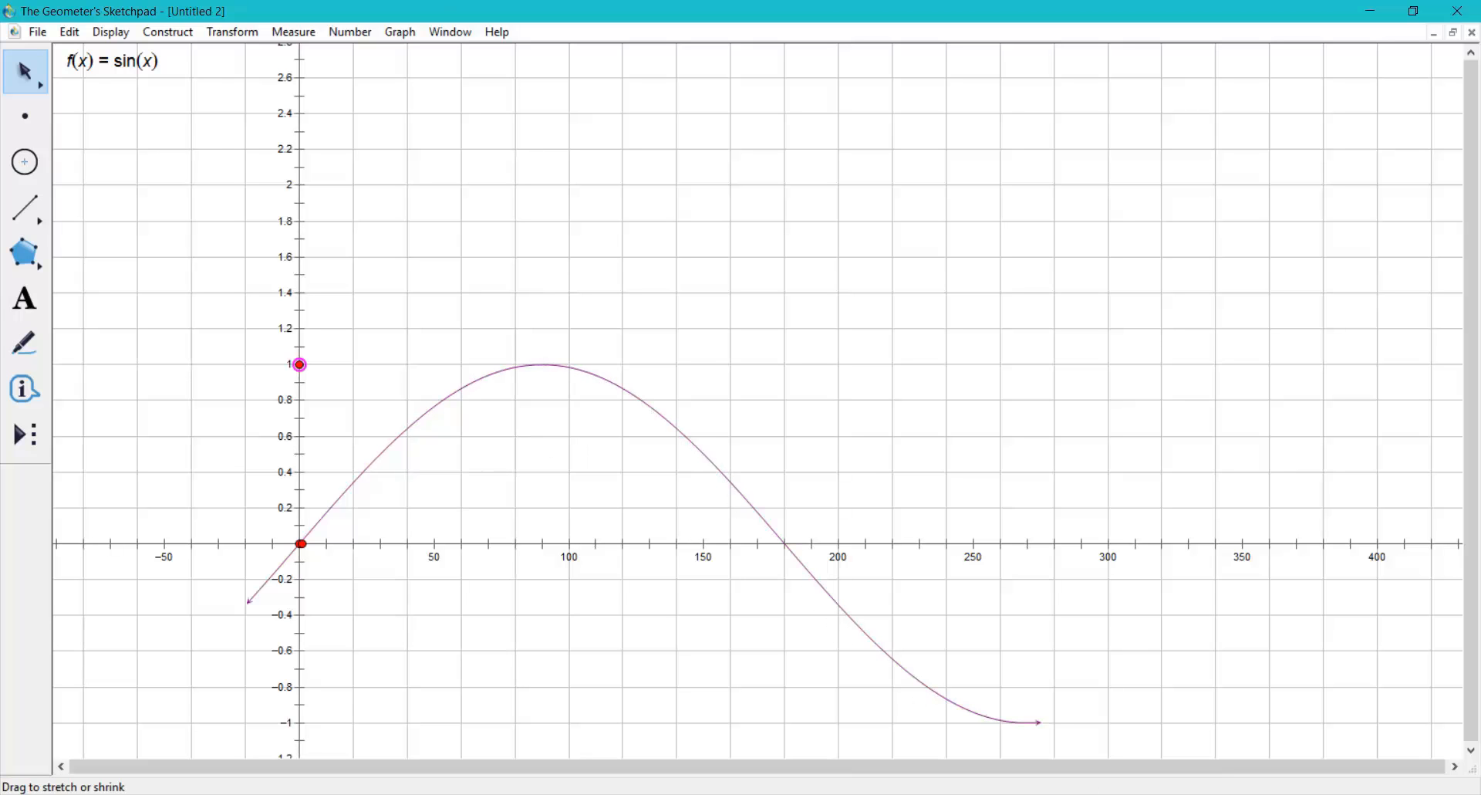
left_click_drag(1039, 723, 1111, 699)
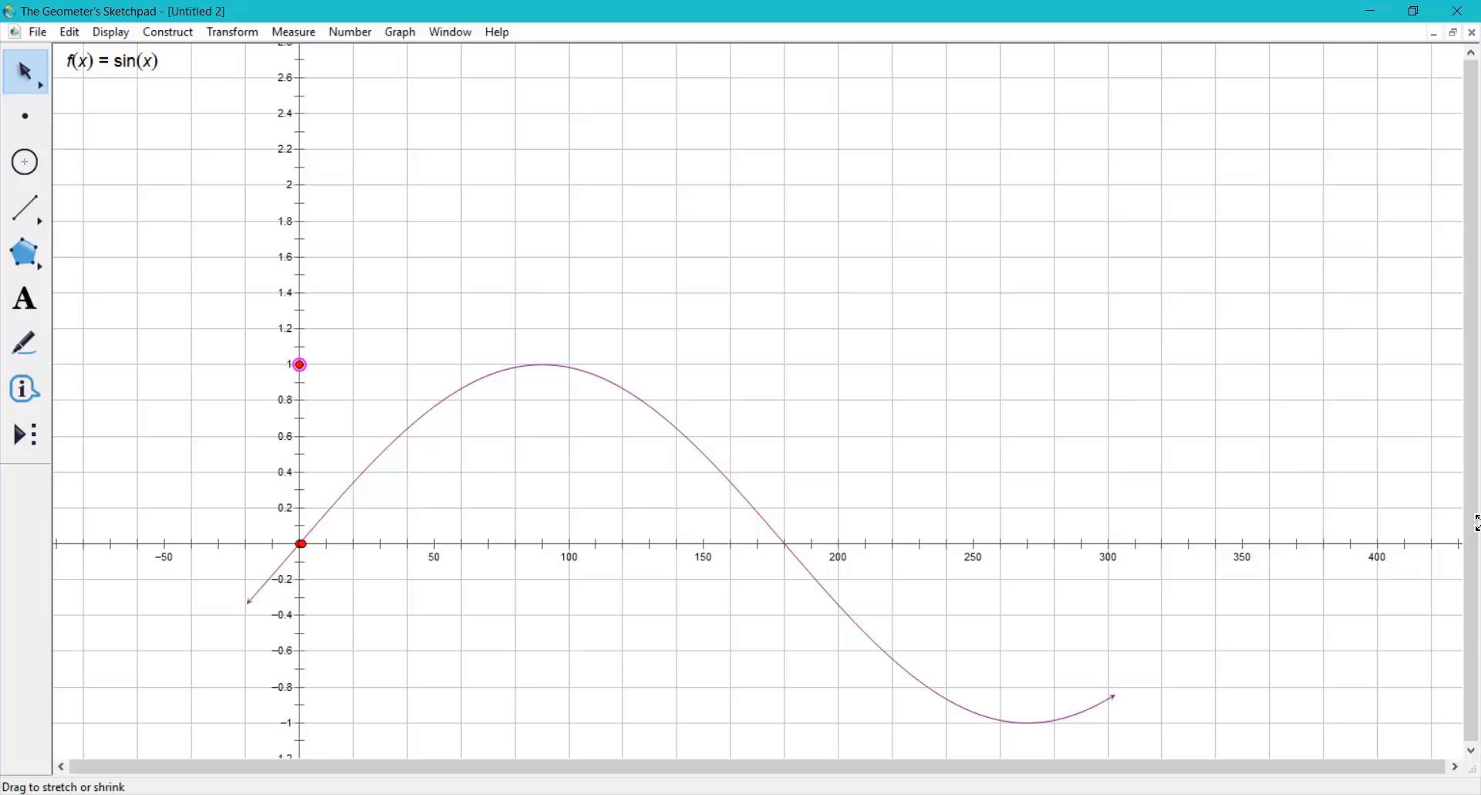
mouse_move(1115, 699)
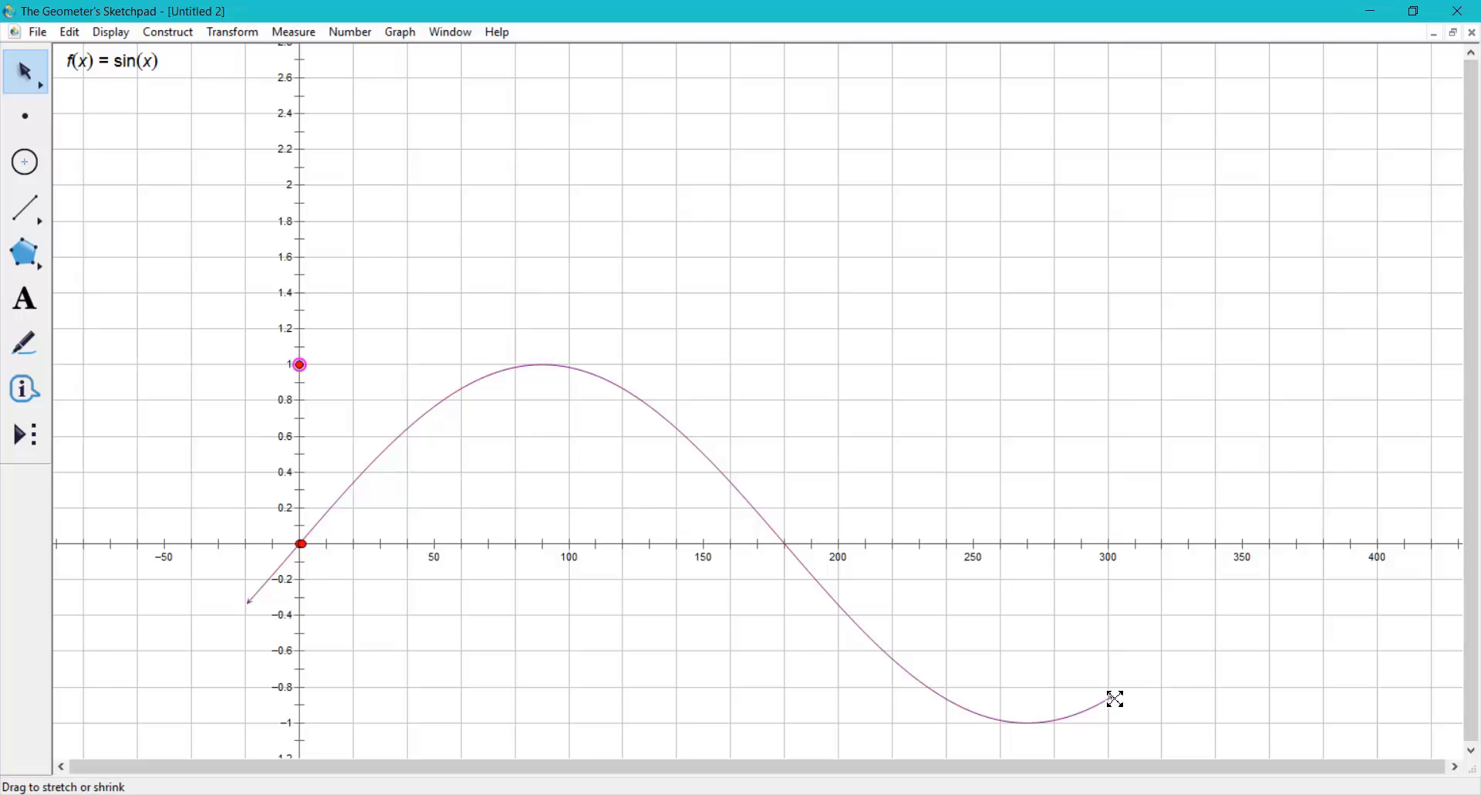
left_click_drag(1115, 699, 1272, 603)
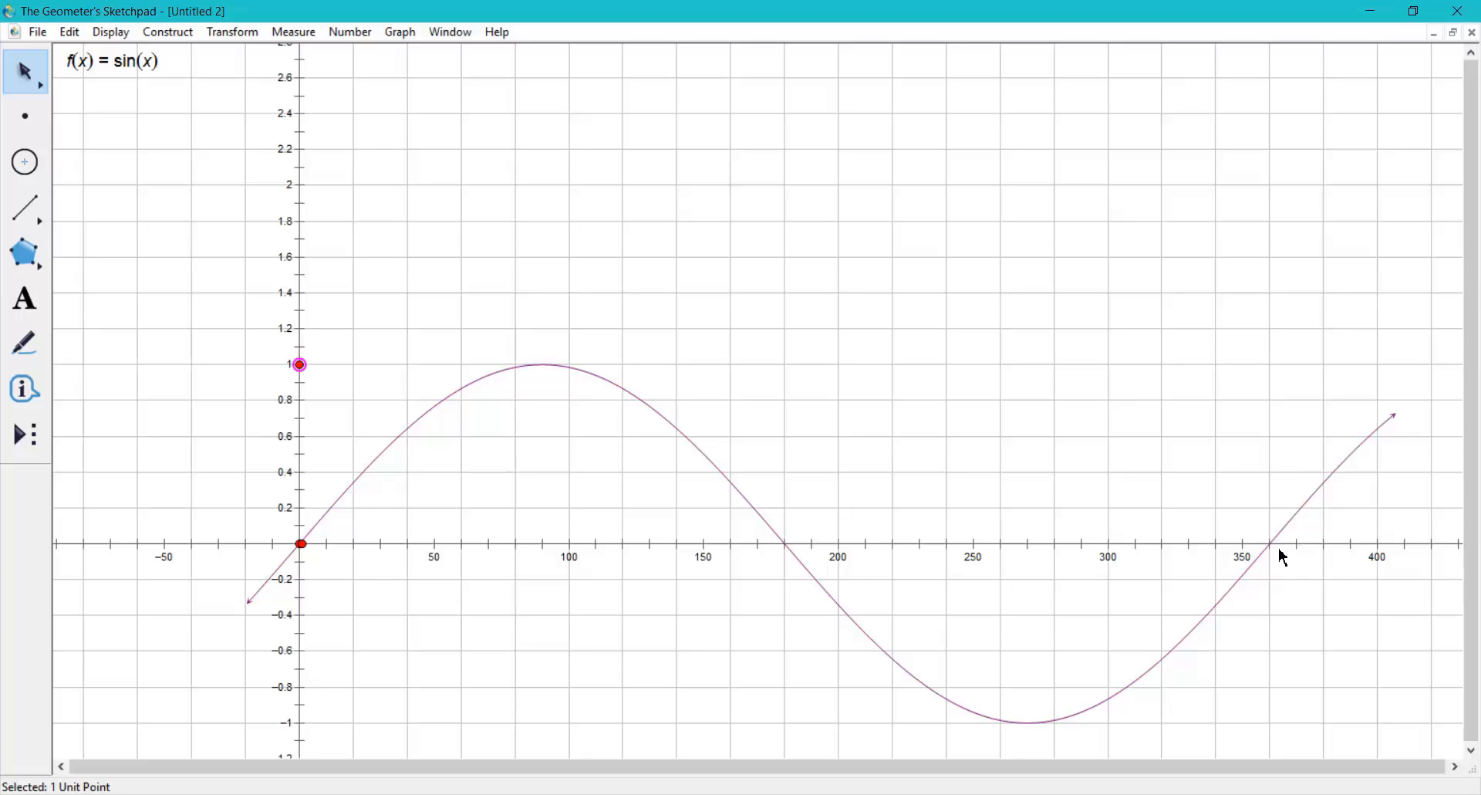
mouse_move(1269, 520)
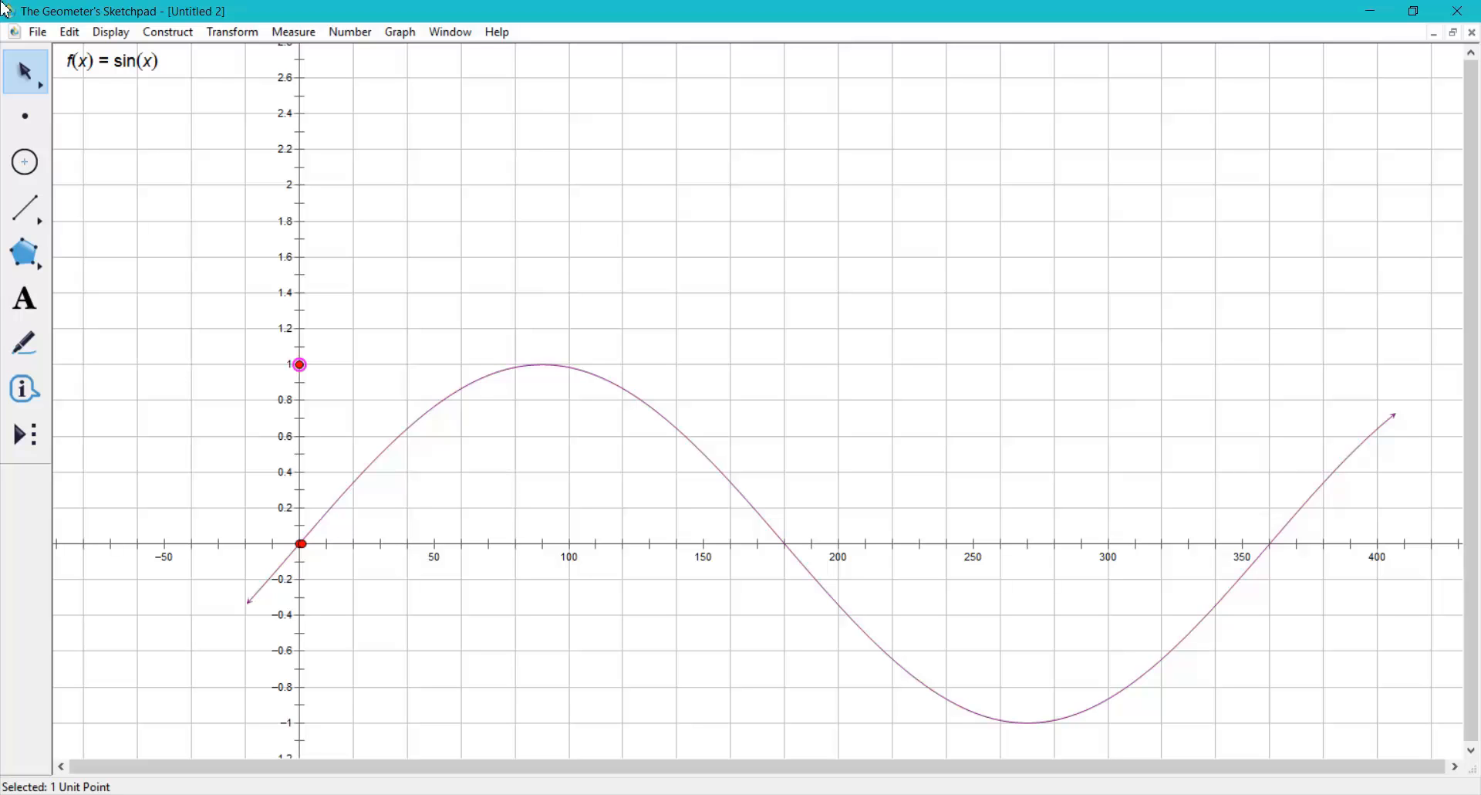
Step: Save the sketch as 'graph1' inside a new 'math' folder under aaa ccecredit
left_click(37, 31)
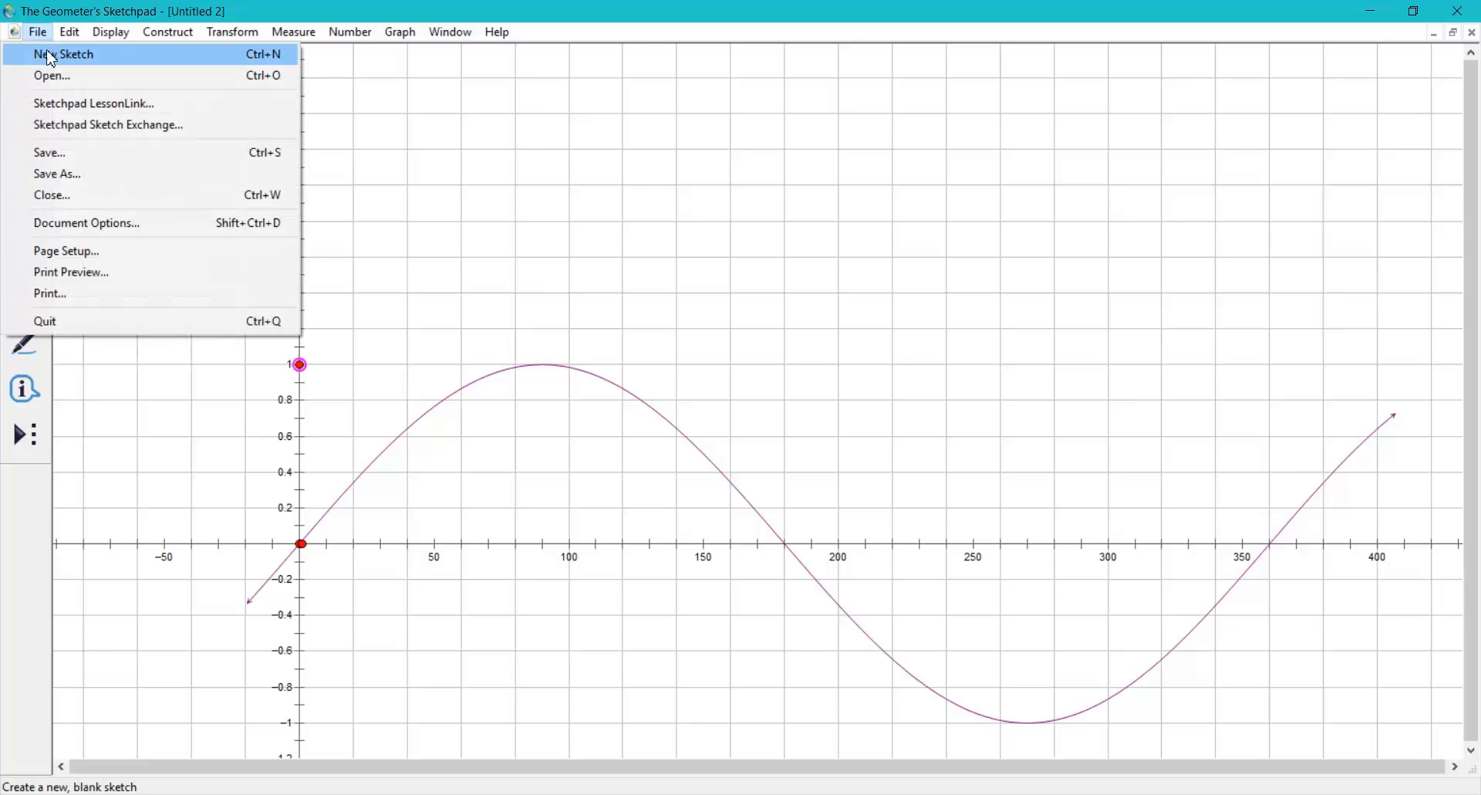
left_click(56, 173)
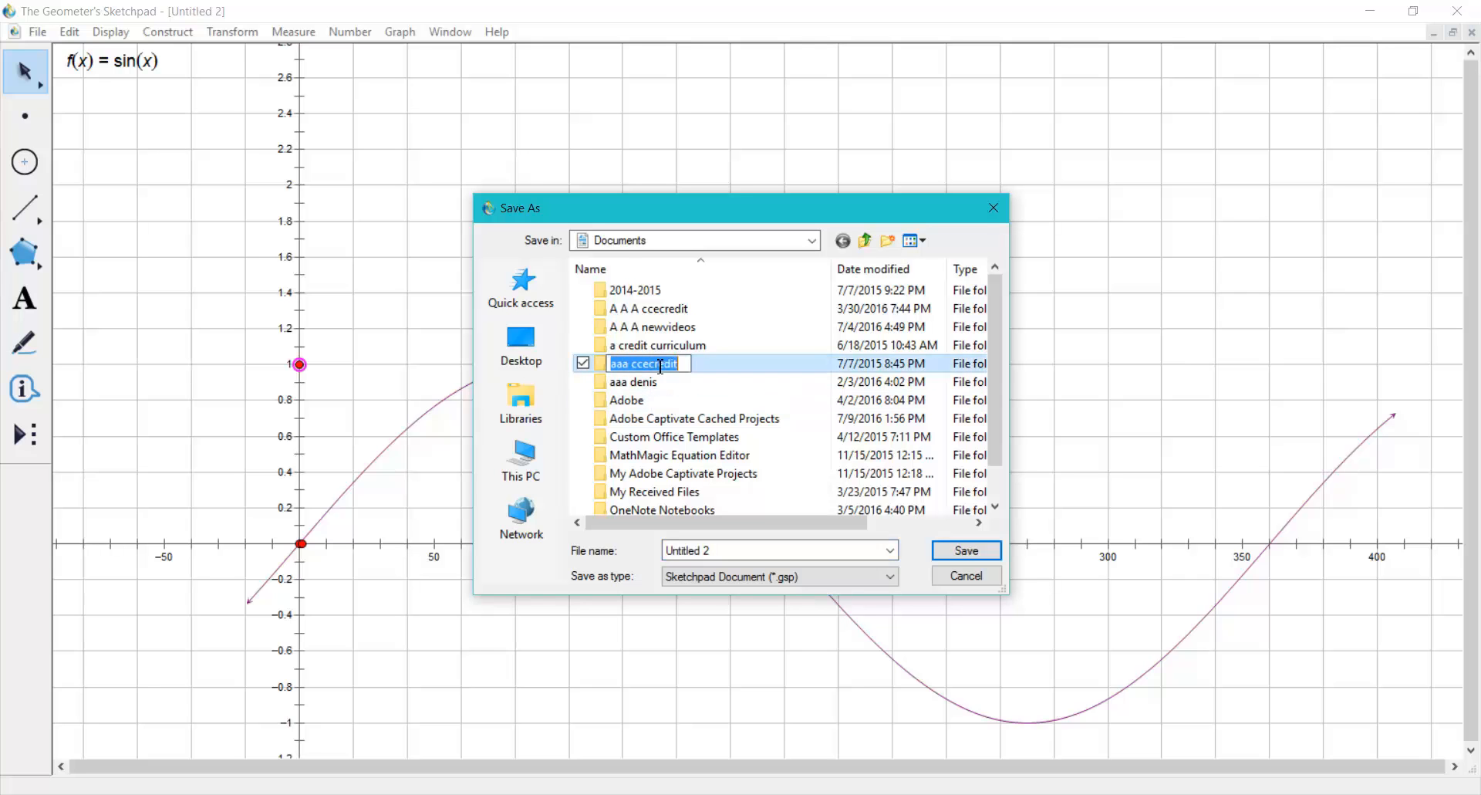
double_click(642, 364)
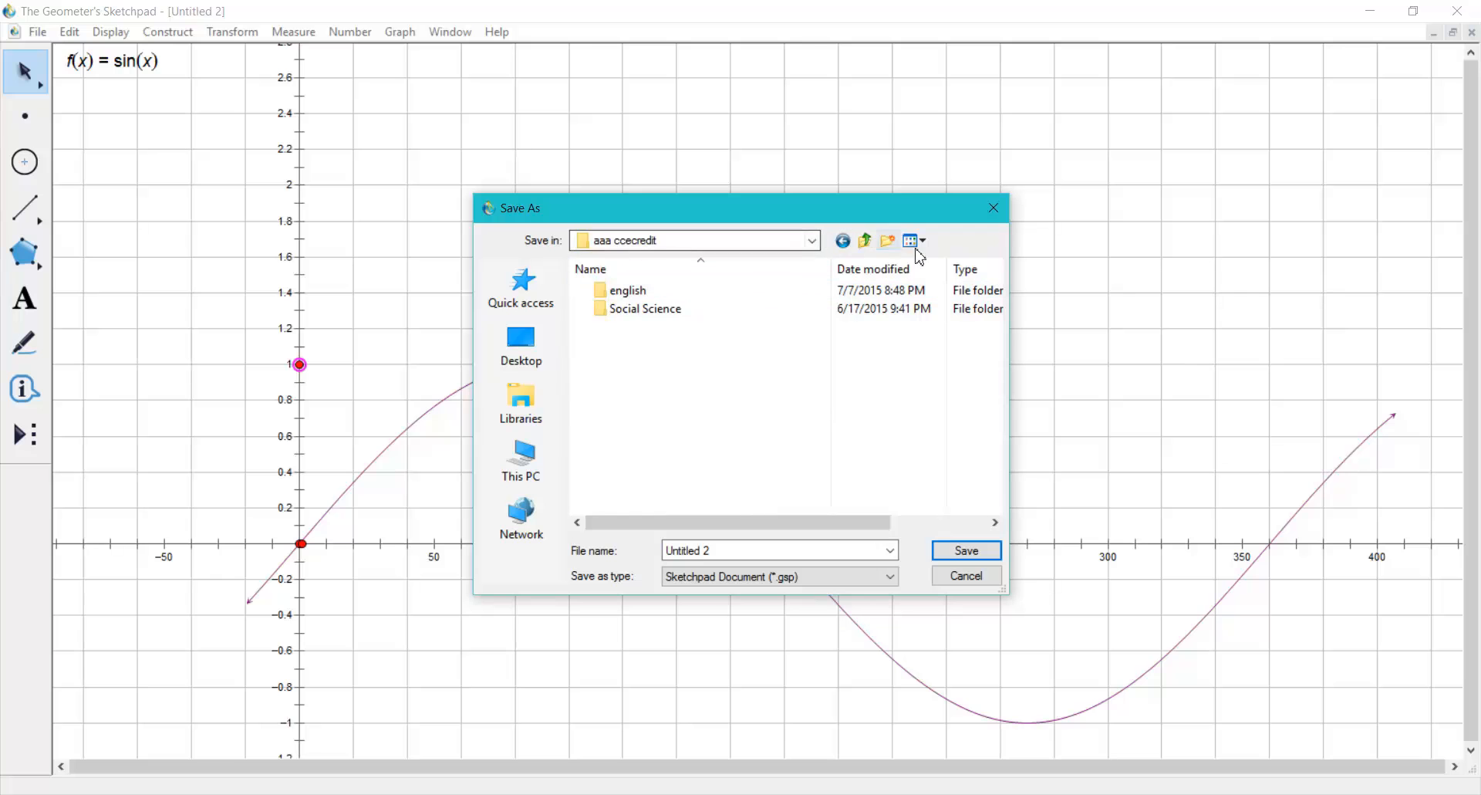
left_click(887, 241)
type("math")
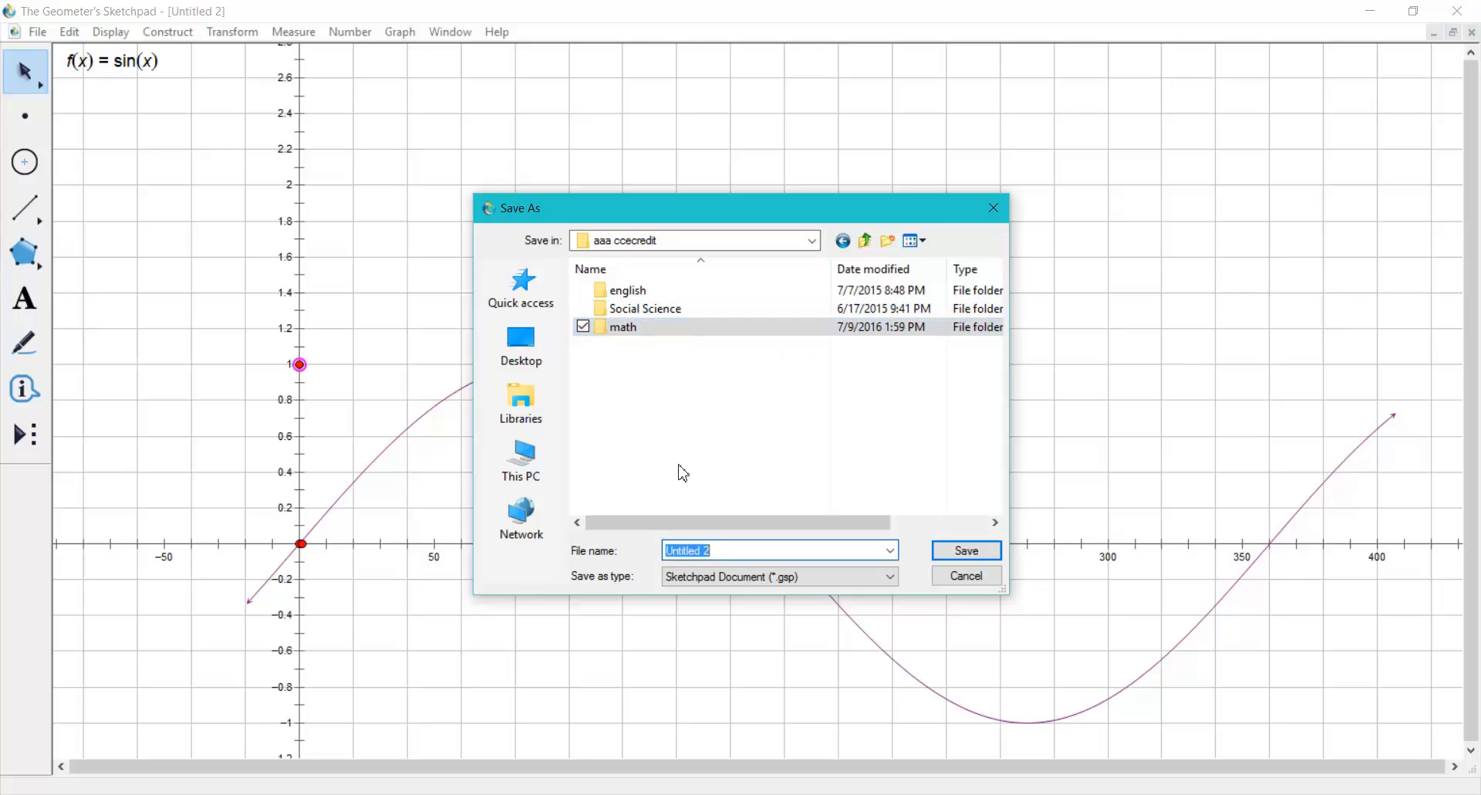
double_click(622, 326)
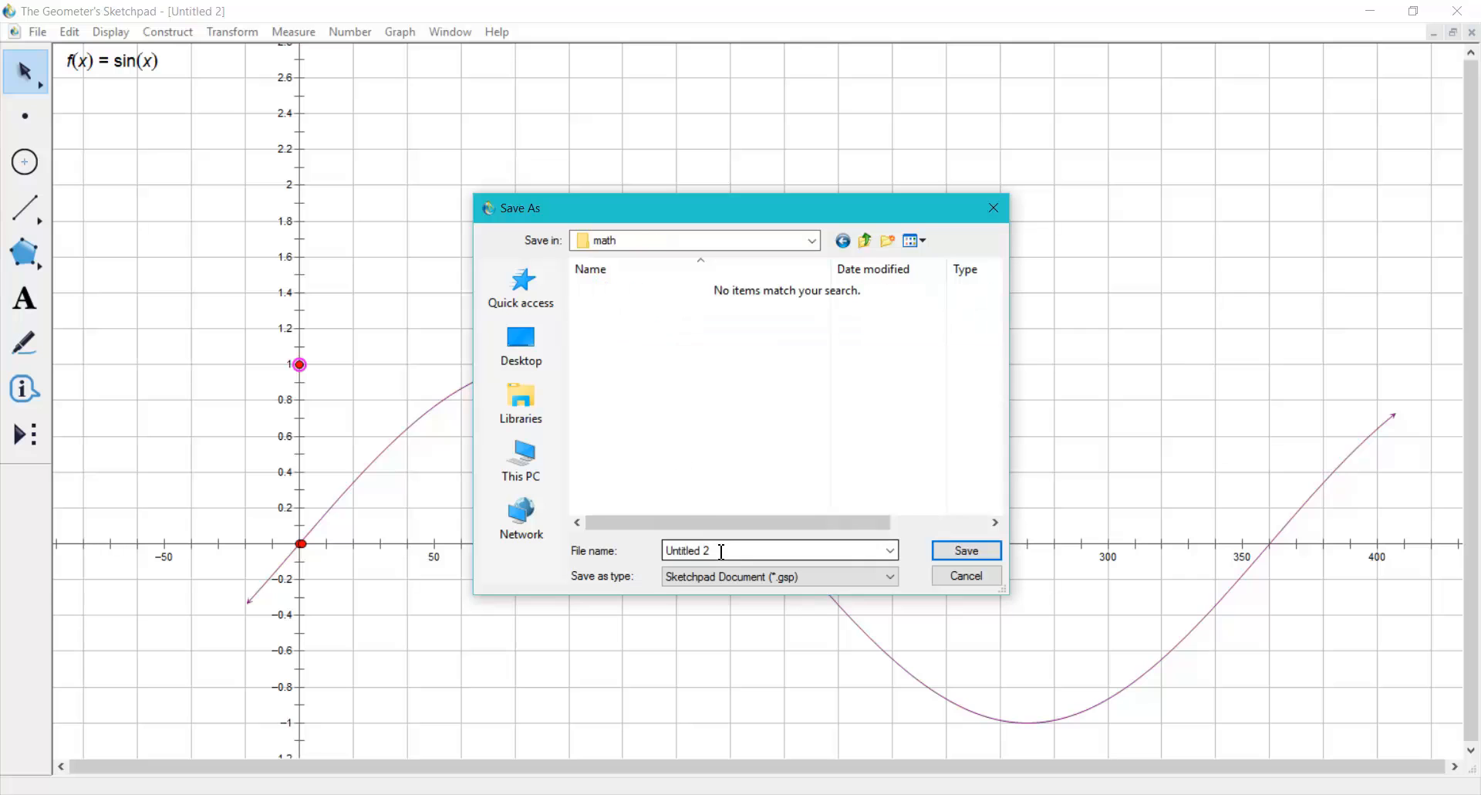
type("g")
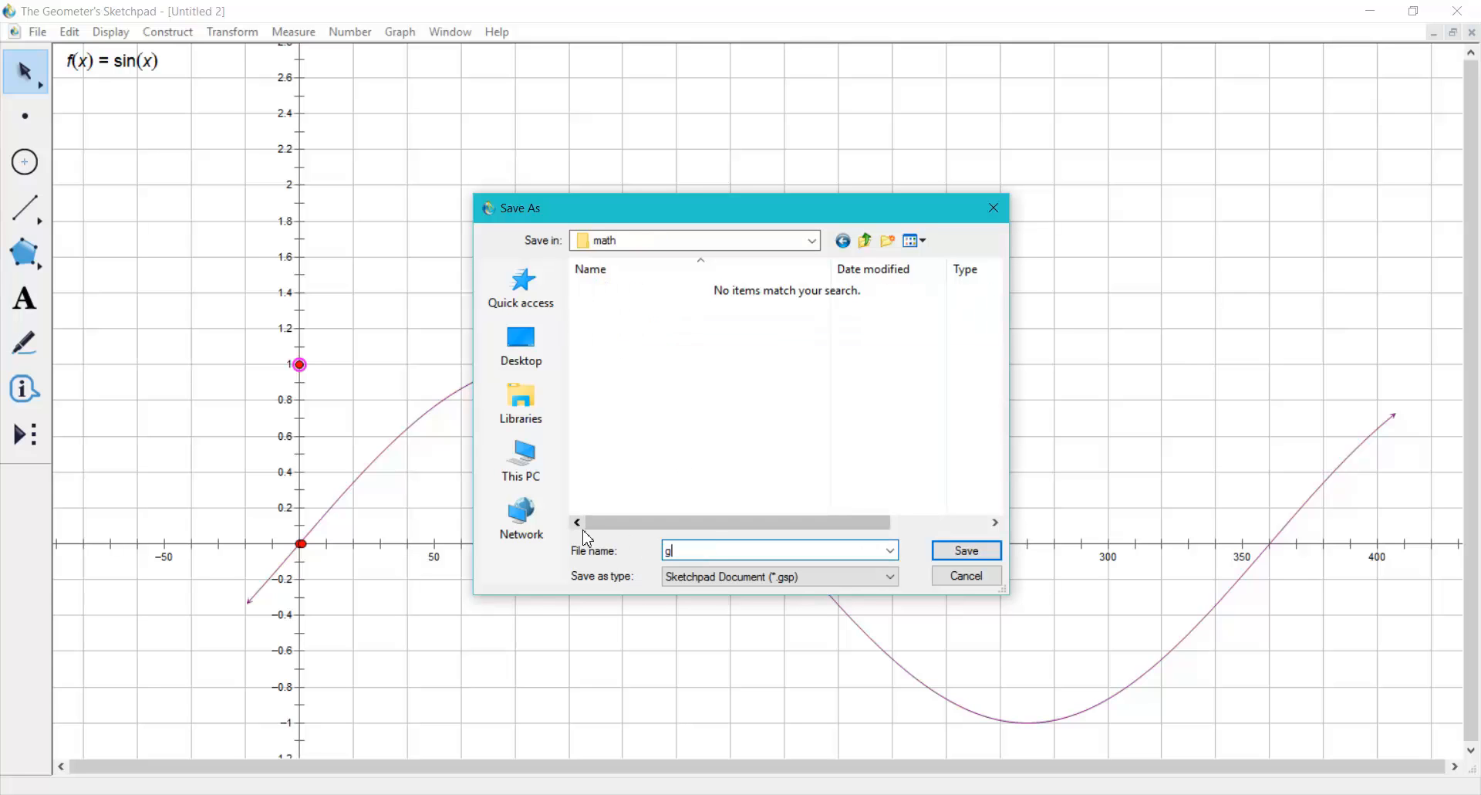
type("raph1")
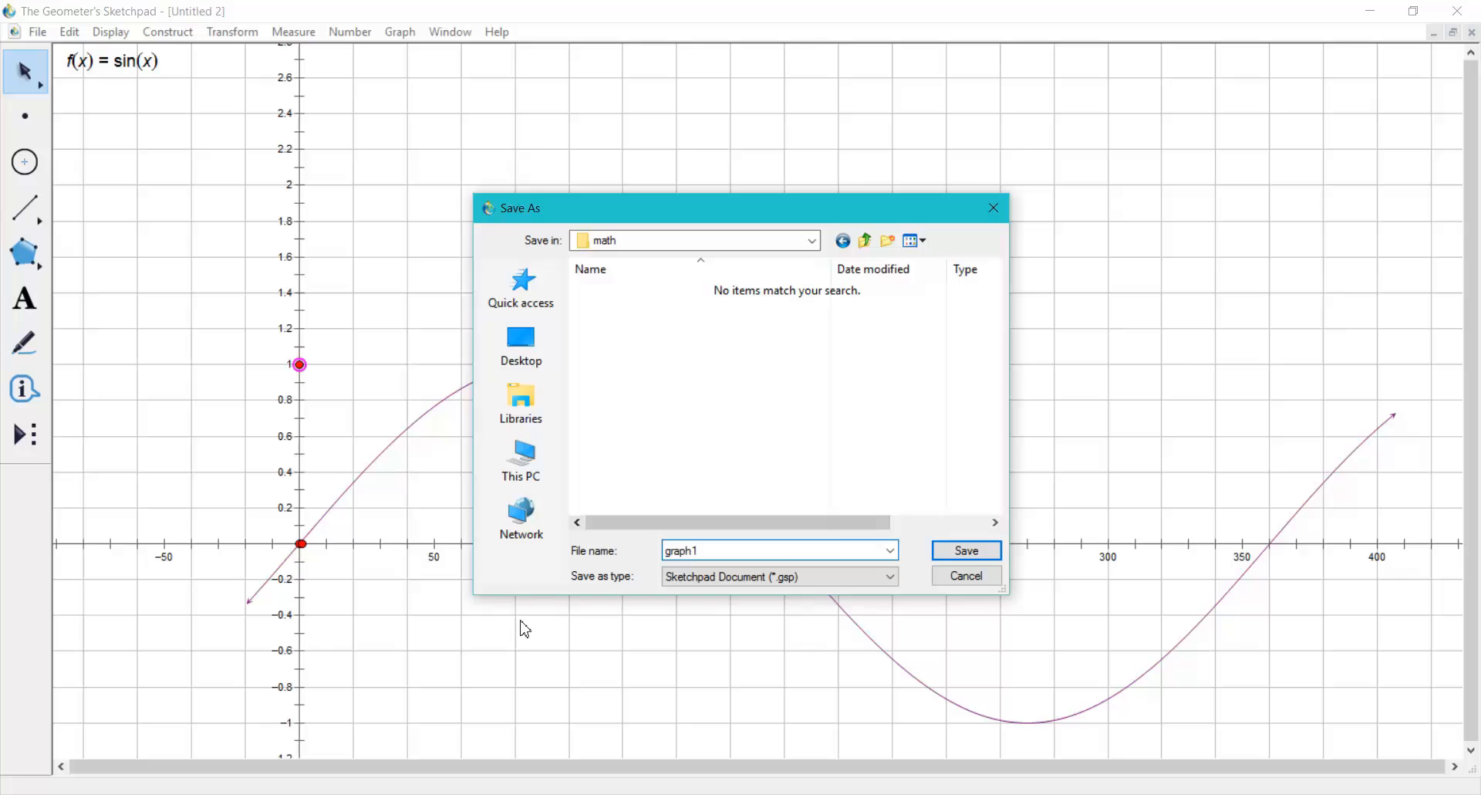
left_click(965, 550)
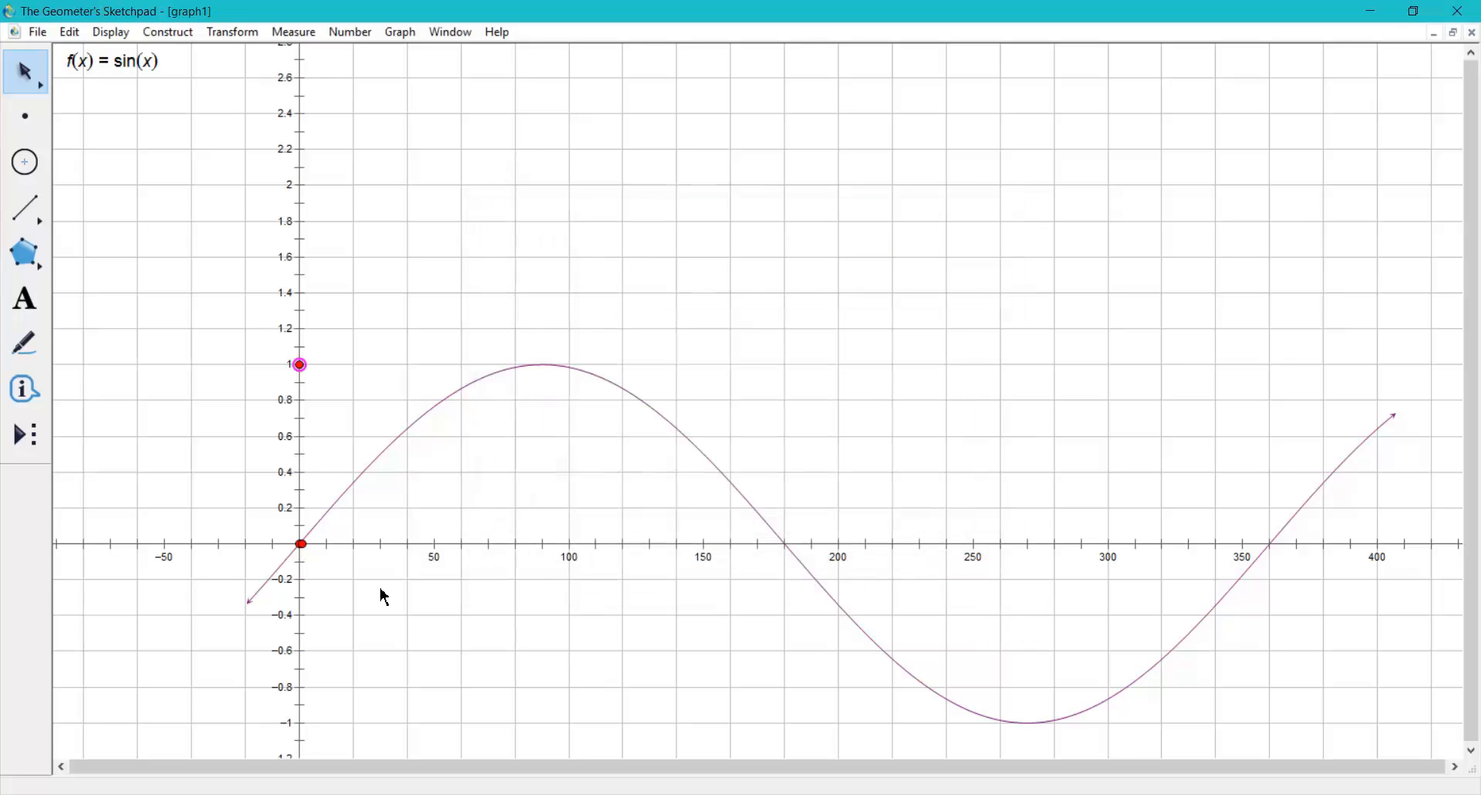
mouse_move(537, 368)
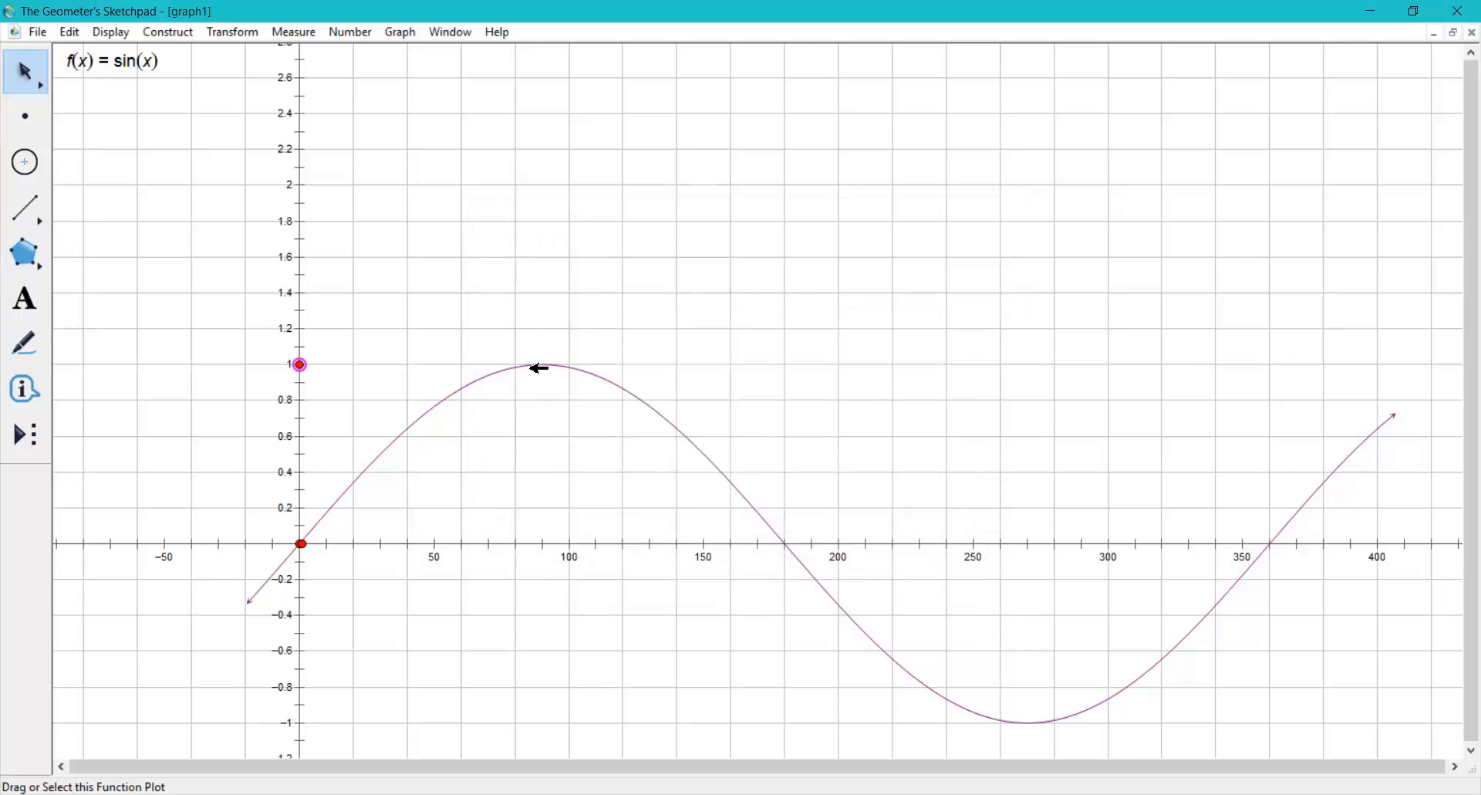
Step: Make the sine curve Thick from its right-click menu
right_click(535, 367)
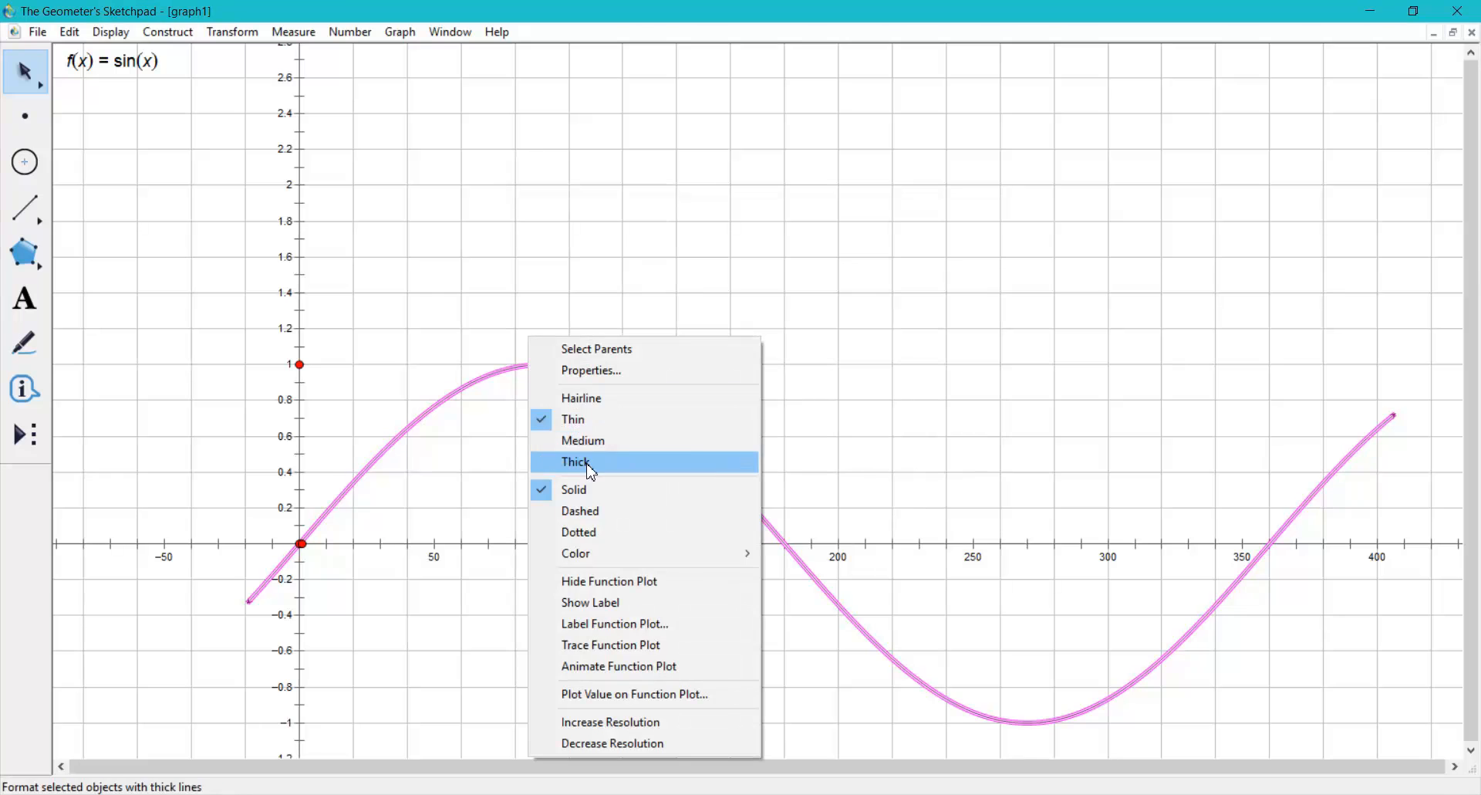
left_click(576, 462)
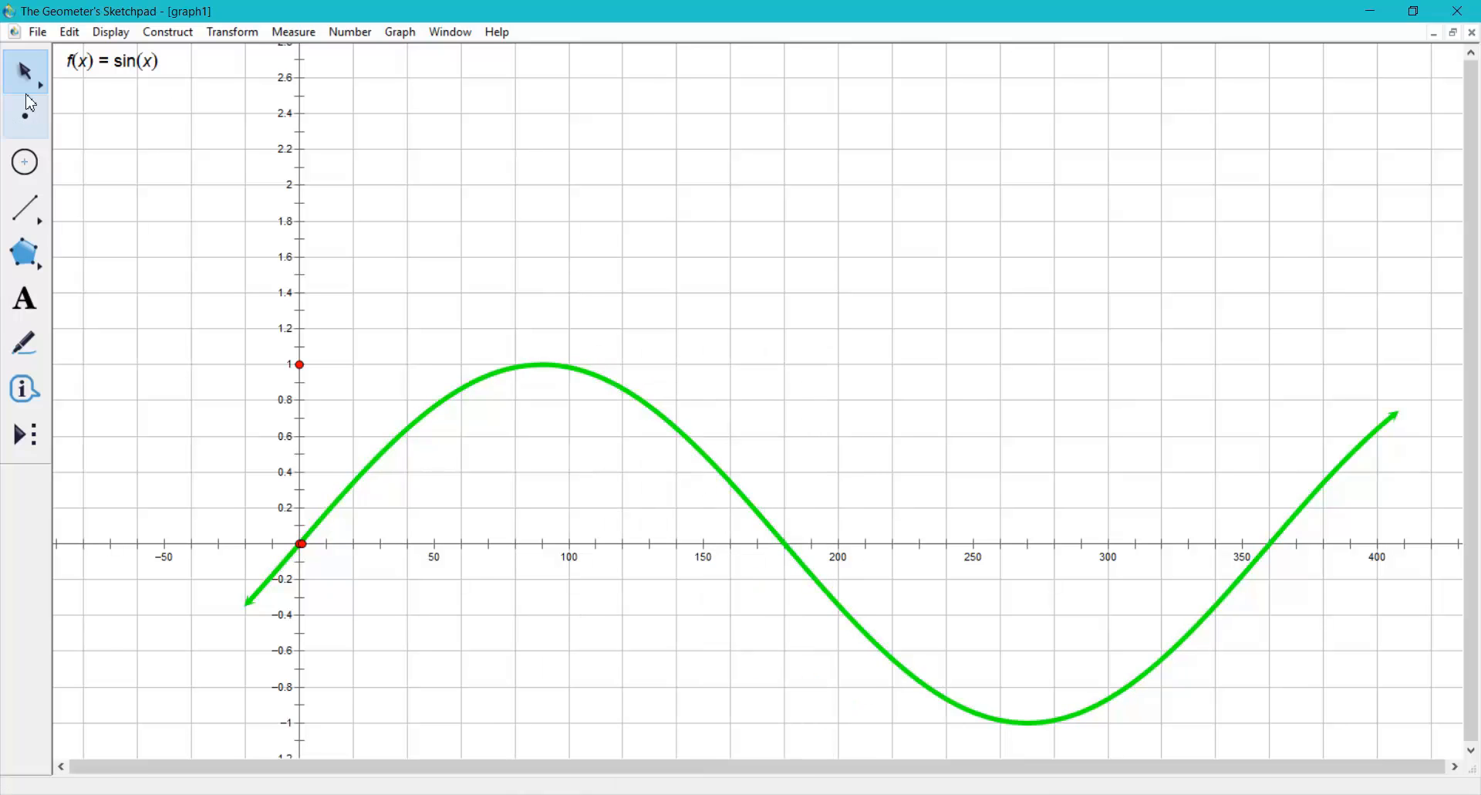
mouse_move(24, 434)
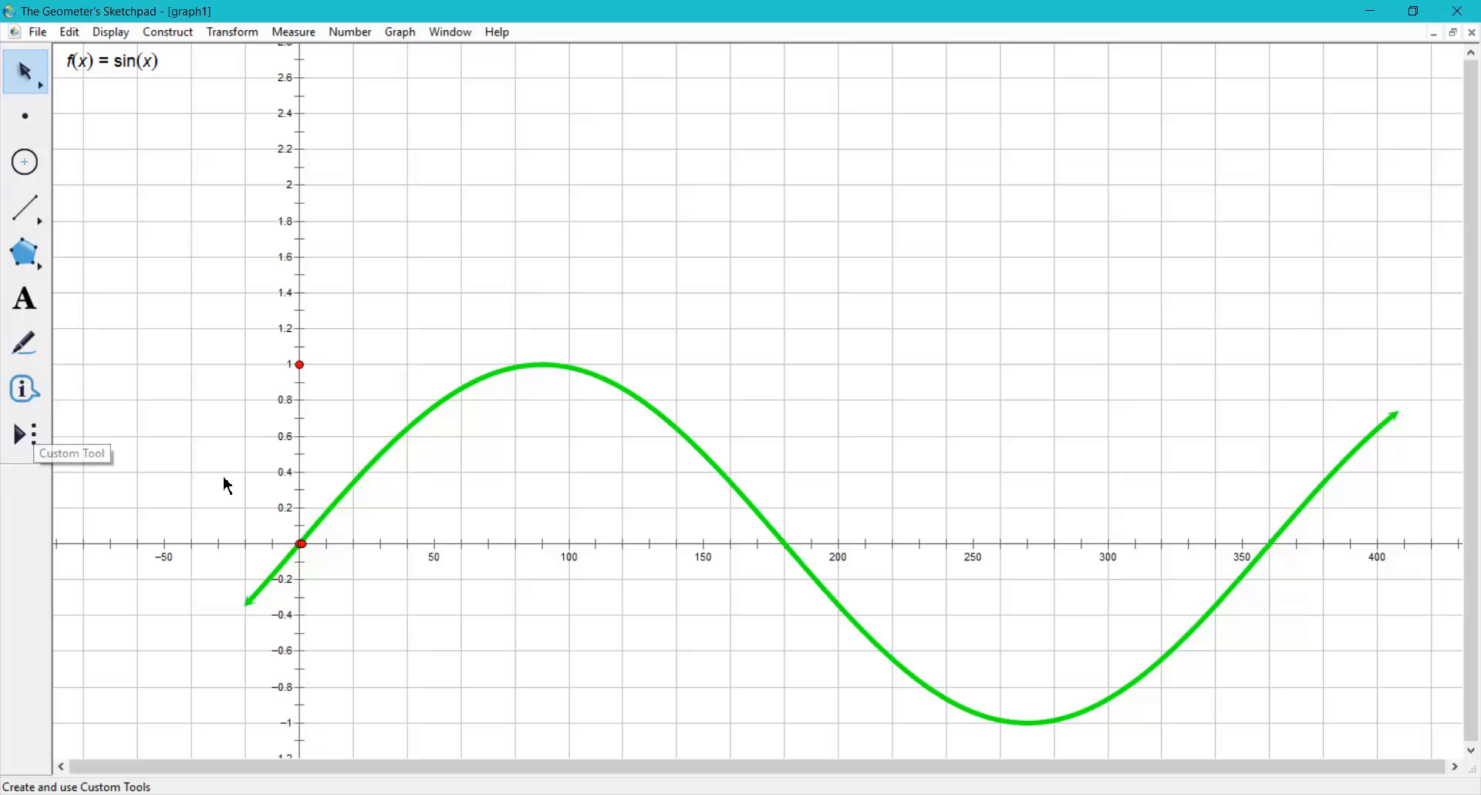
mouse_move(40, 317)
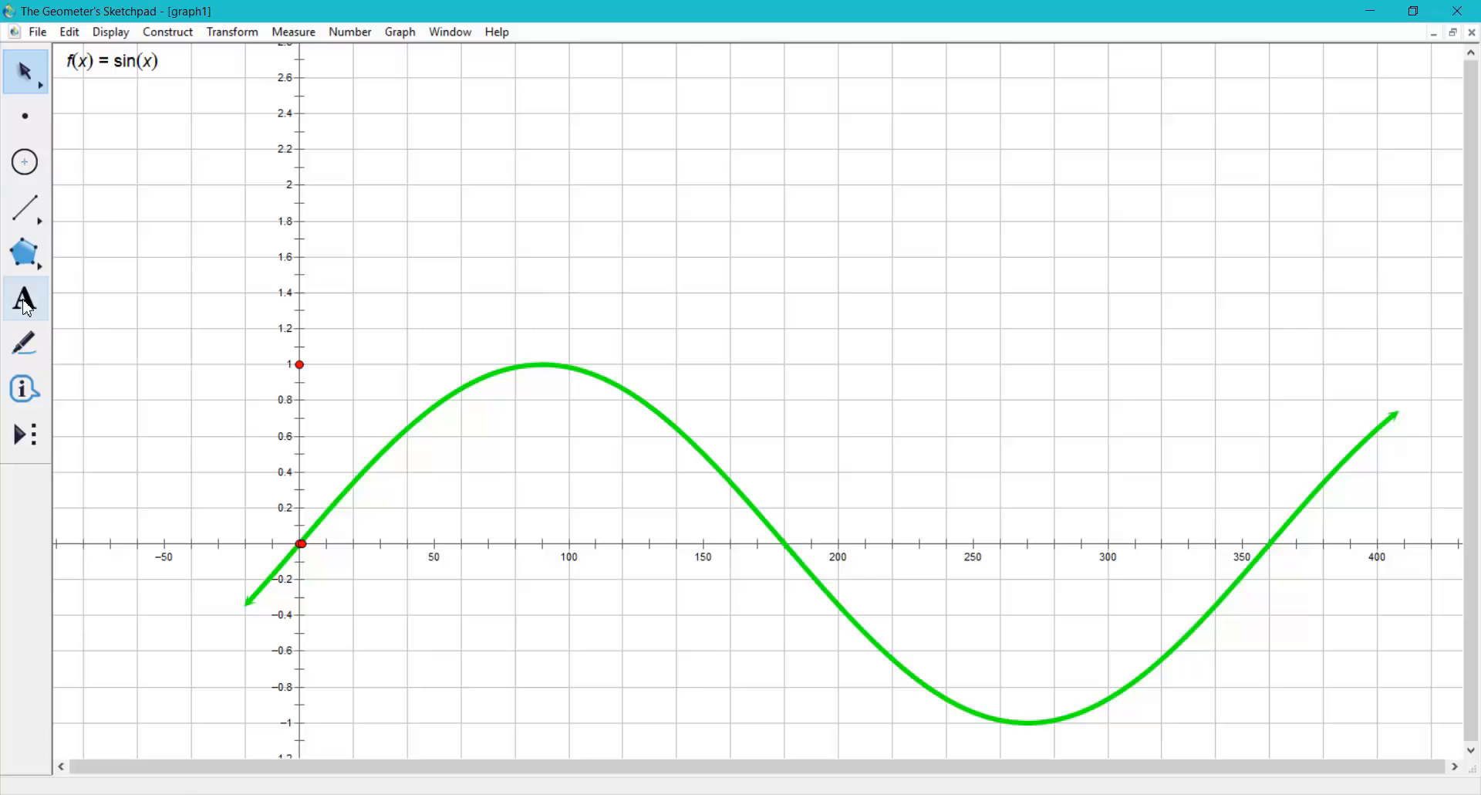
Step: Add a 'Start' caption just below the origin
left_click(24, 298)
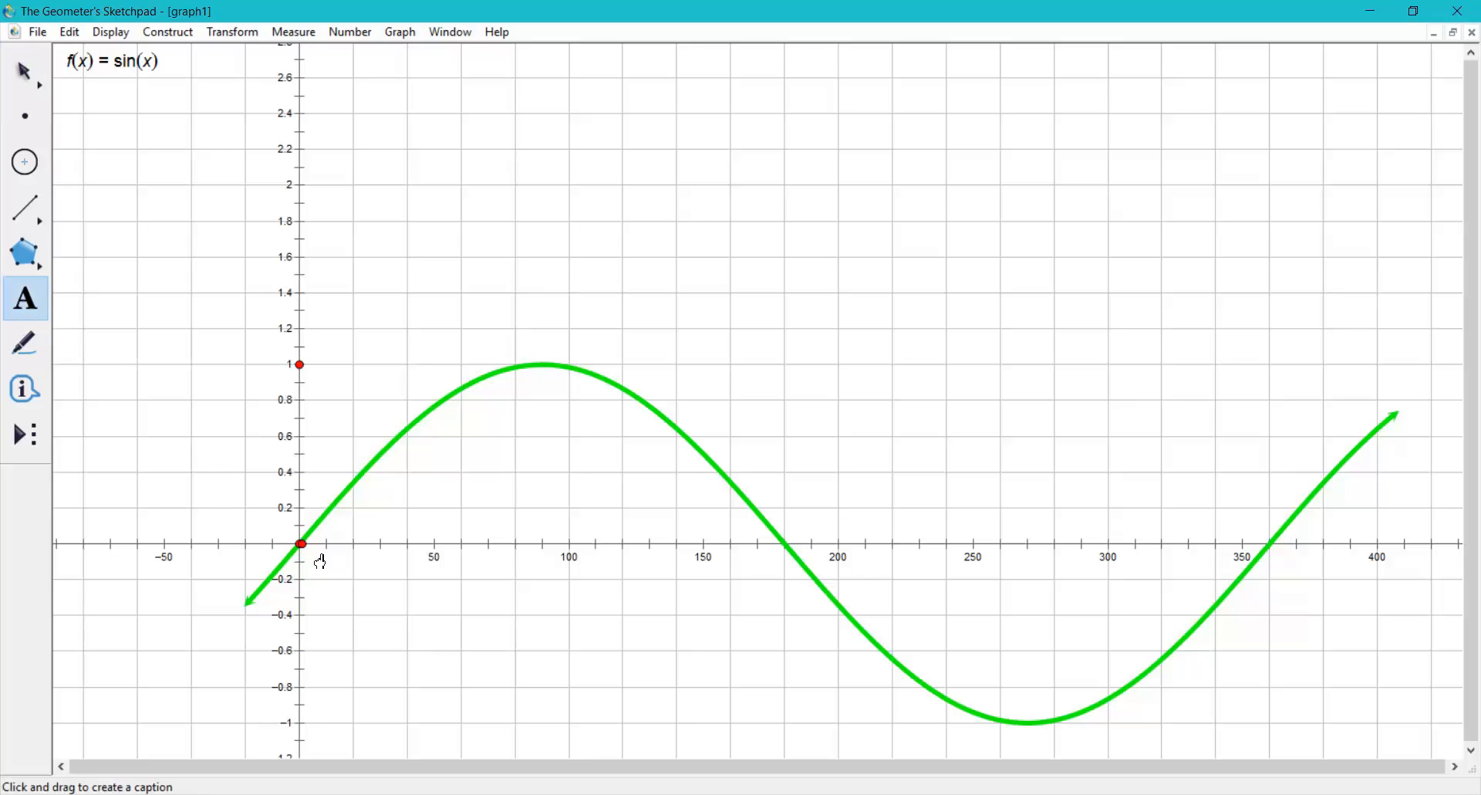
left_click_drag(321, 562, 524, 614)
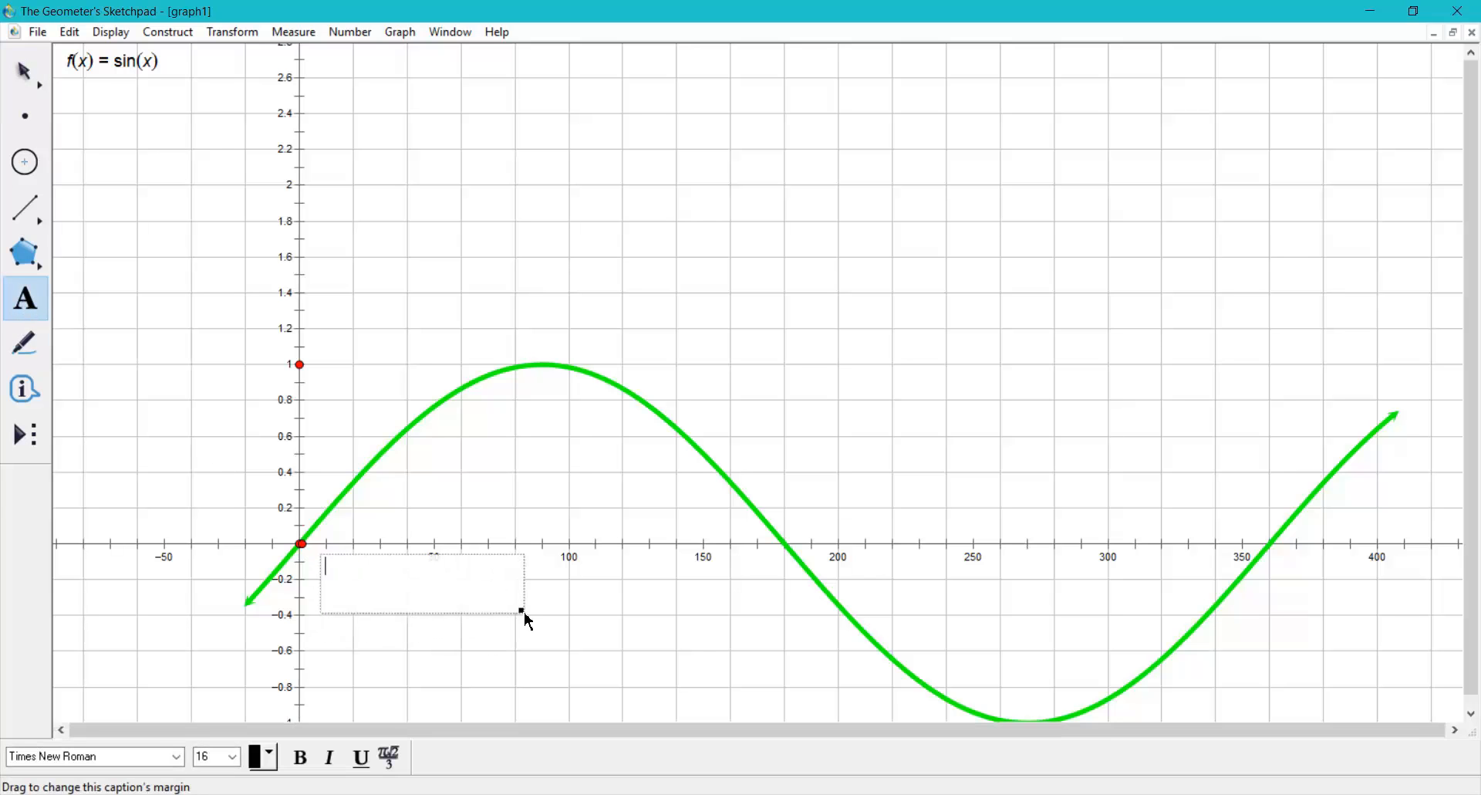
type("s")
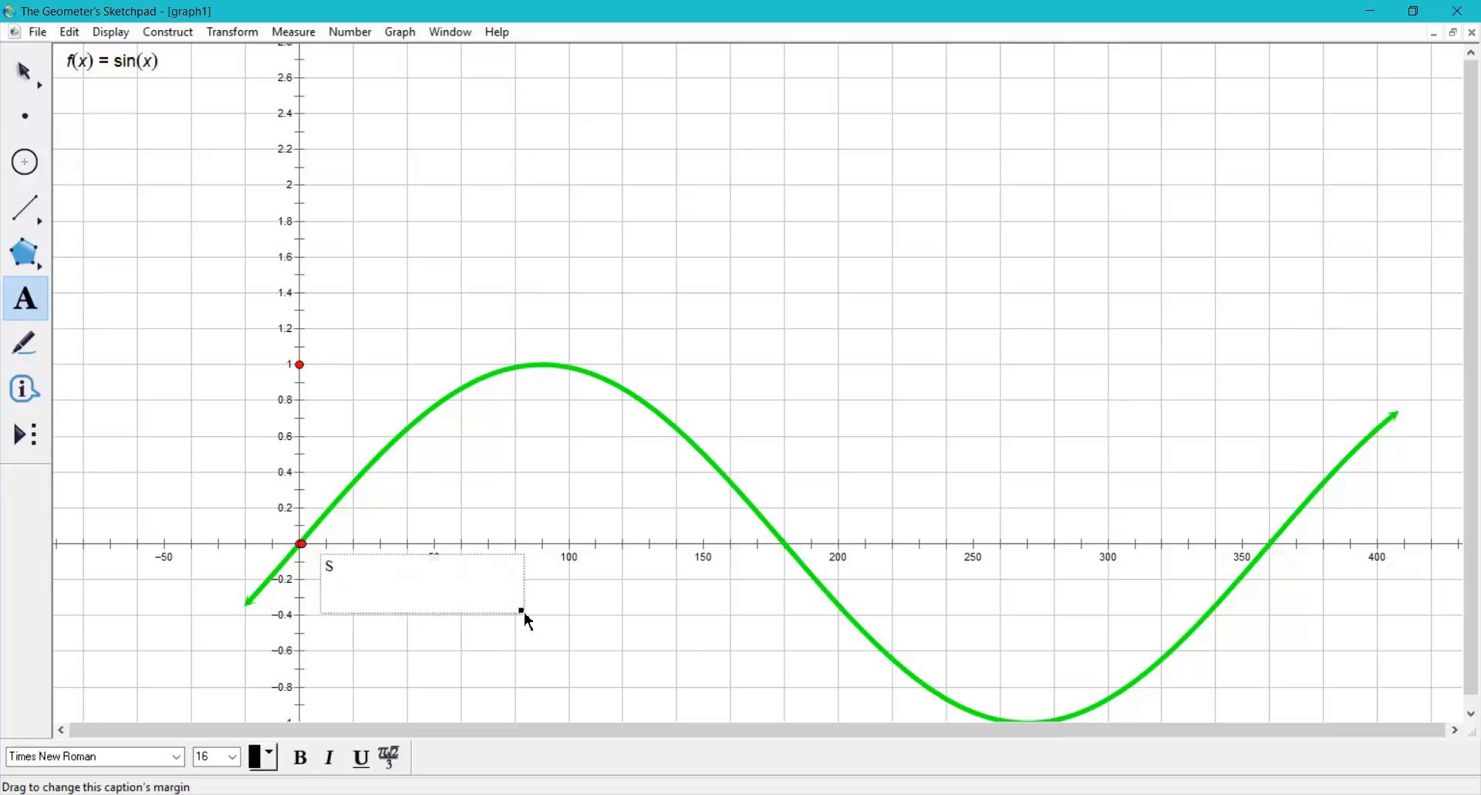
type("tart")
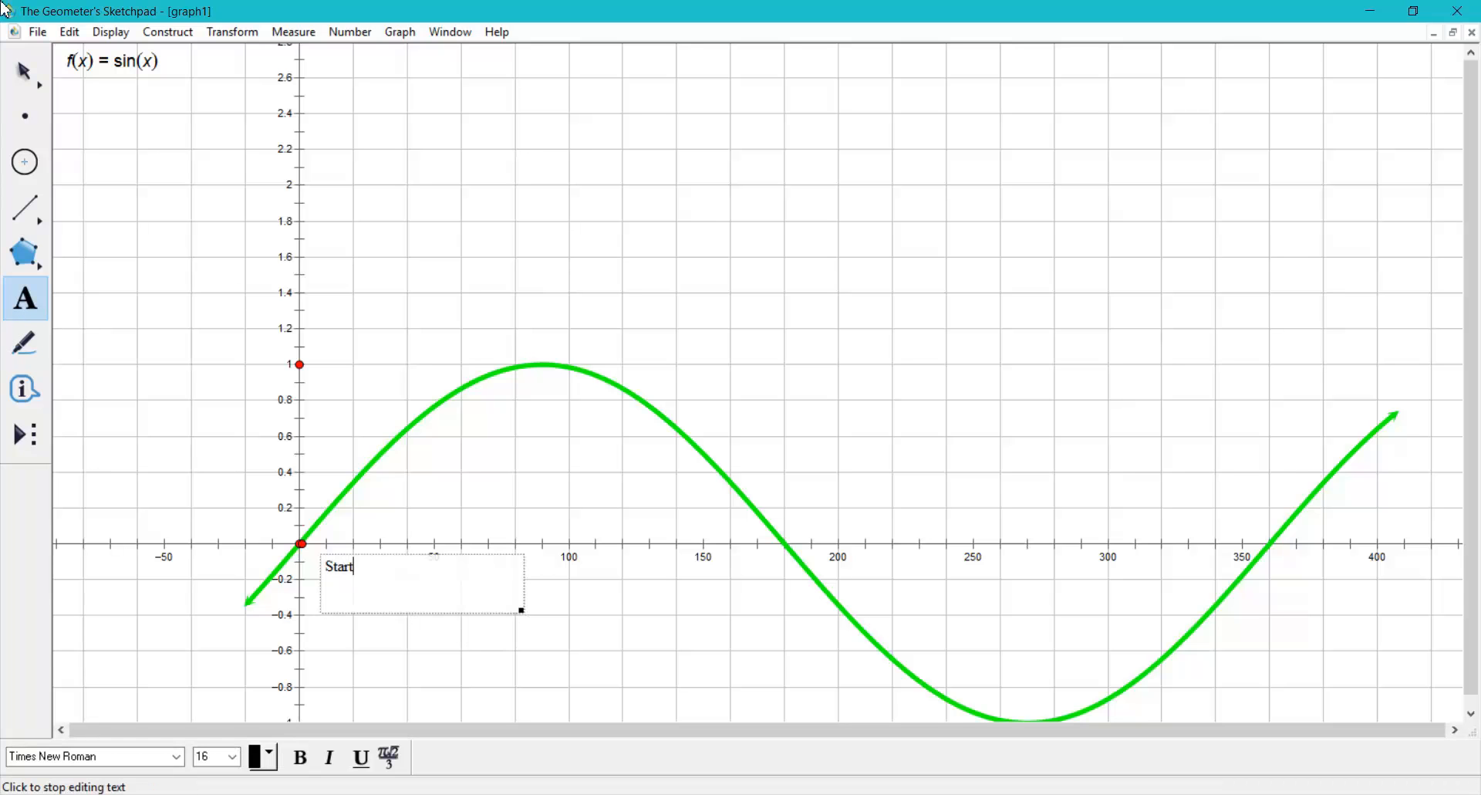
left_click(24, 73)
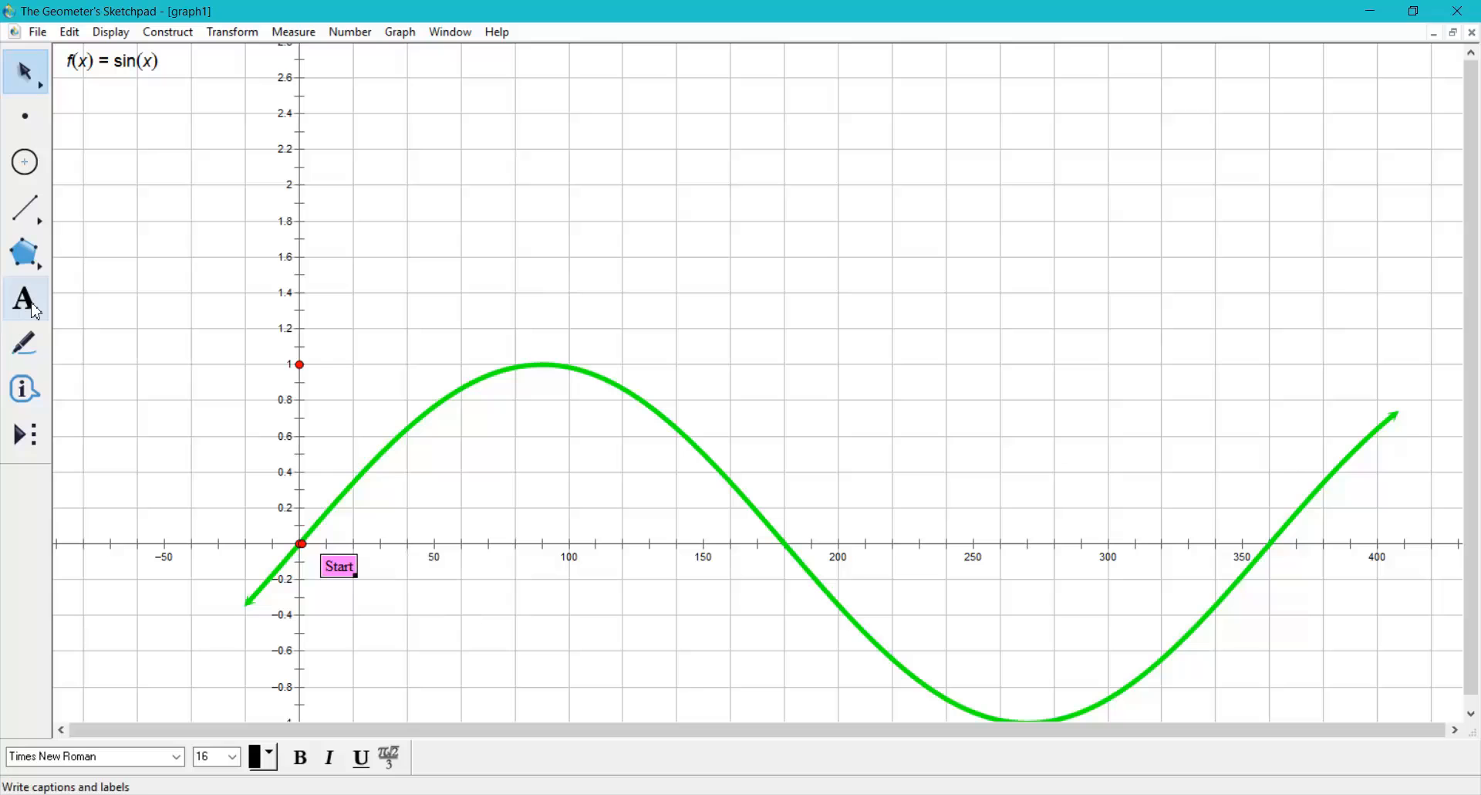
Step: Add a 'Maximum Point' caption above the curve's peak
left_click(24, 299)
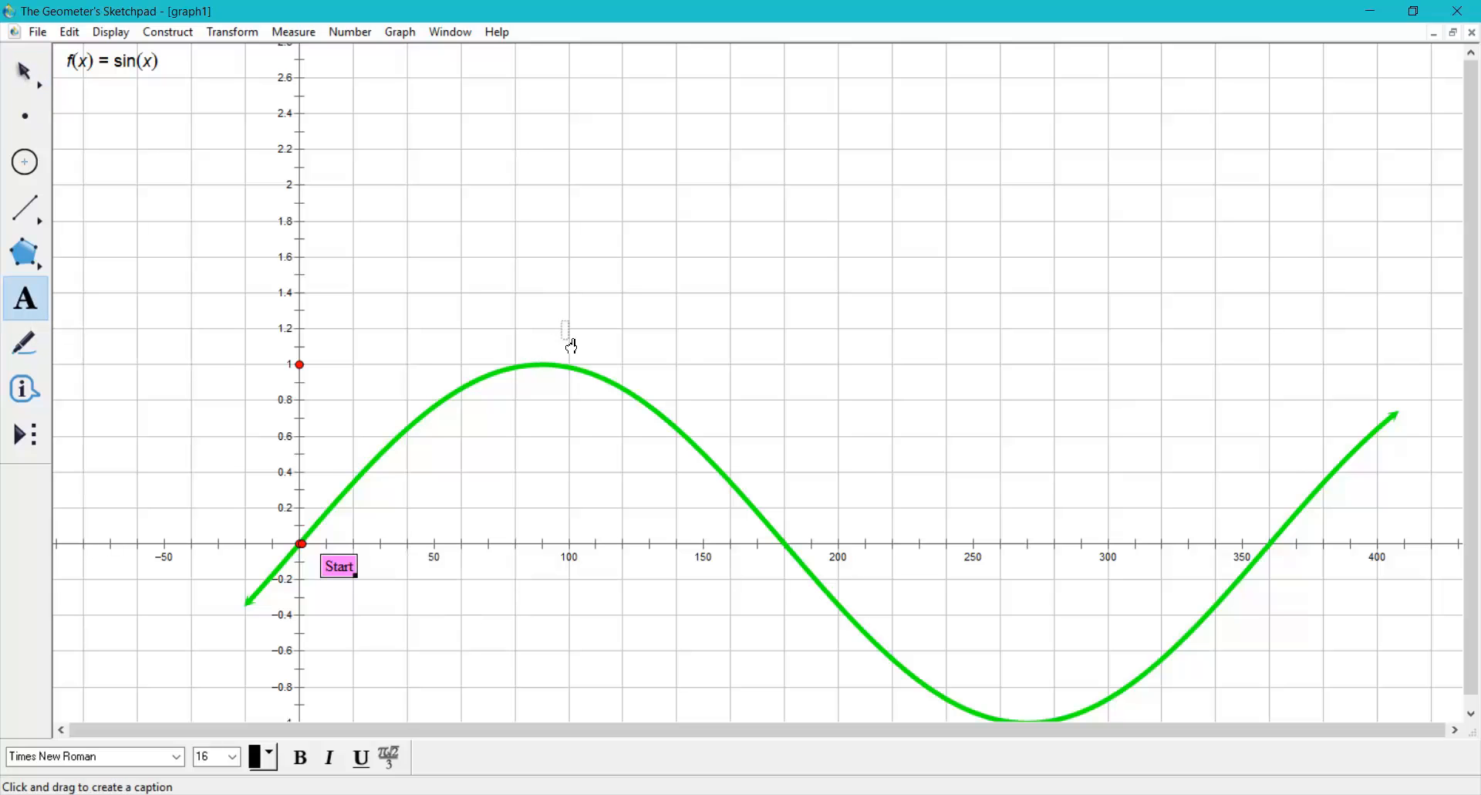
type("\\m")
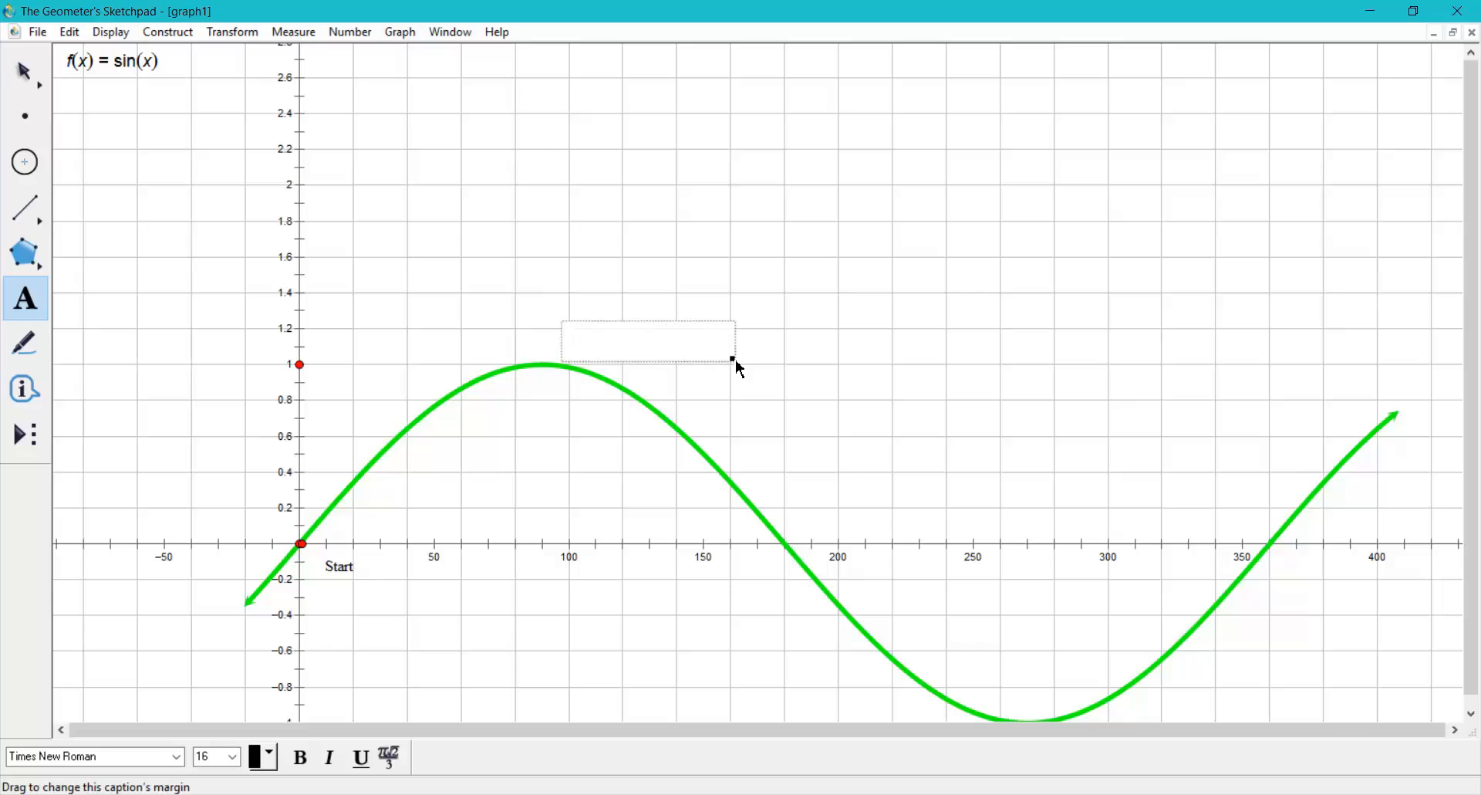
type("Max")
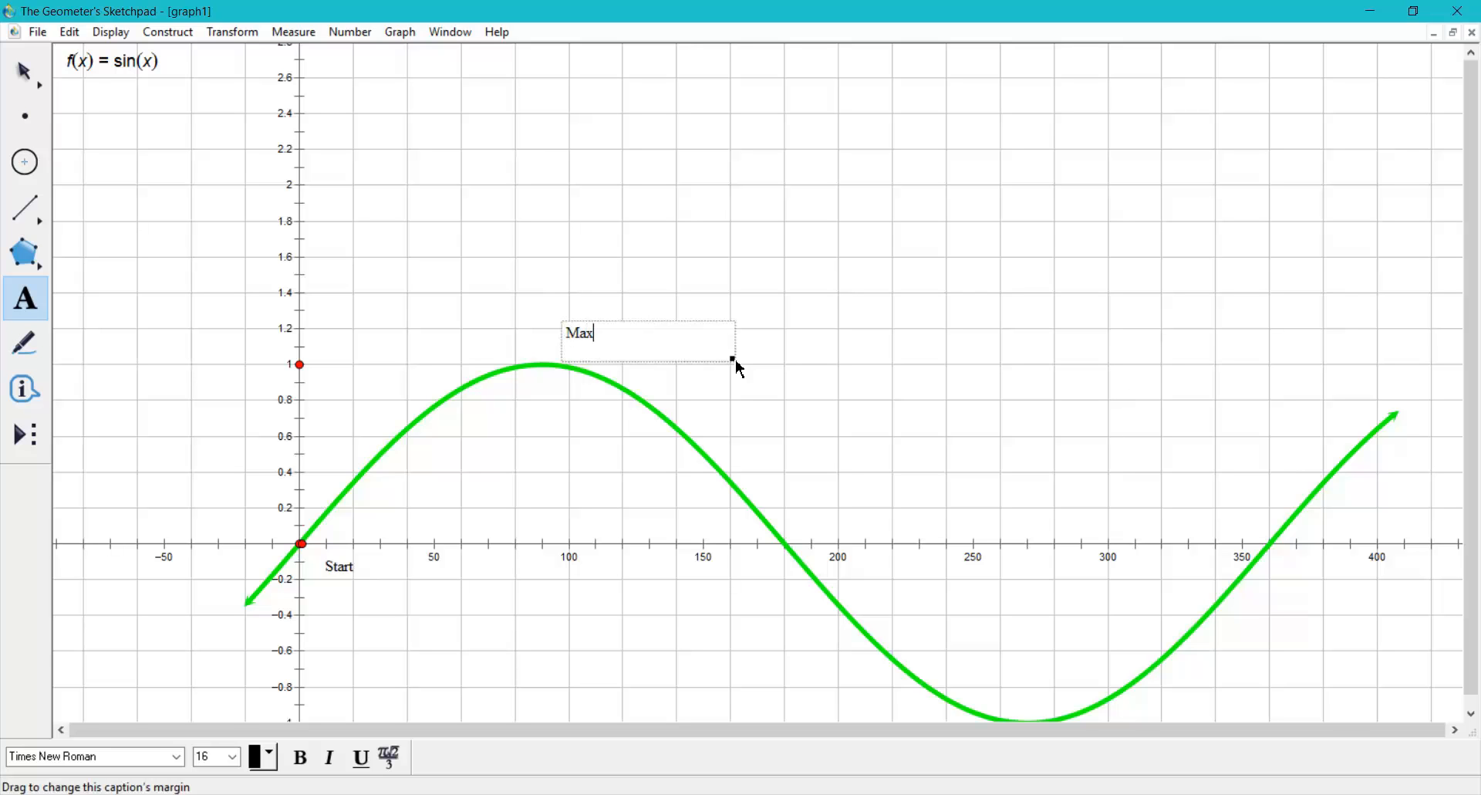
type("imum P")
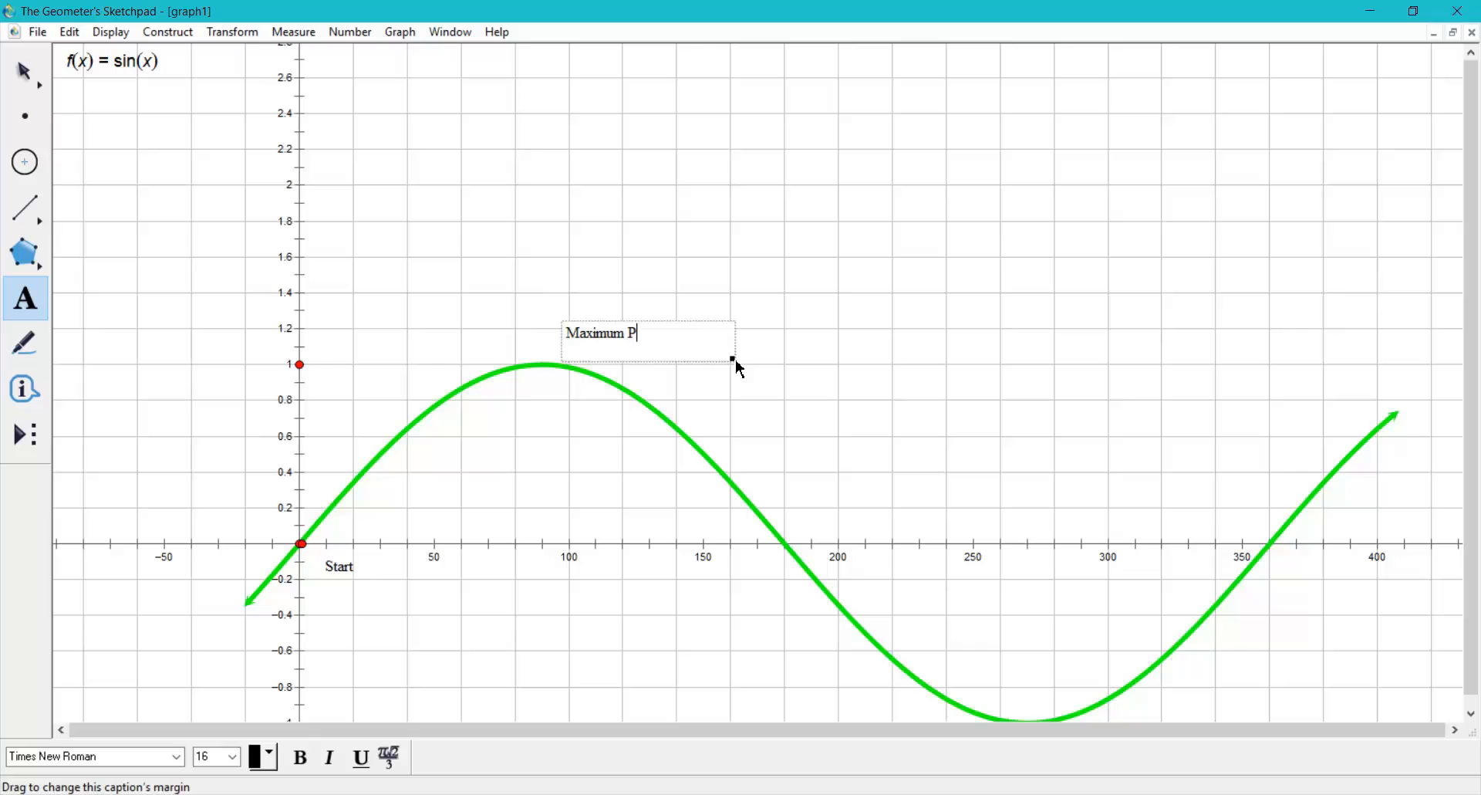
type("oint")
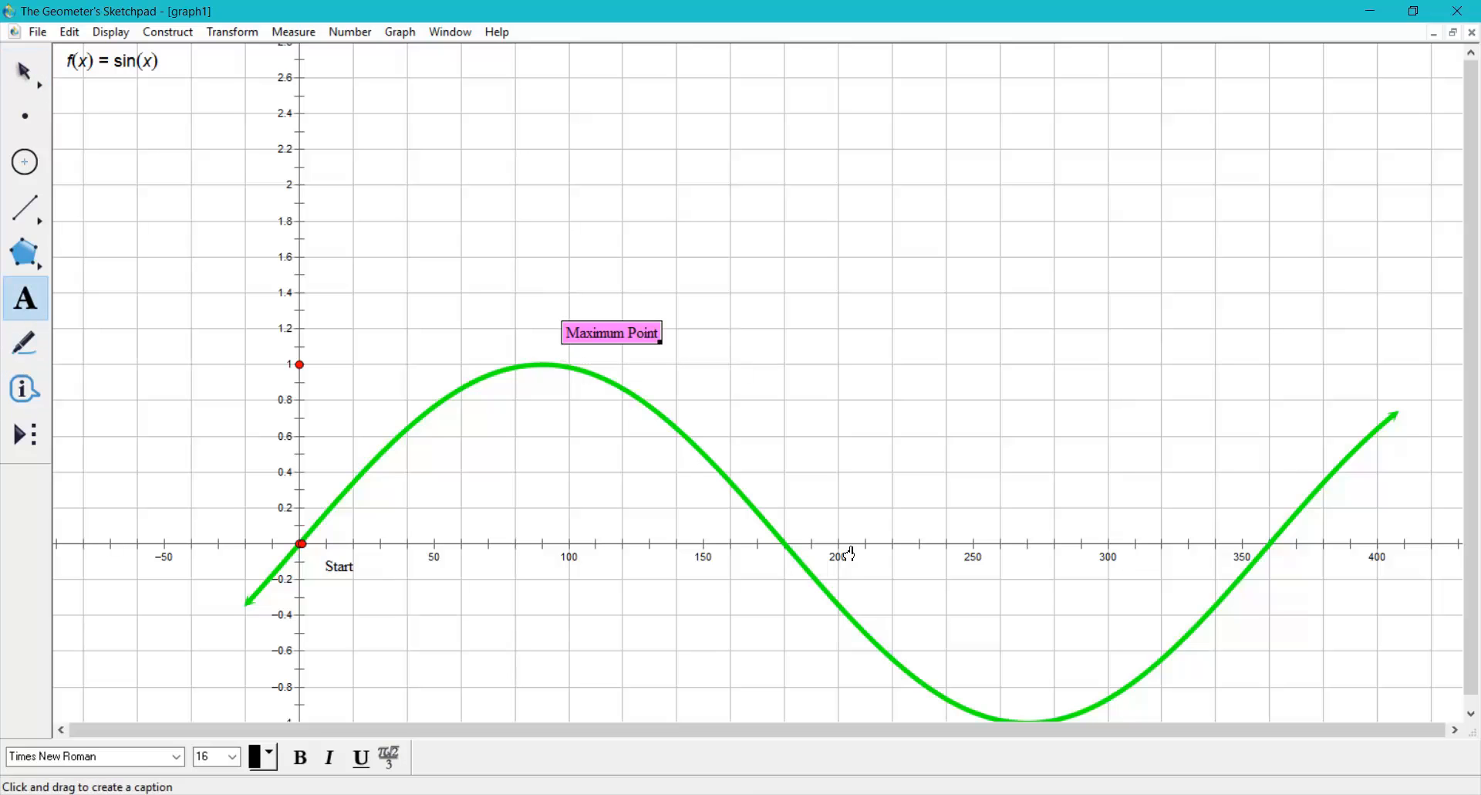
Step: Add a 'Mid Point' caption at the crossing near 180
left_click_drag(778, 489, 1026, 562)
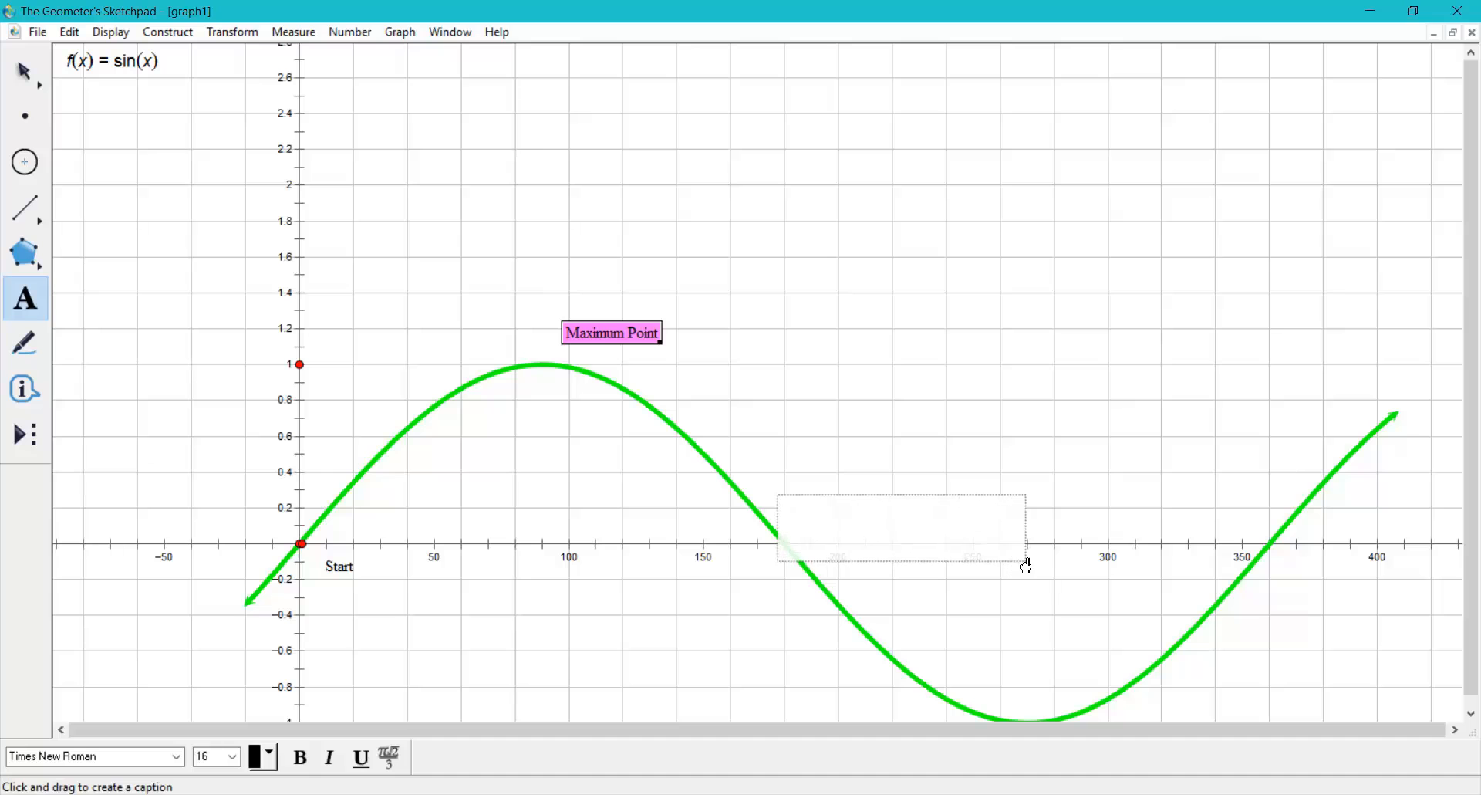
type("M")
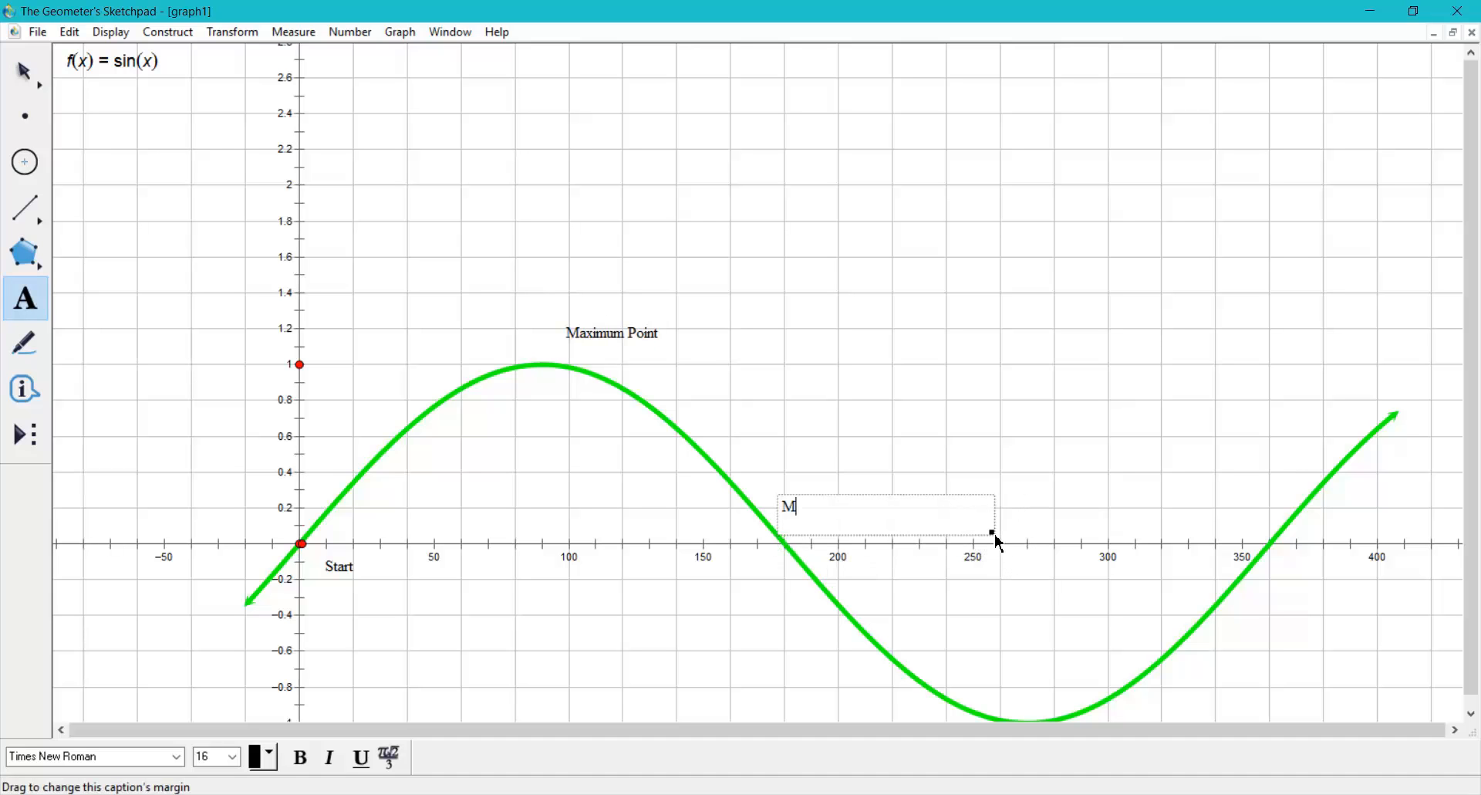
type("id P")
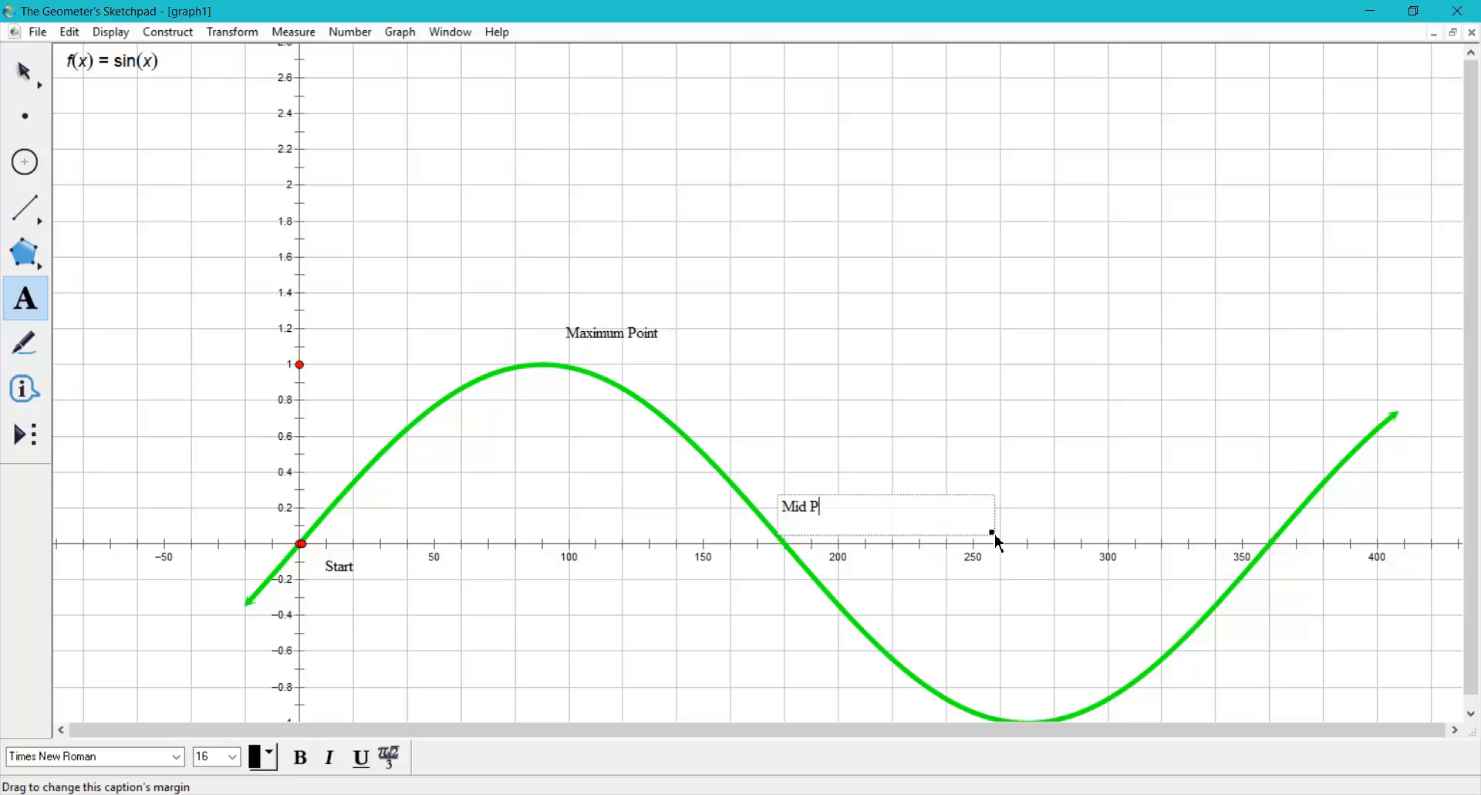
type("oint")
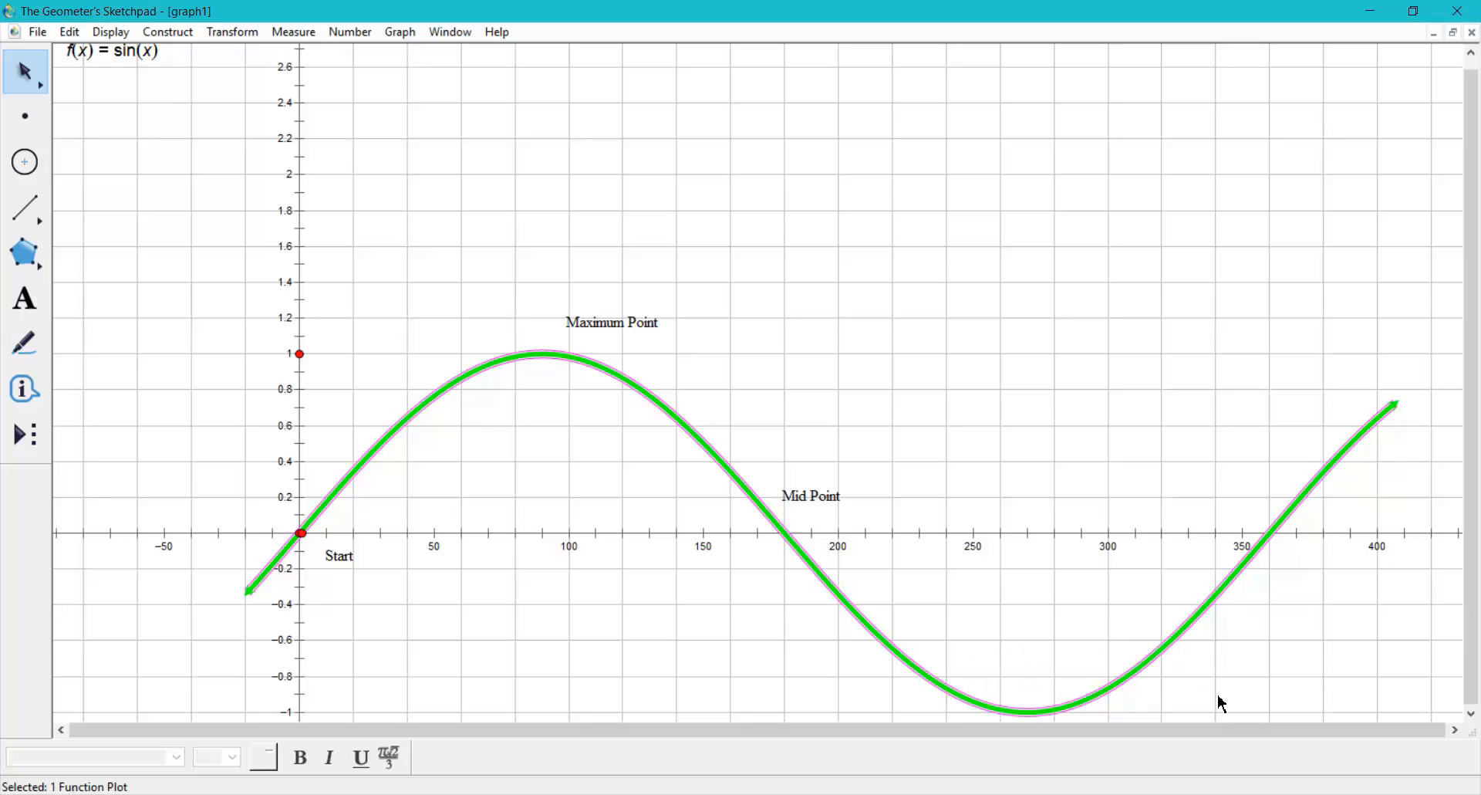
Step: Add a 'Minimum Point' caption near the curve's trough
left_click(24, 299)
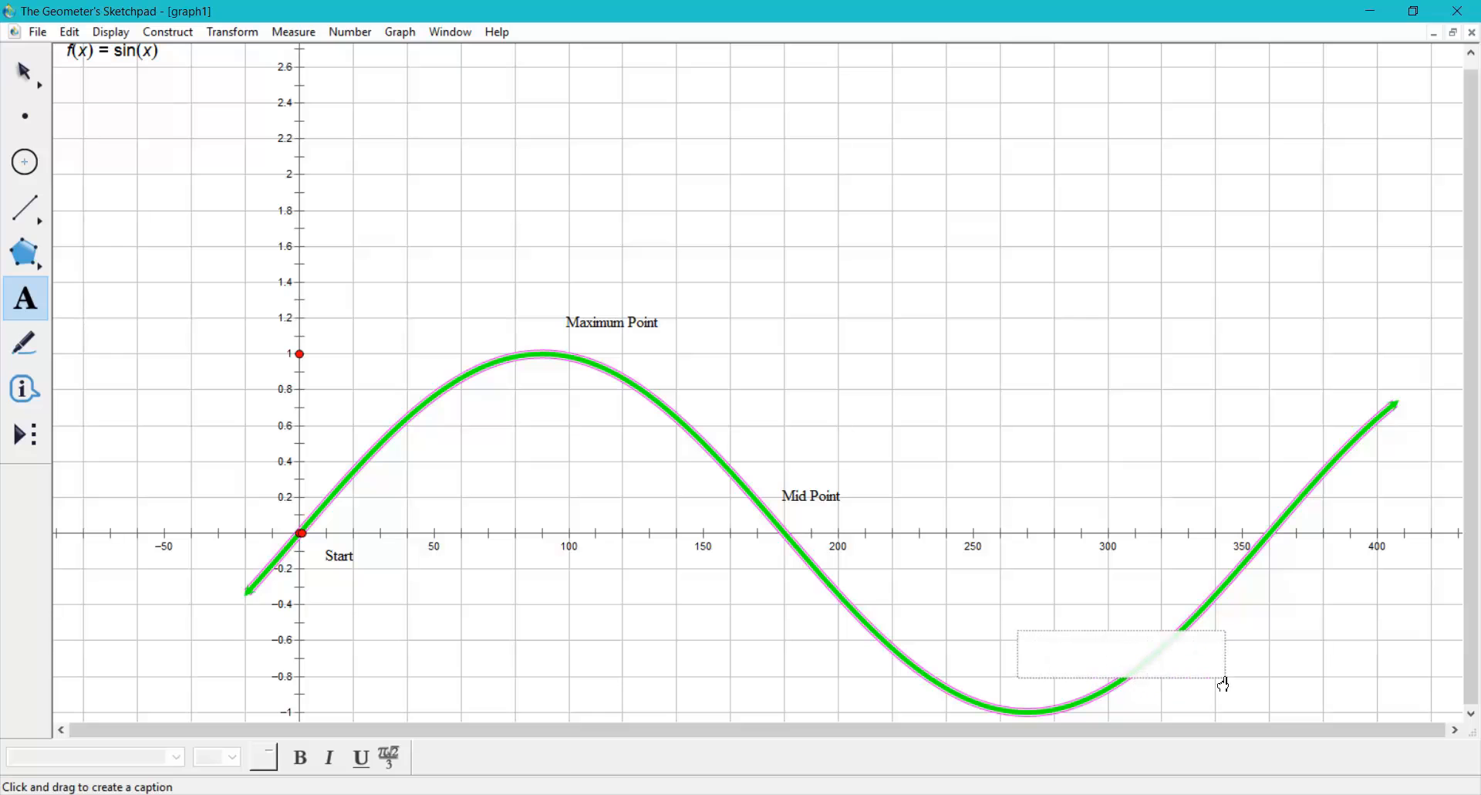
type("Mini")
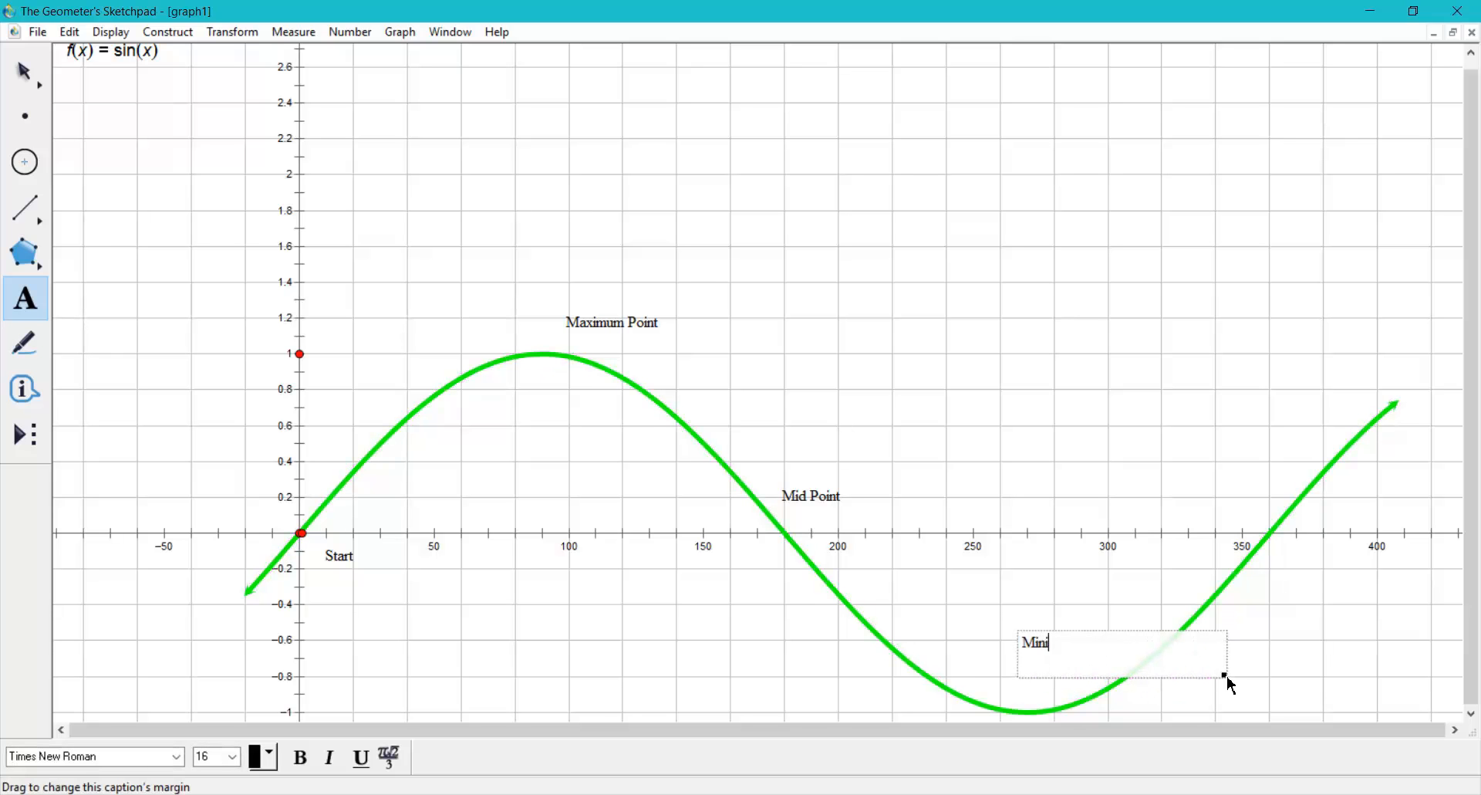
type("mum Poi")
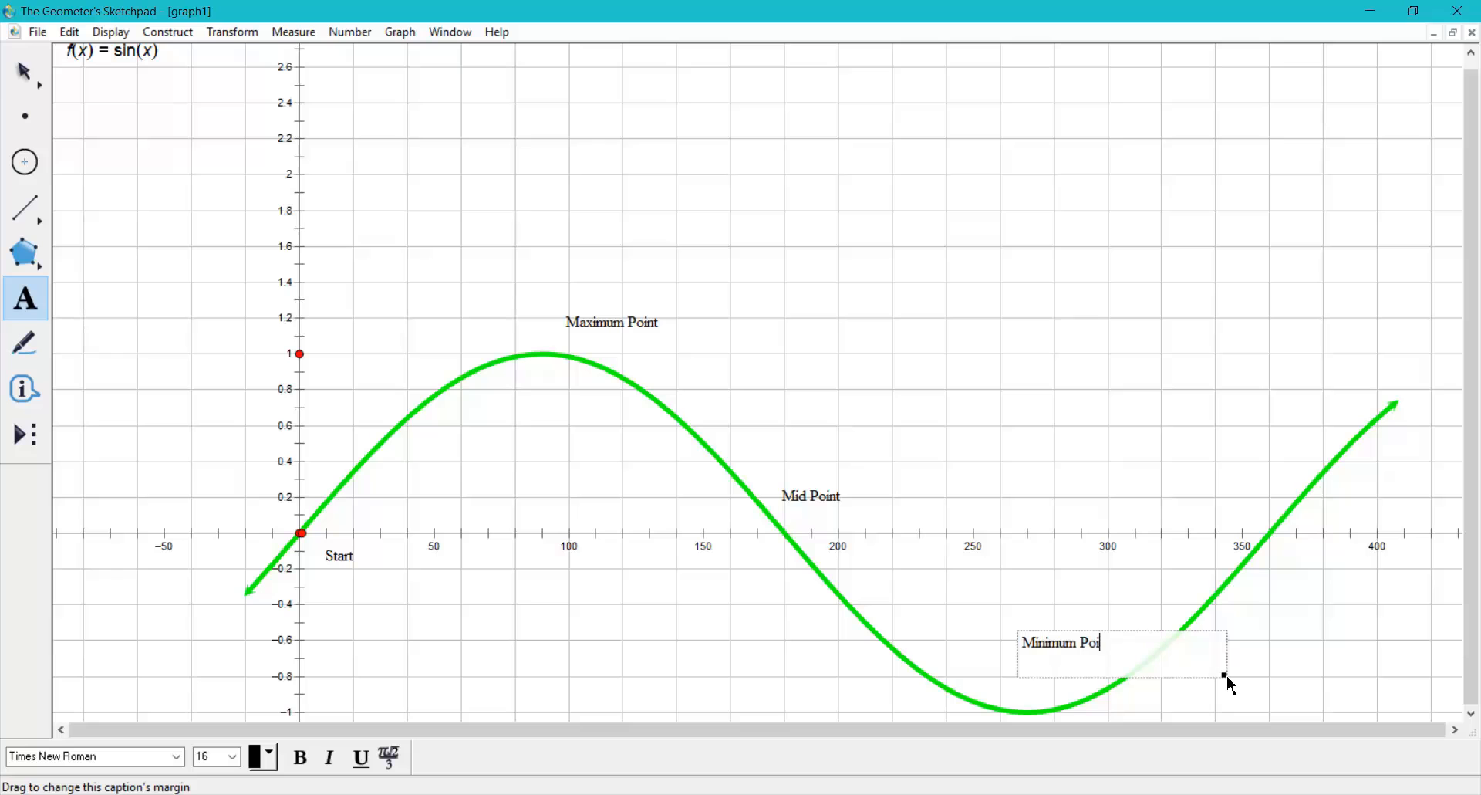
left_click(25, 72)
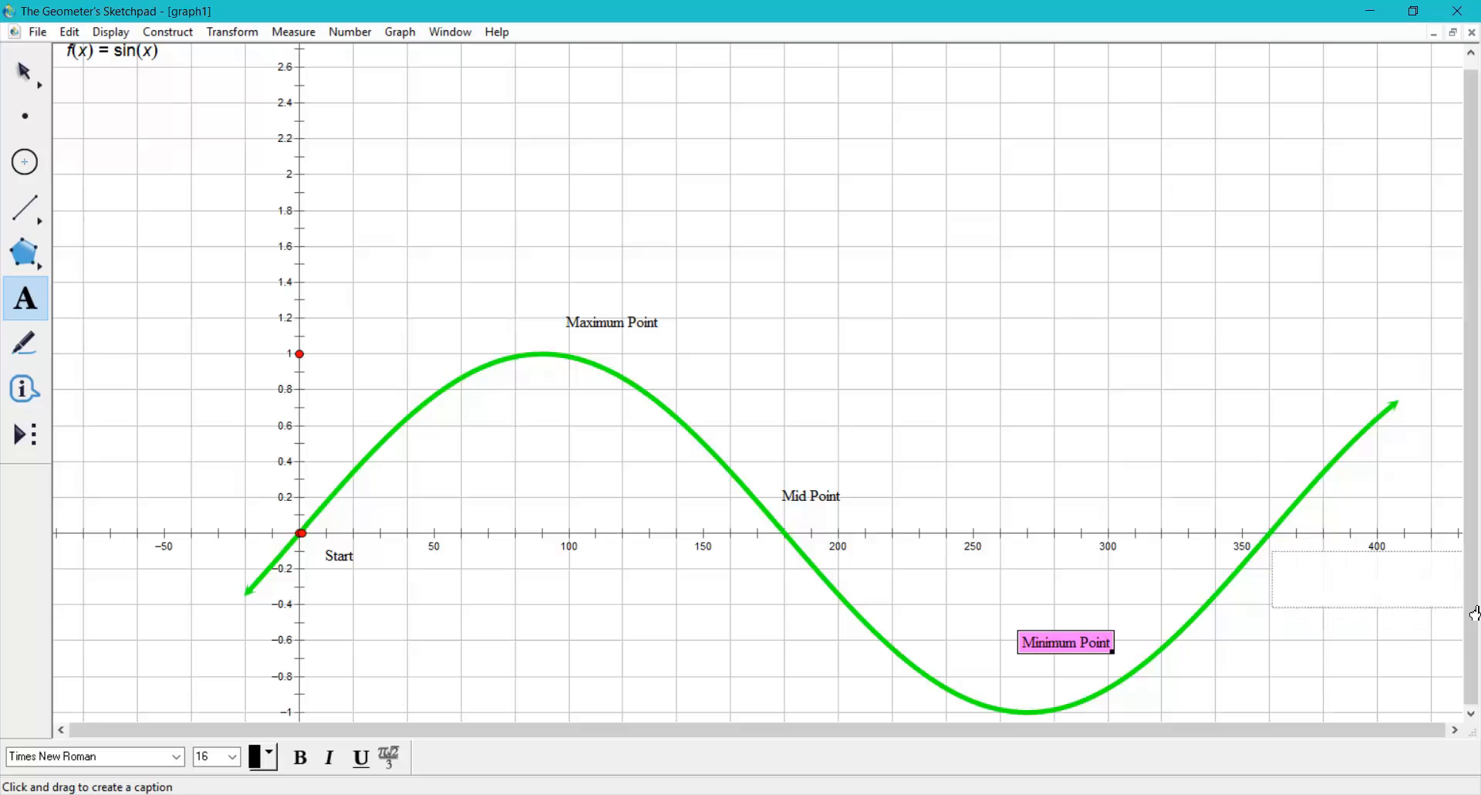
Step: Add an 'End Point' caption near x = 360
type("End \\\\\\\\\\\\\\\\\\\\\\\\P")
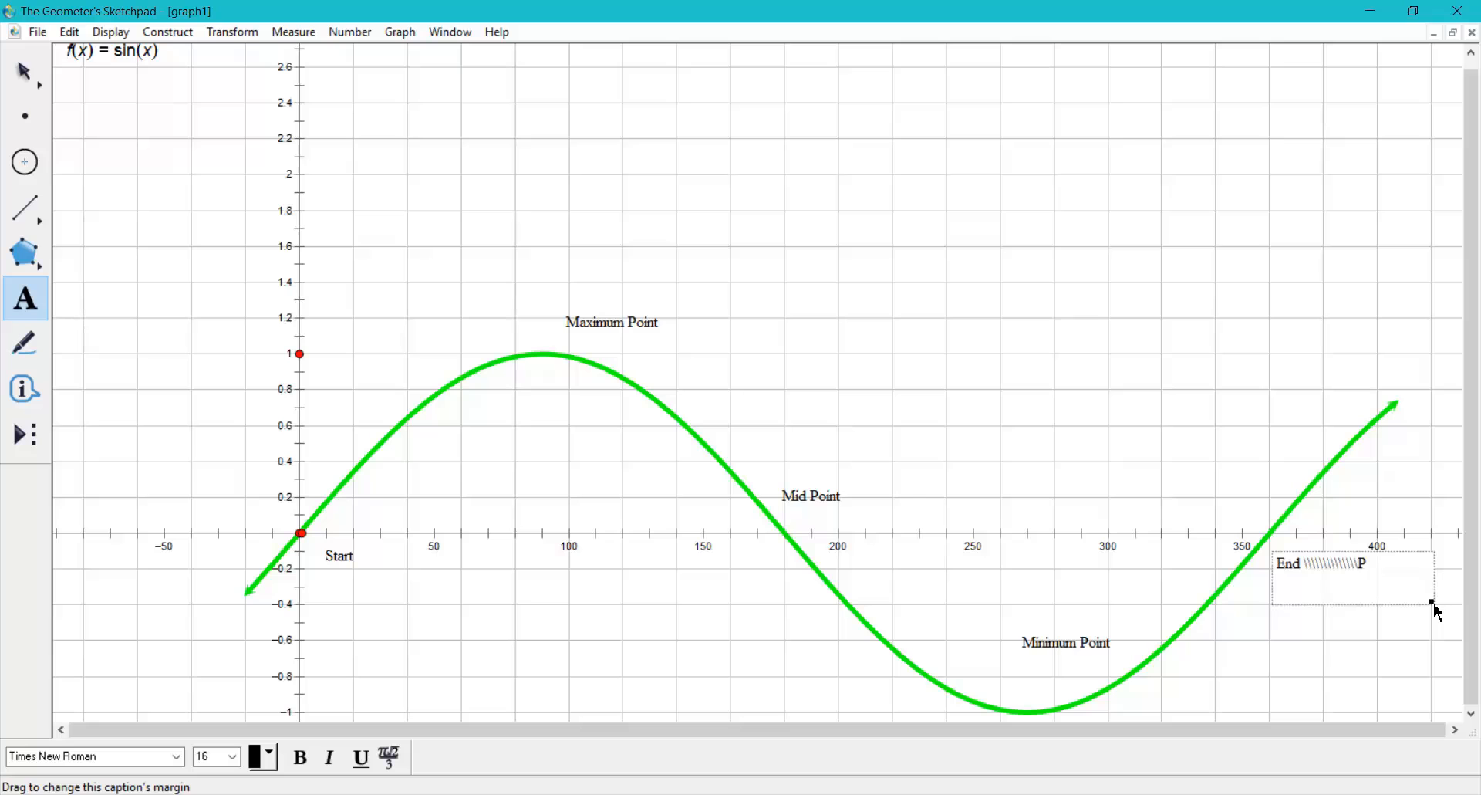
key("BackSpace")
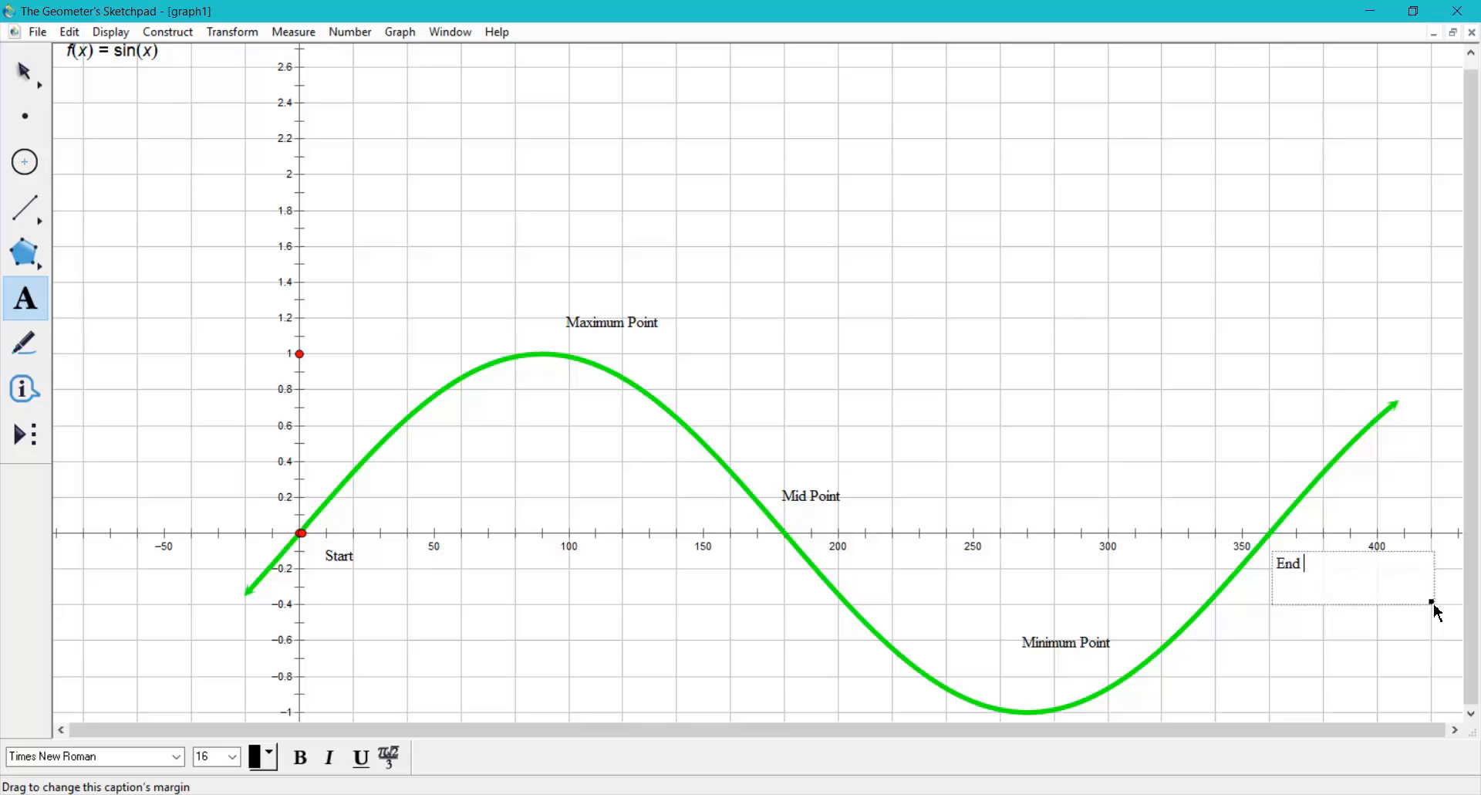
type("Point")
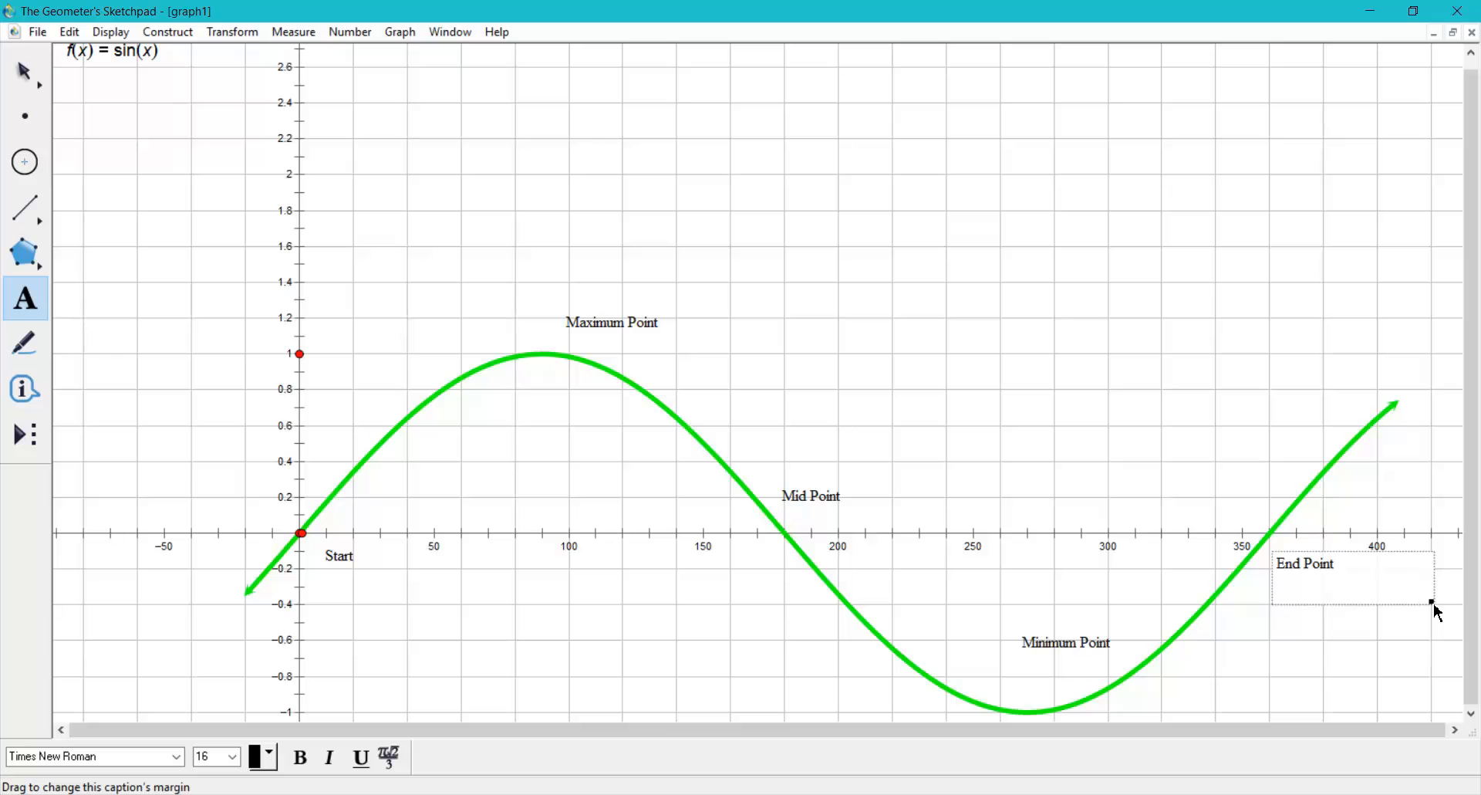
left_click(1336, 564)
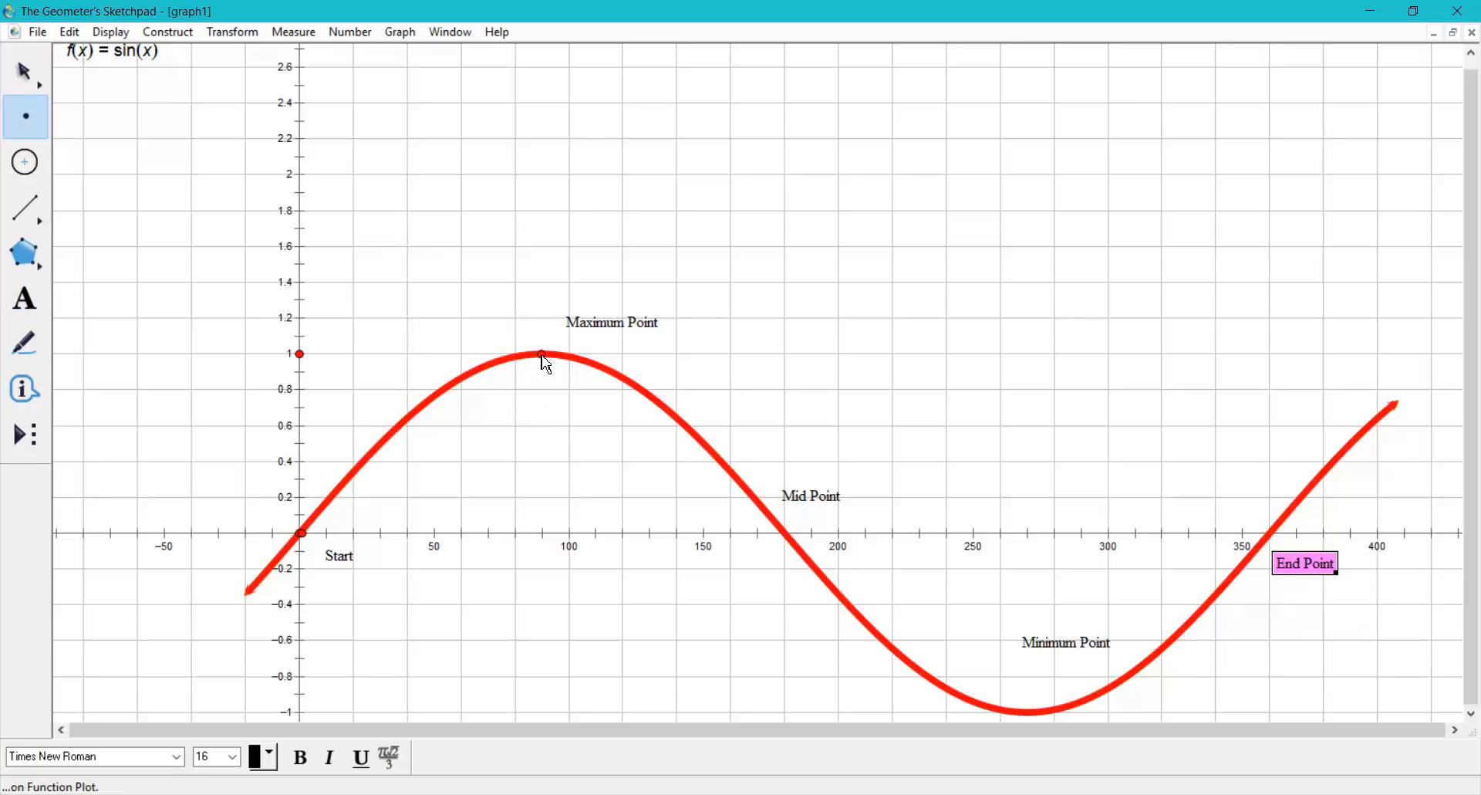
Step: Place point A on the sine peak and measure its coordinates (89.79, 1.00)
left_click(293, 31)
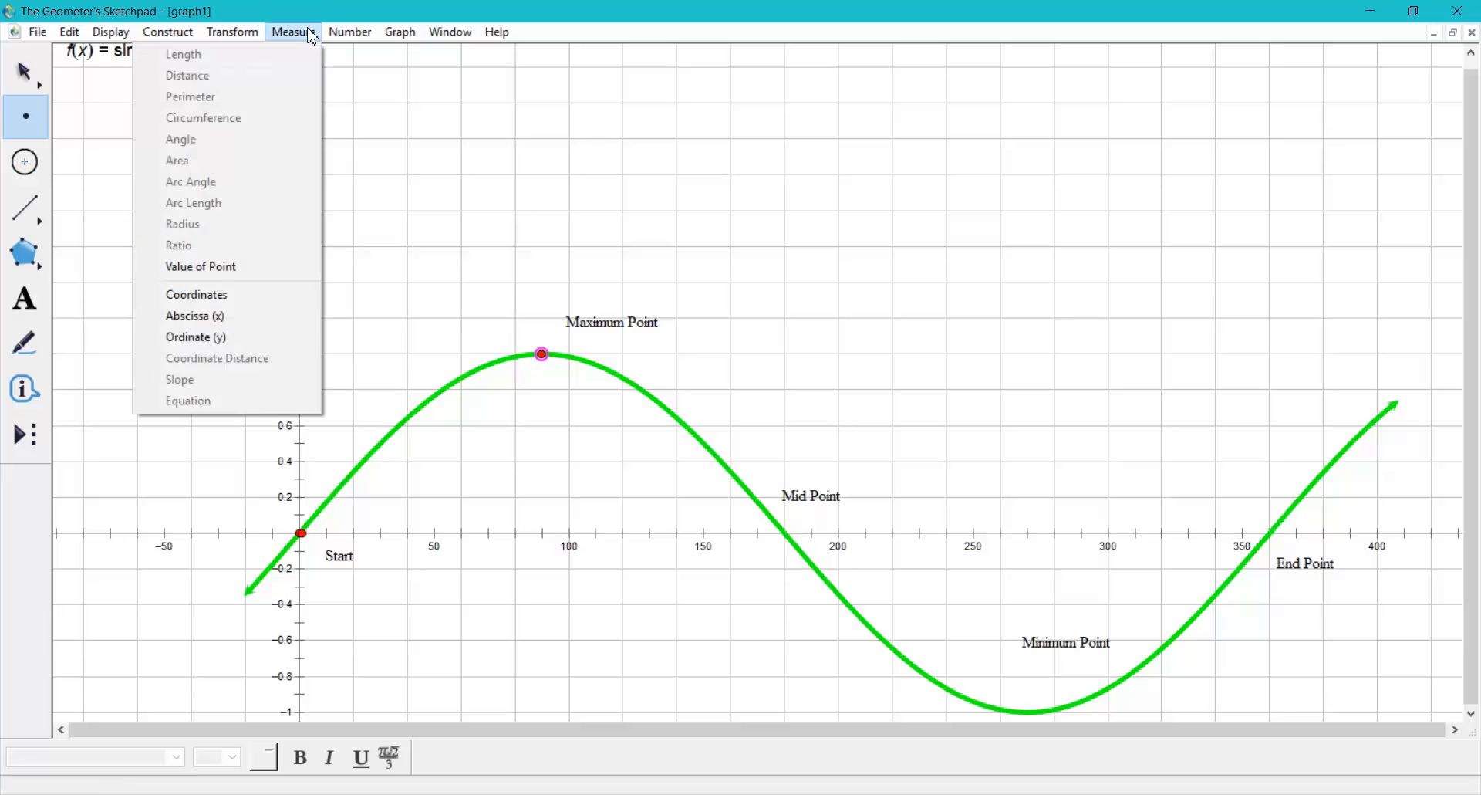
left_click(197, 294)
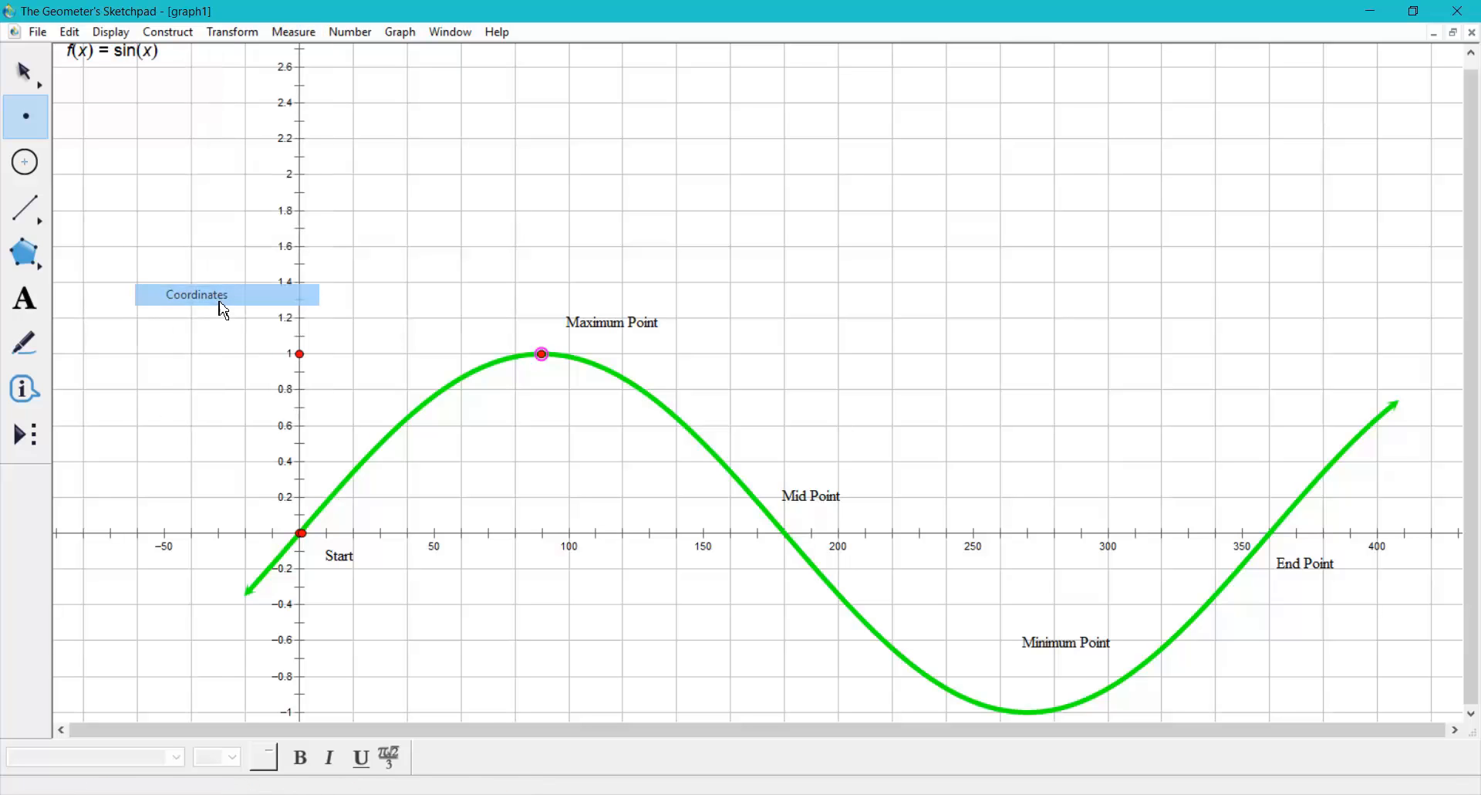
left_click(197, 294)
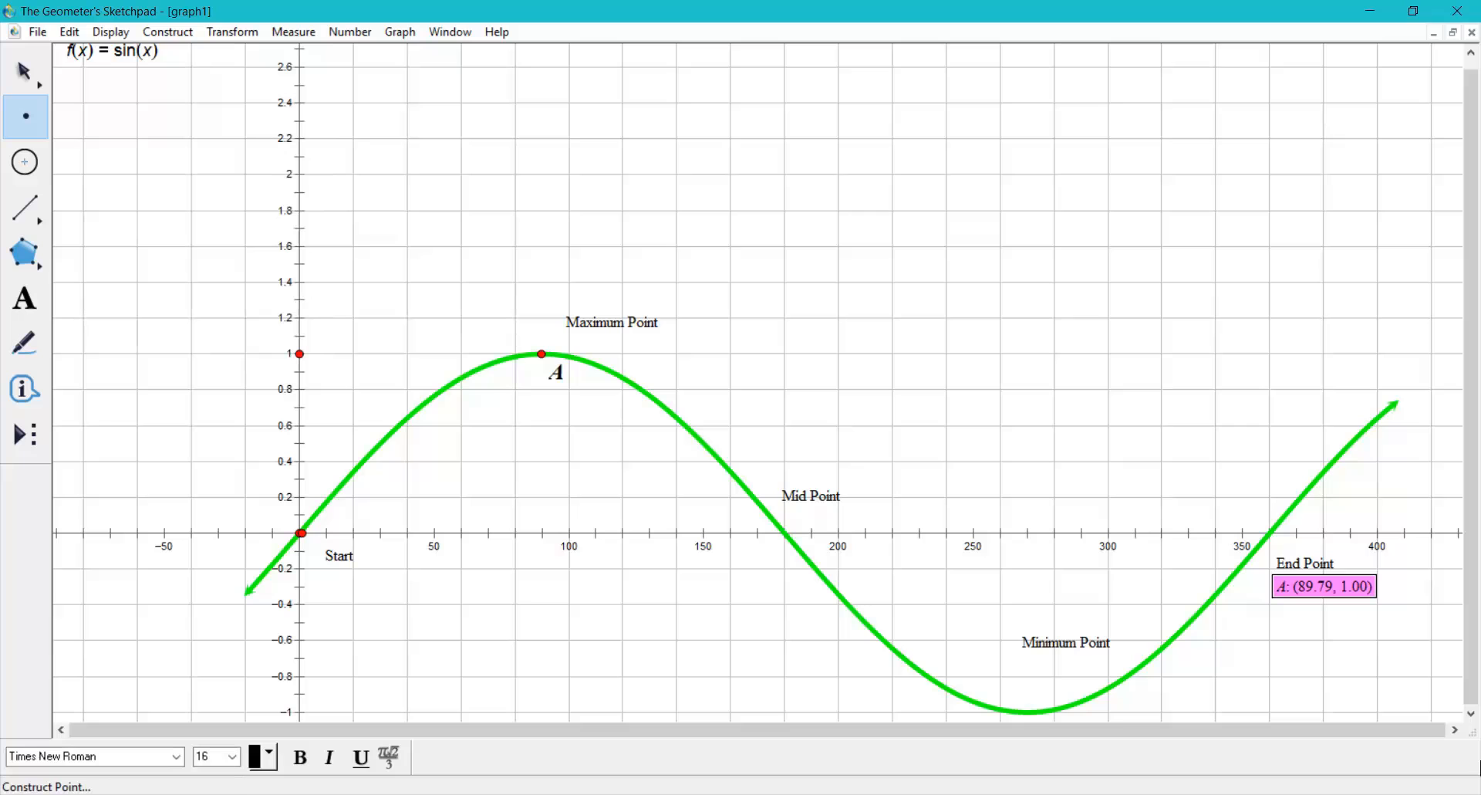
mouse_move(88, 21)
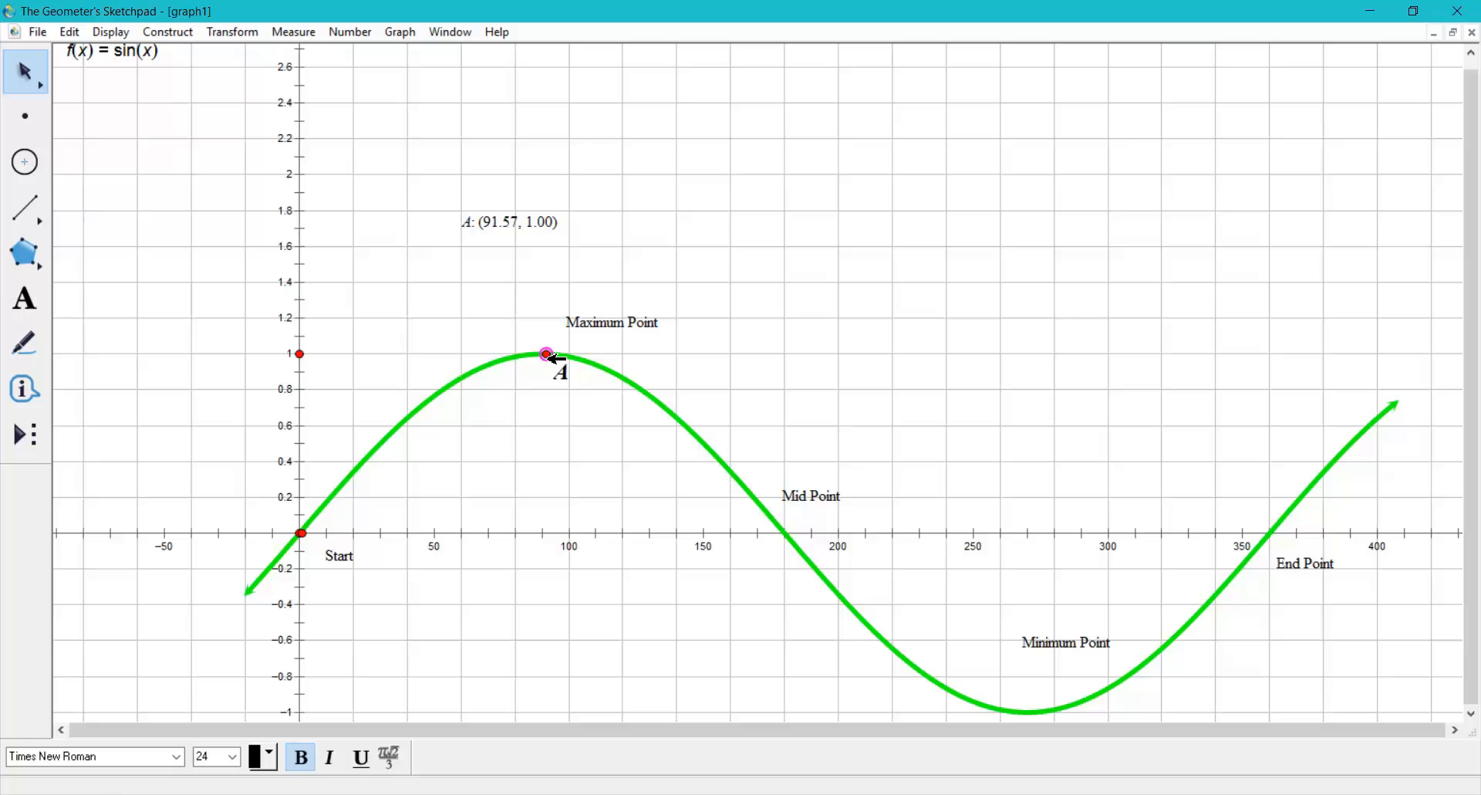
Step: Nudge point A along the sine curve until its readout shows (90.14, 1.00)
left_click_drag(544, 355, 541, 354)
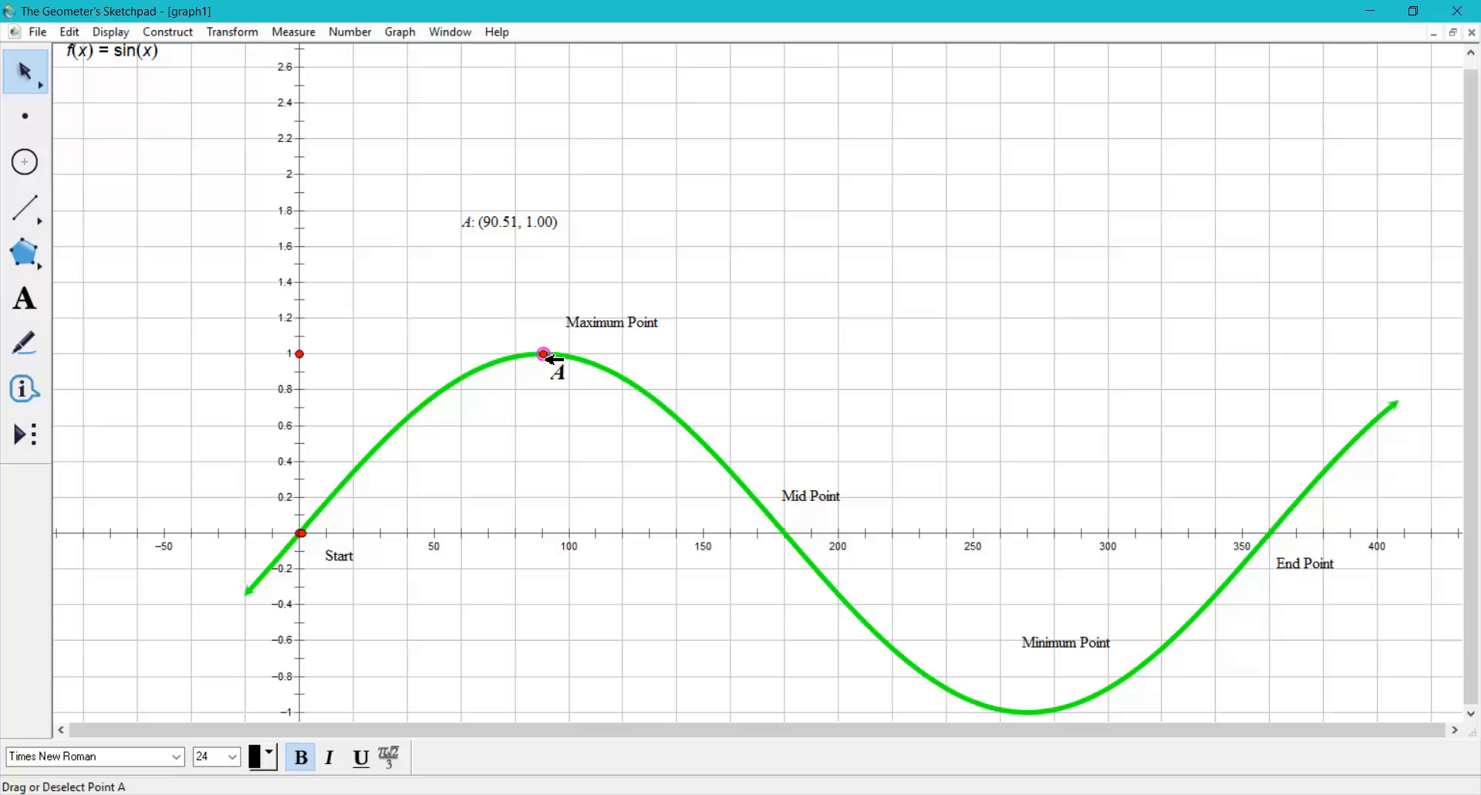
left_click_drag(543, 353, 540, 354)
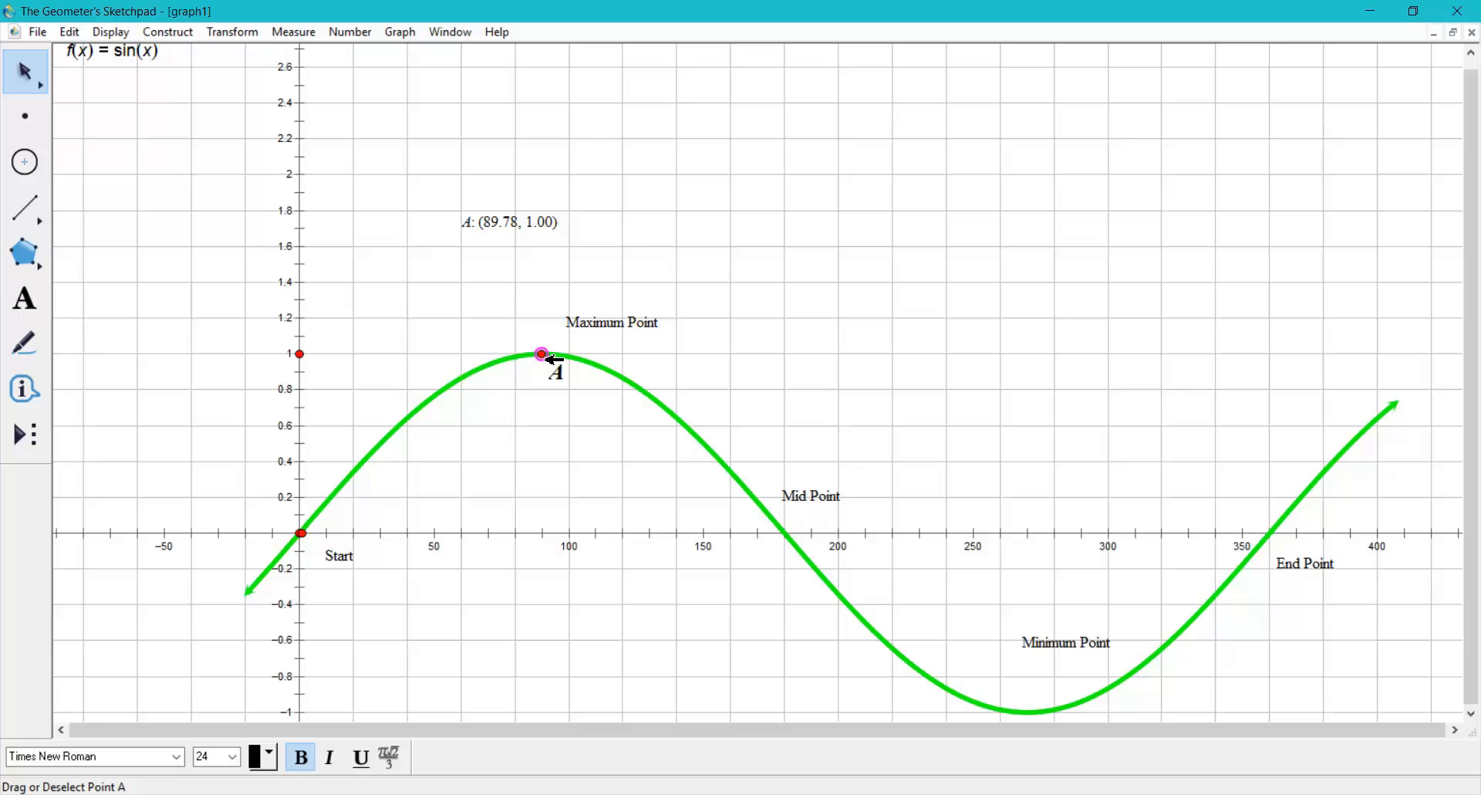
left_click_drag(541, 354, 542, 354)
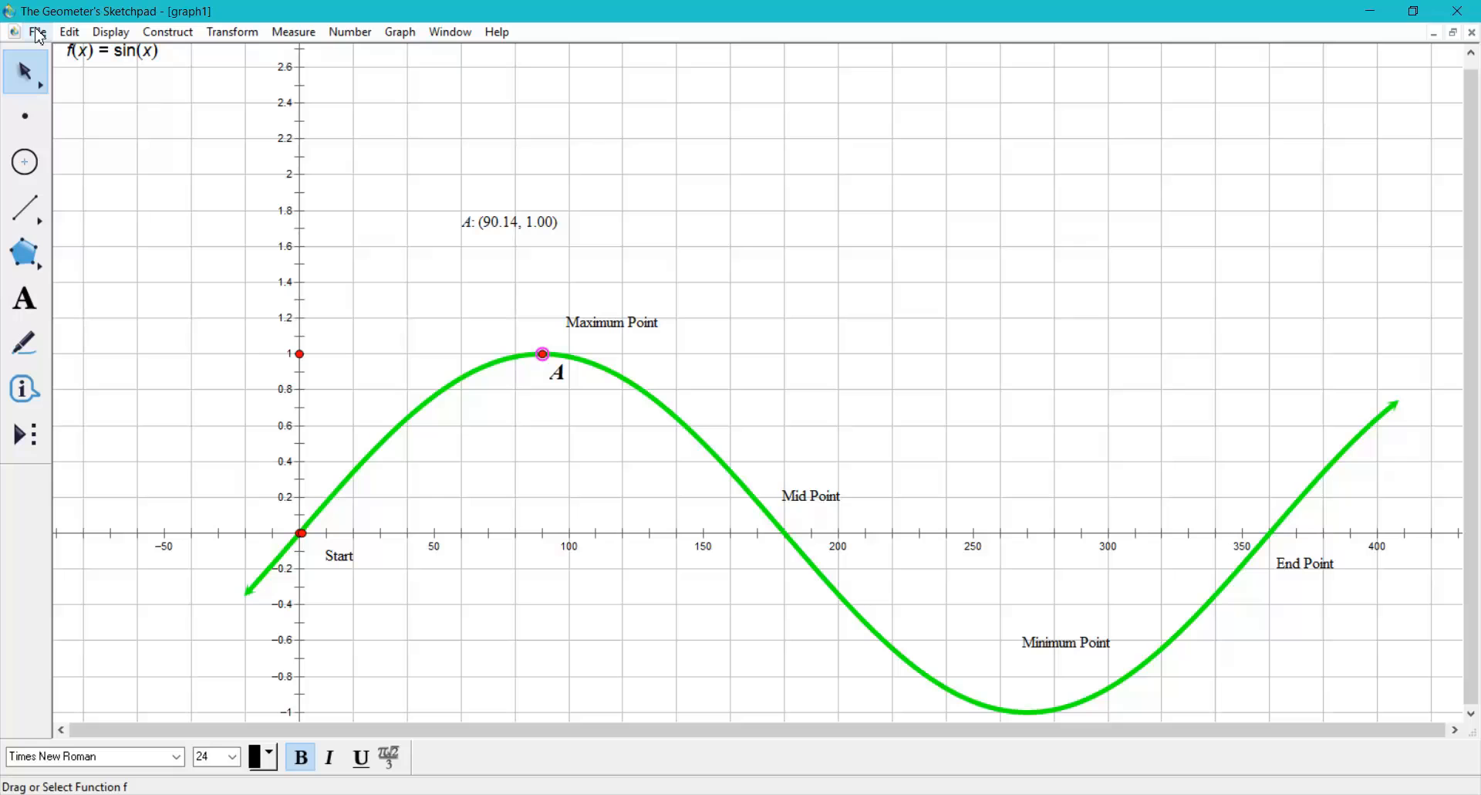
left_click(37, 31)
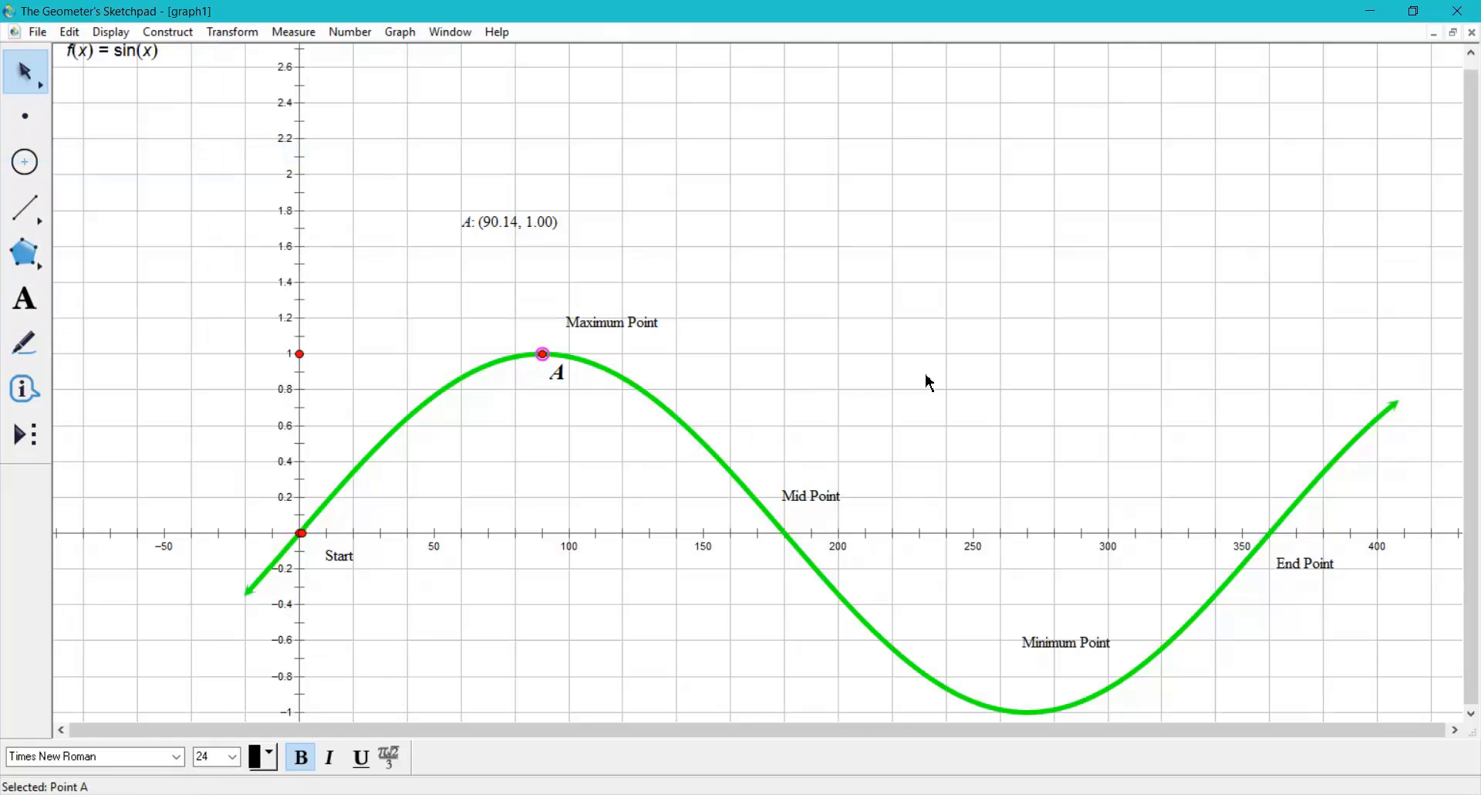
mouse_move(930, 378)
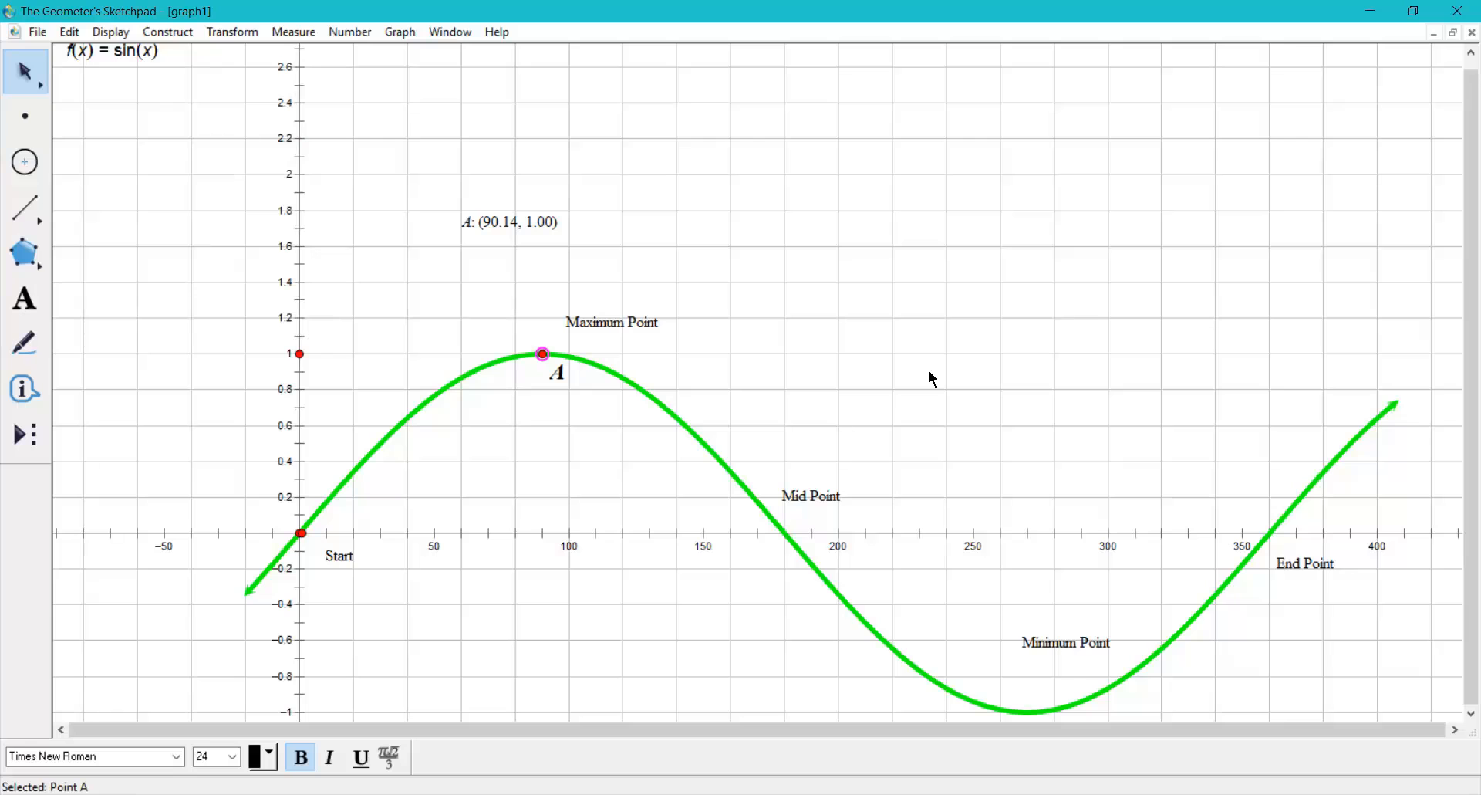